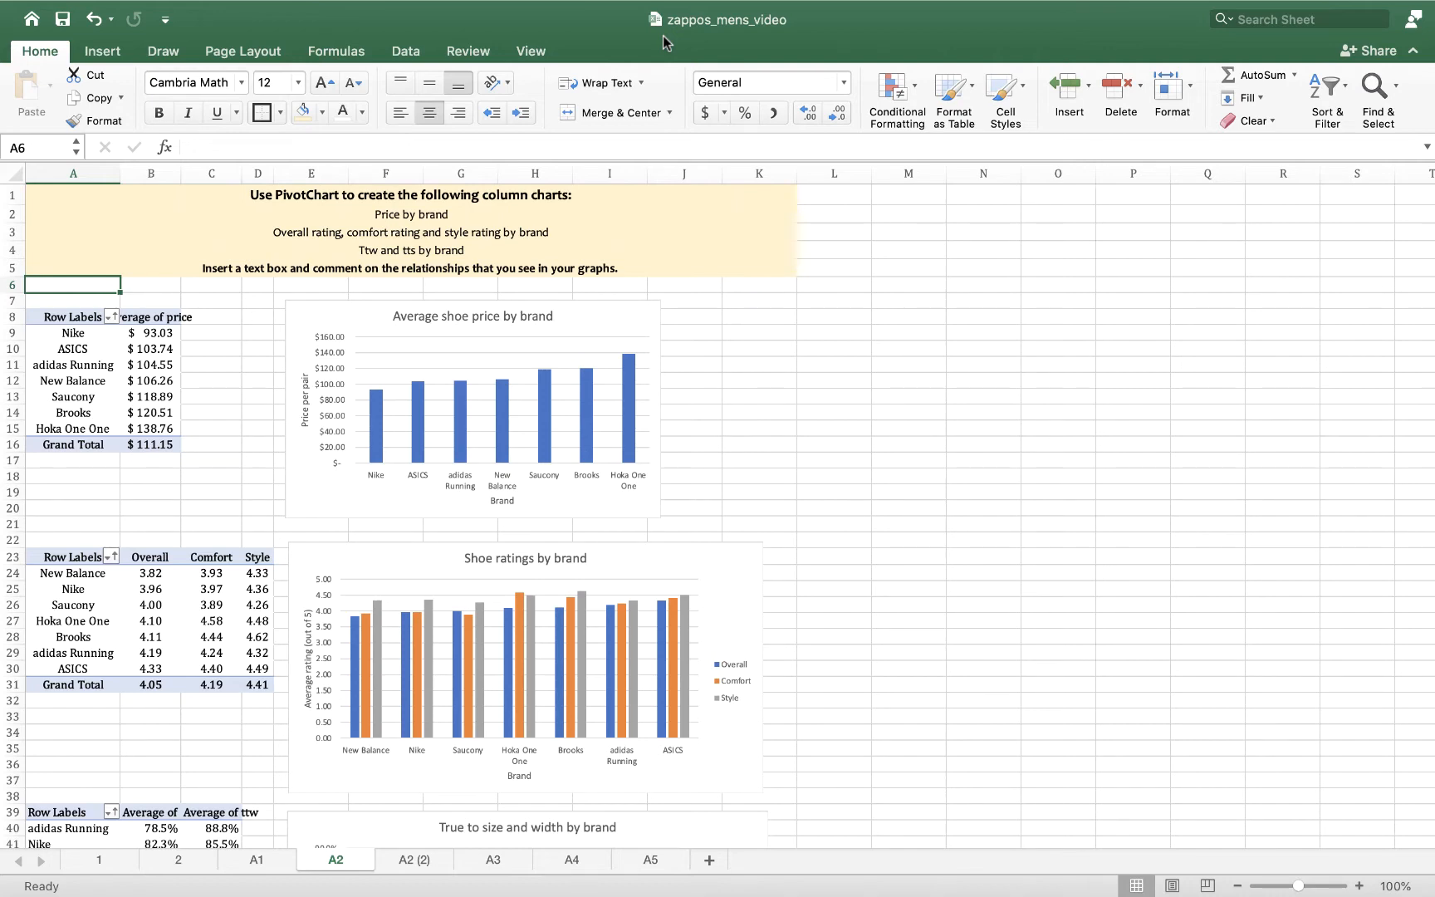
- Widen columns B and C so 'Average of tts' and 'Average of ttw' headers display fully
scroll(down, 3)
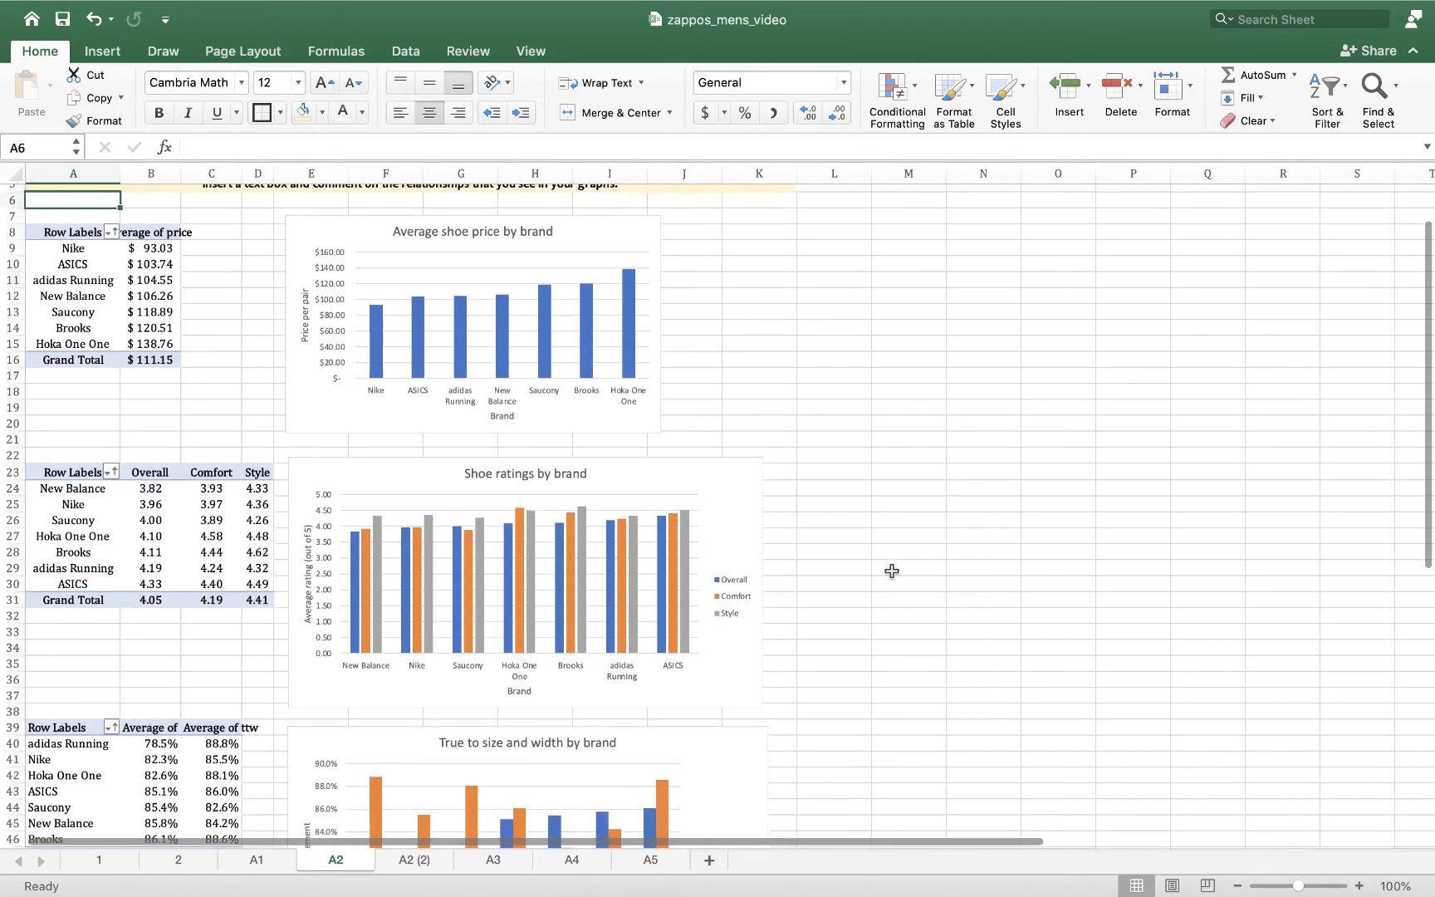
scroll(down, 3)
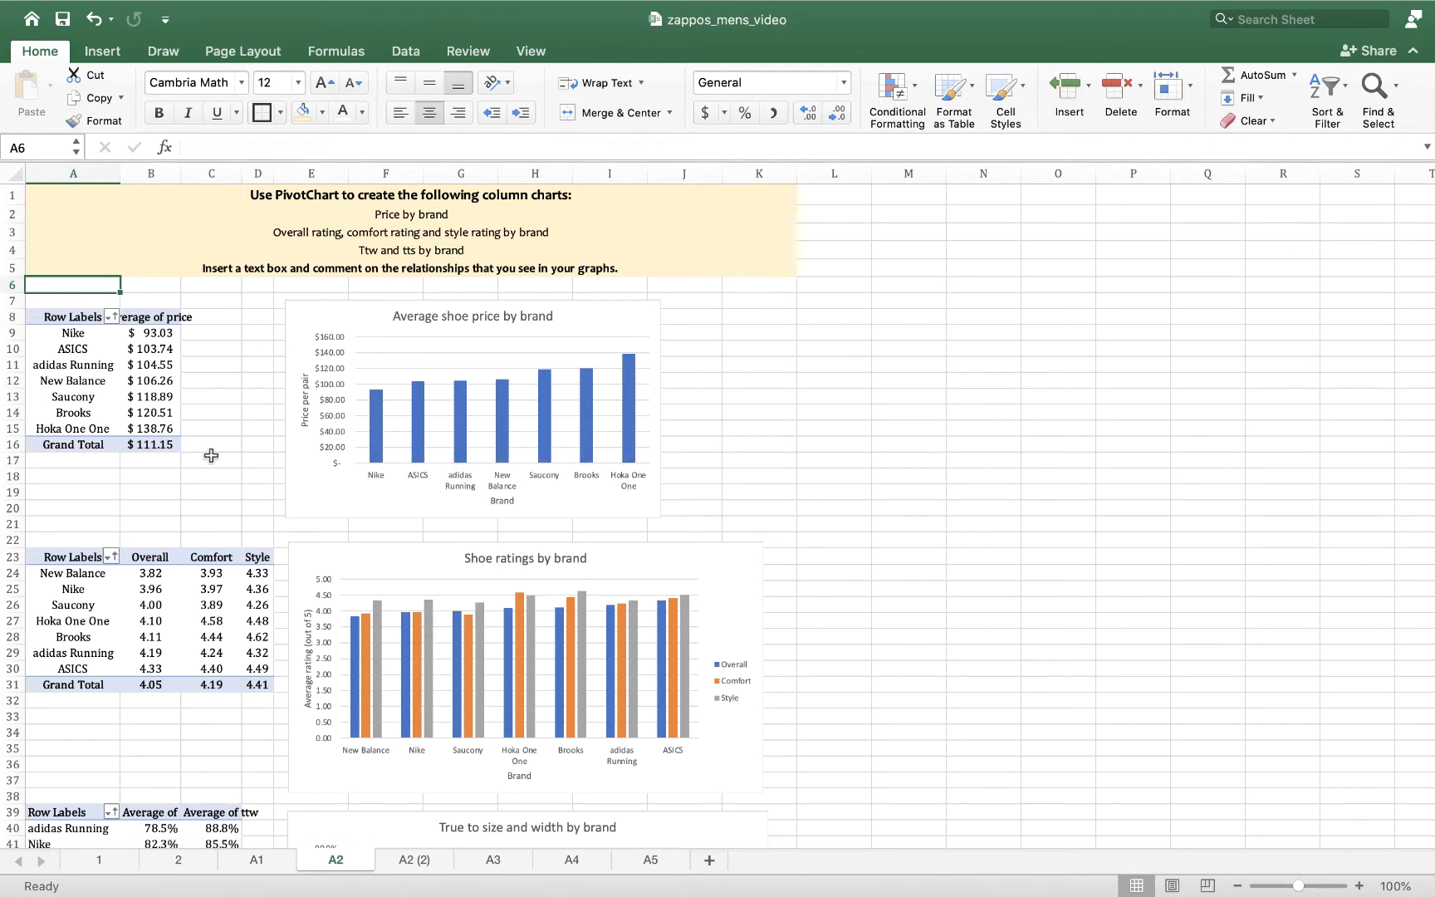
mouse_move(102, 486)
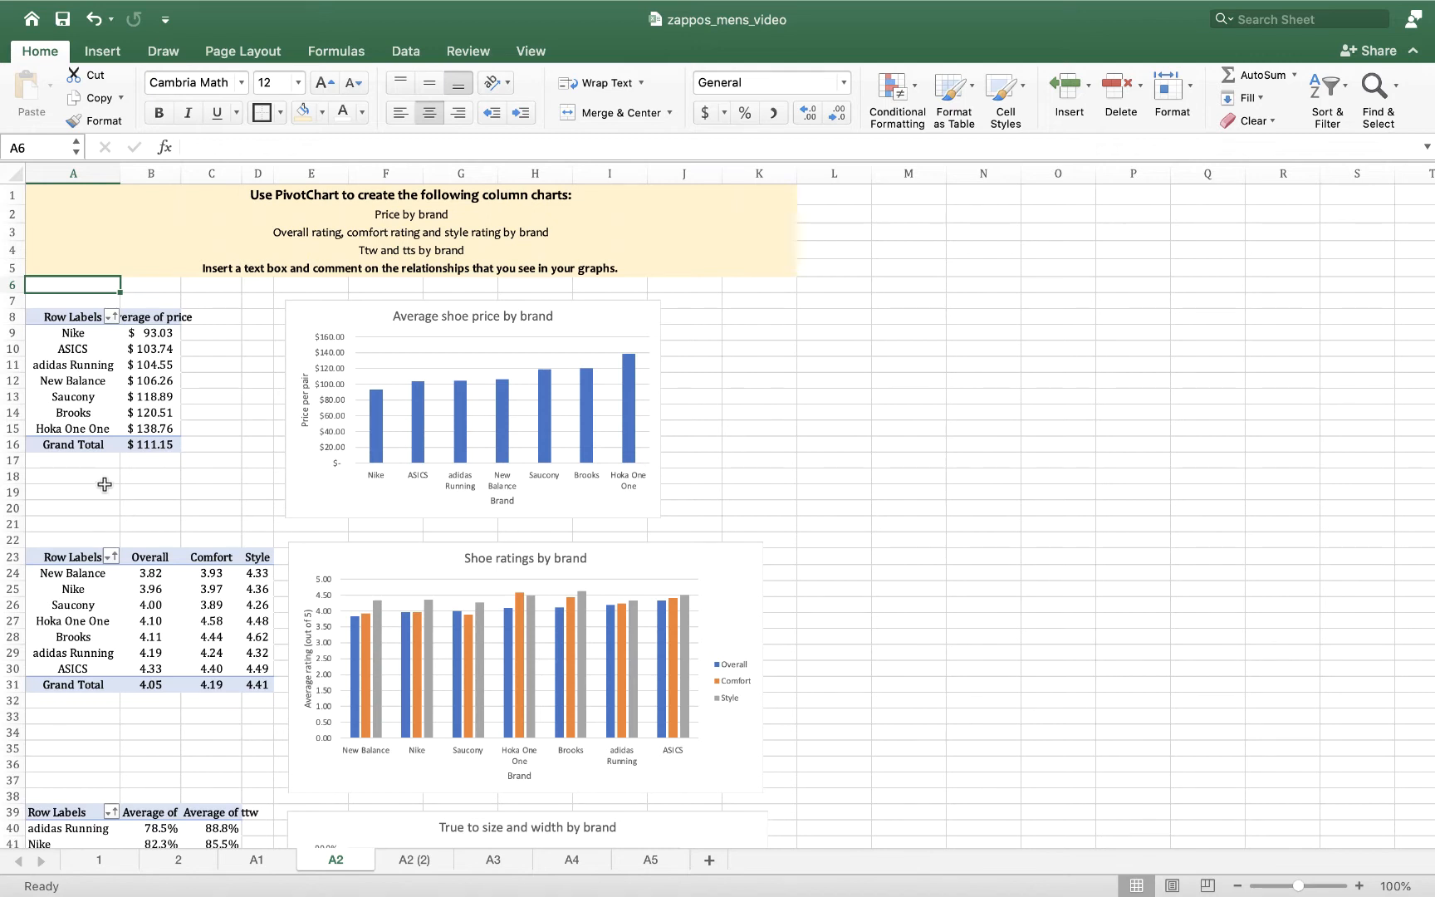
mouse_move(179, 465)
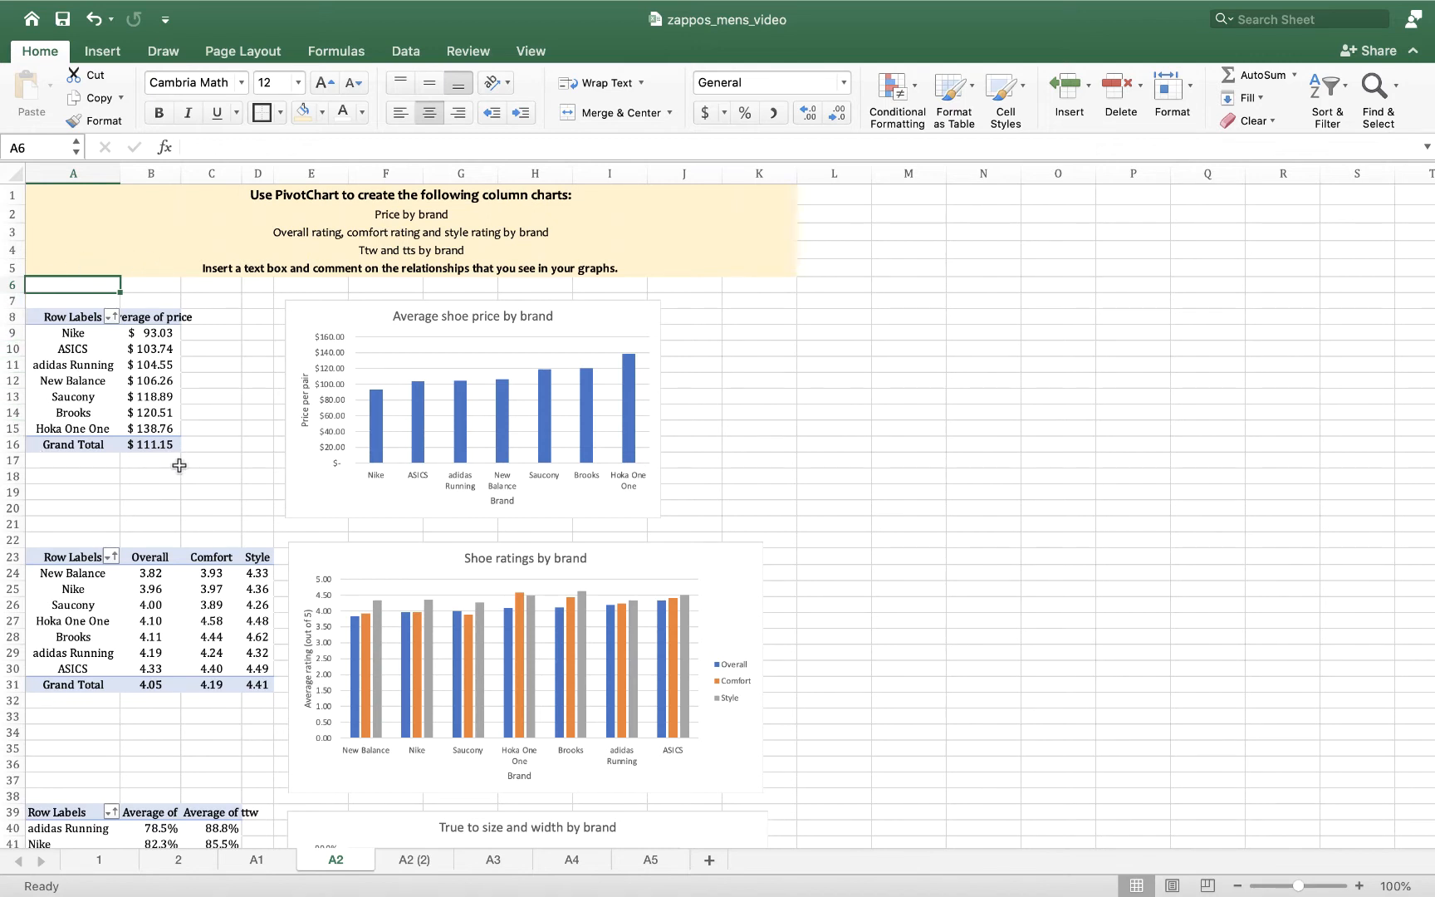
mouse_move(128, 482)
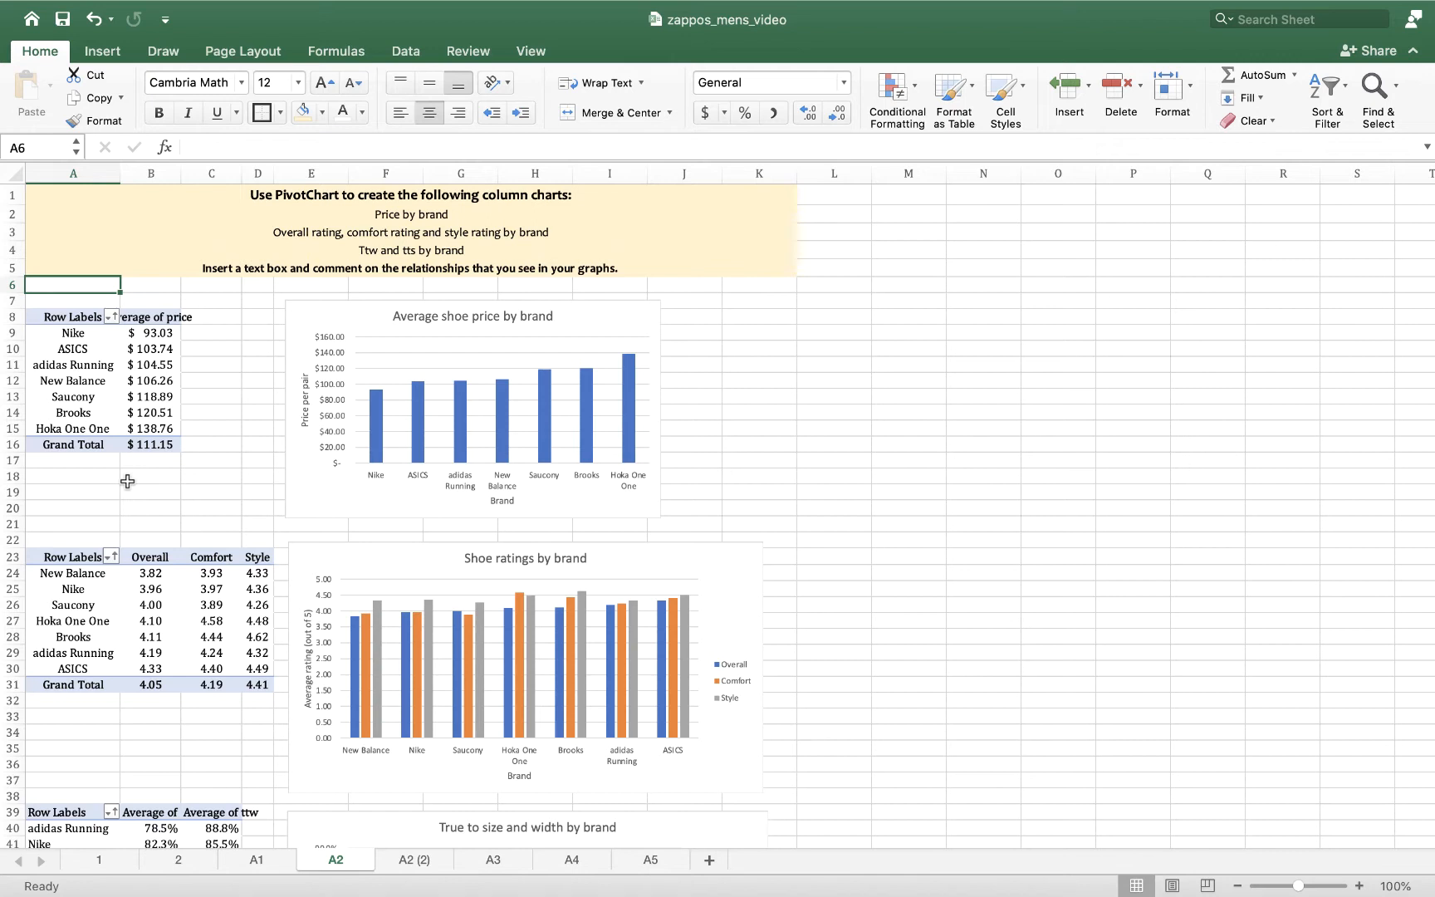
mouse_move(140, 476)
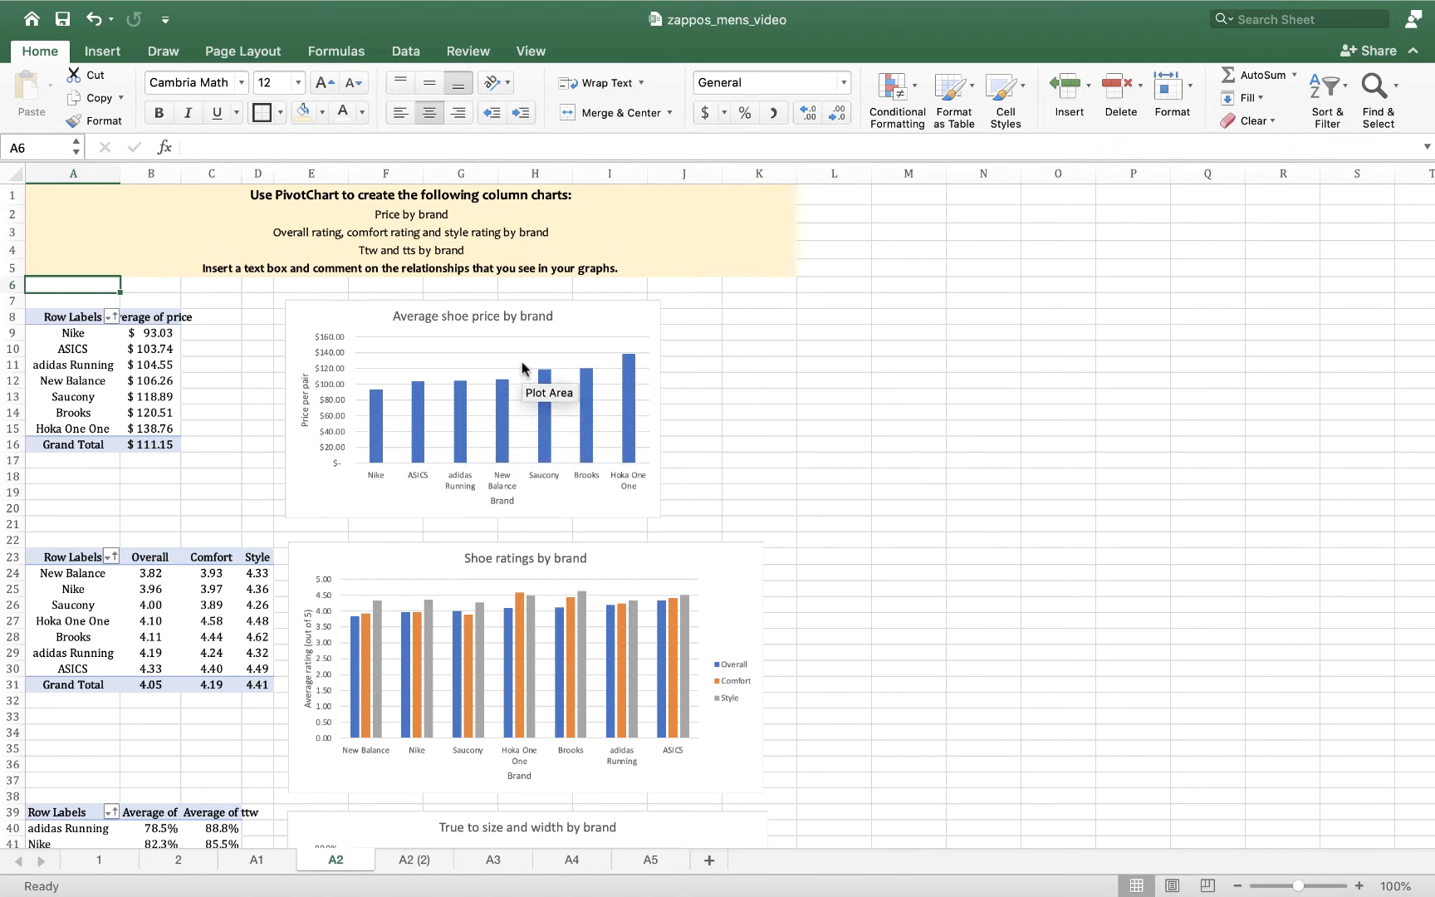
mouse_move(529, 502)
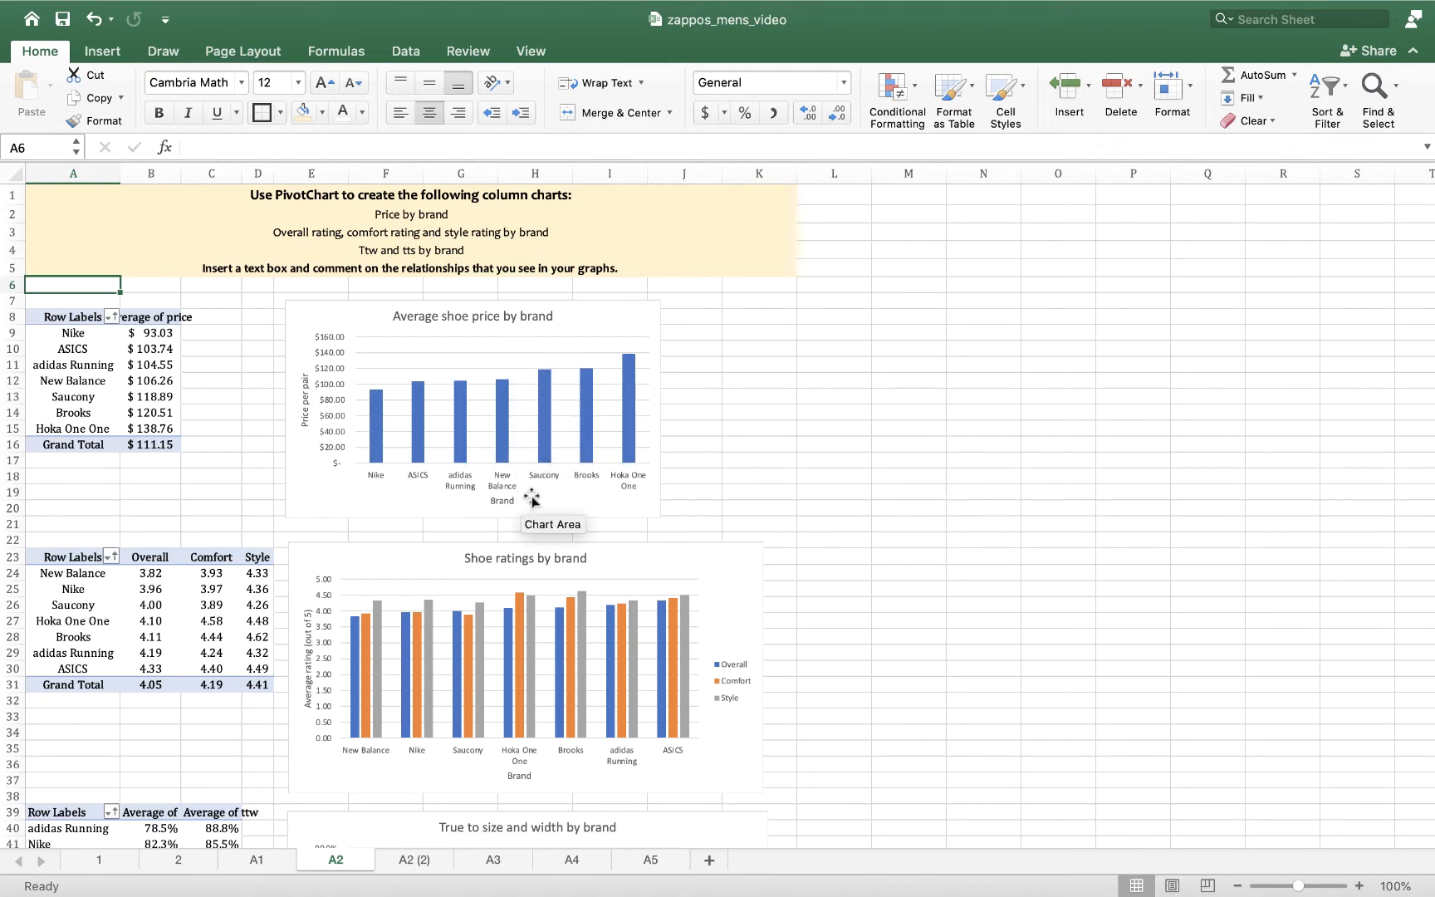
mouse_move(550, 385)
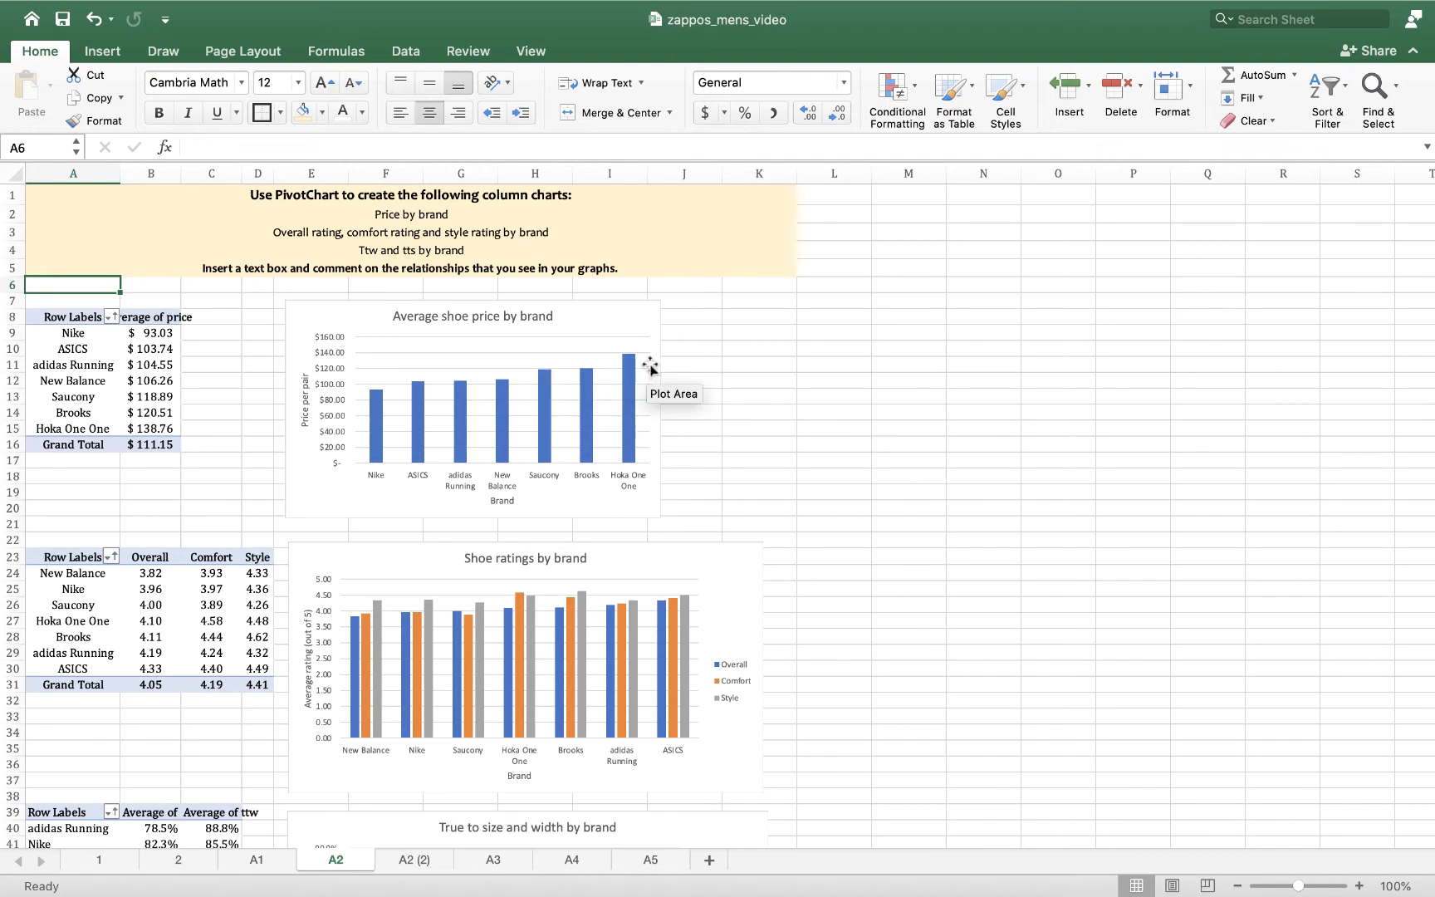
mouse_move(593, 490)
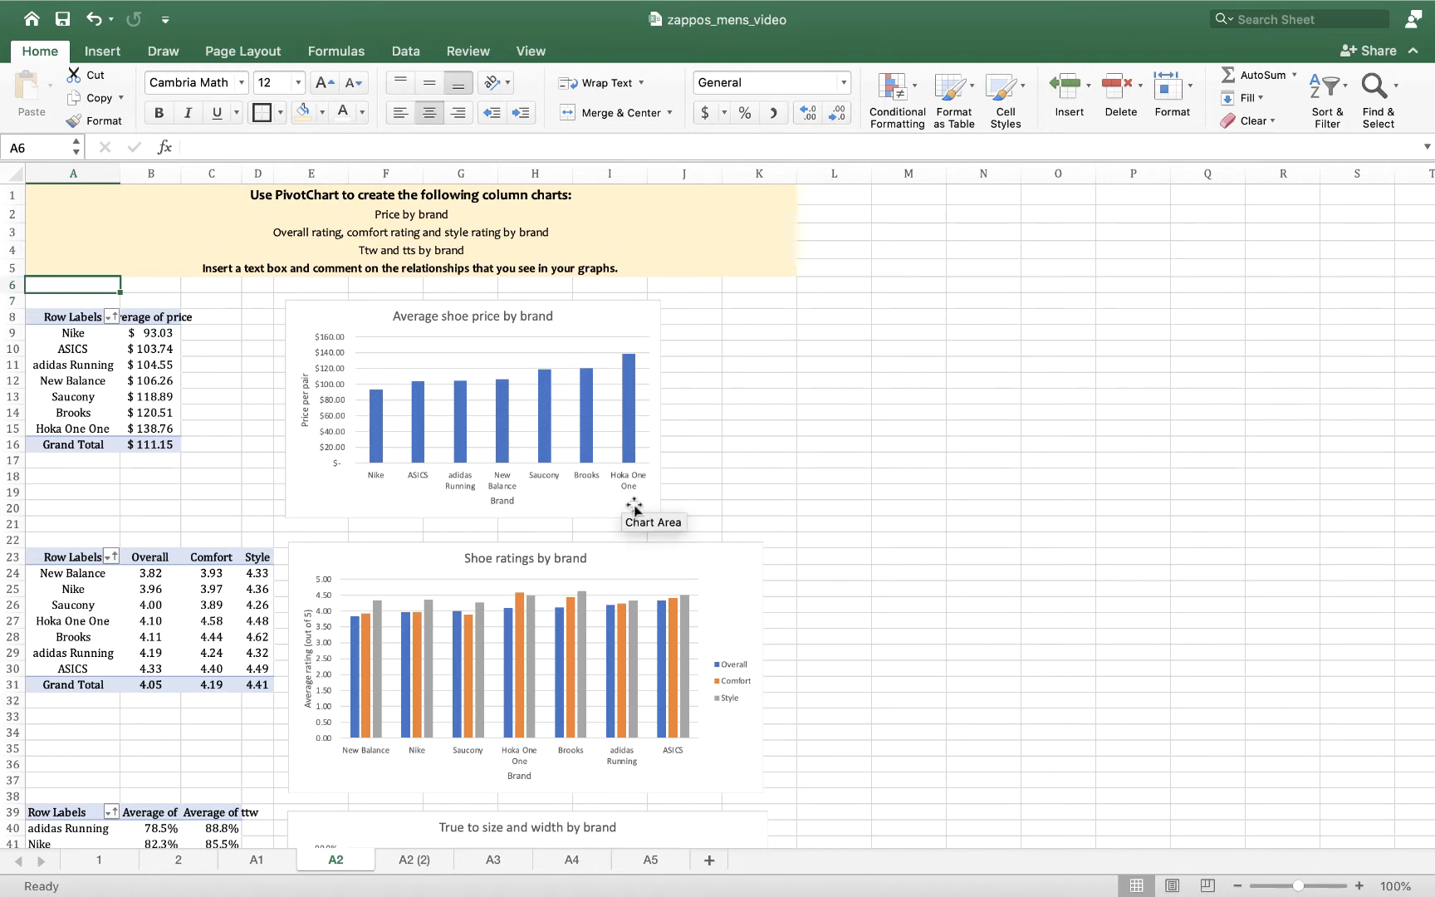
mouse_move(470, 524)
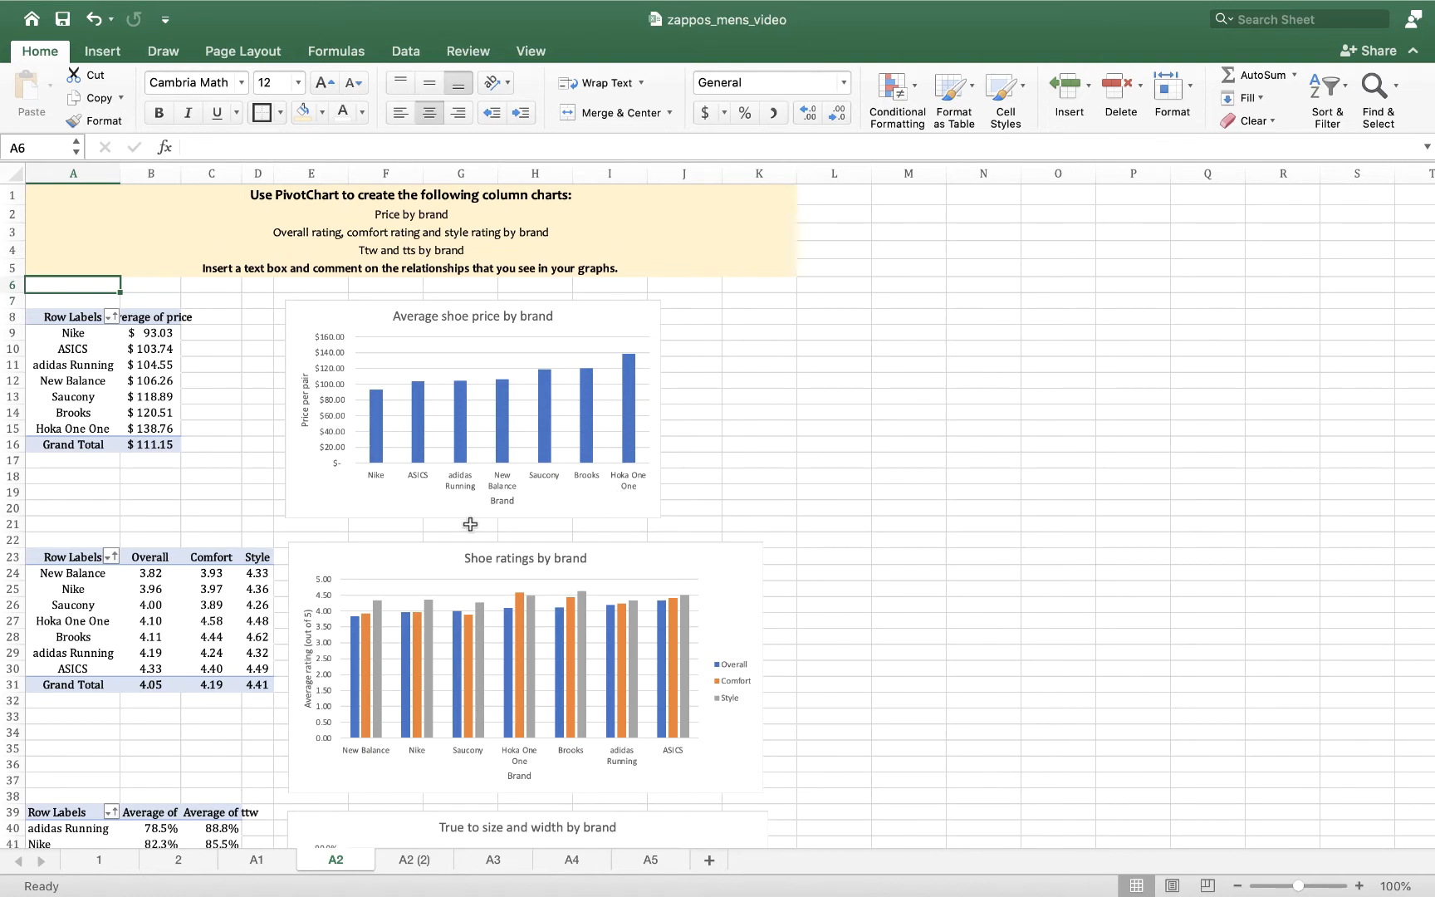
mouse_move(474, 524)
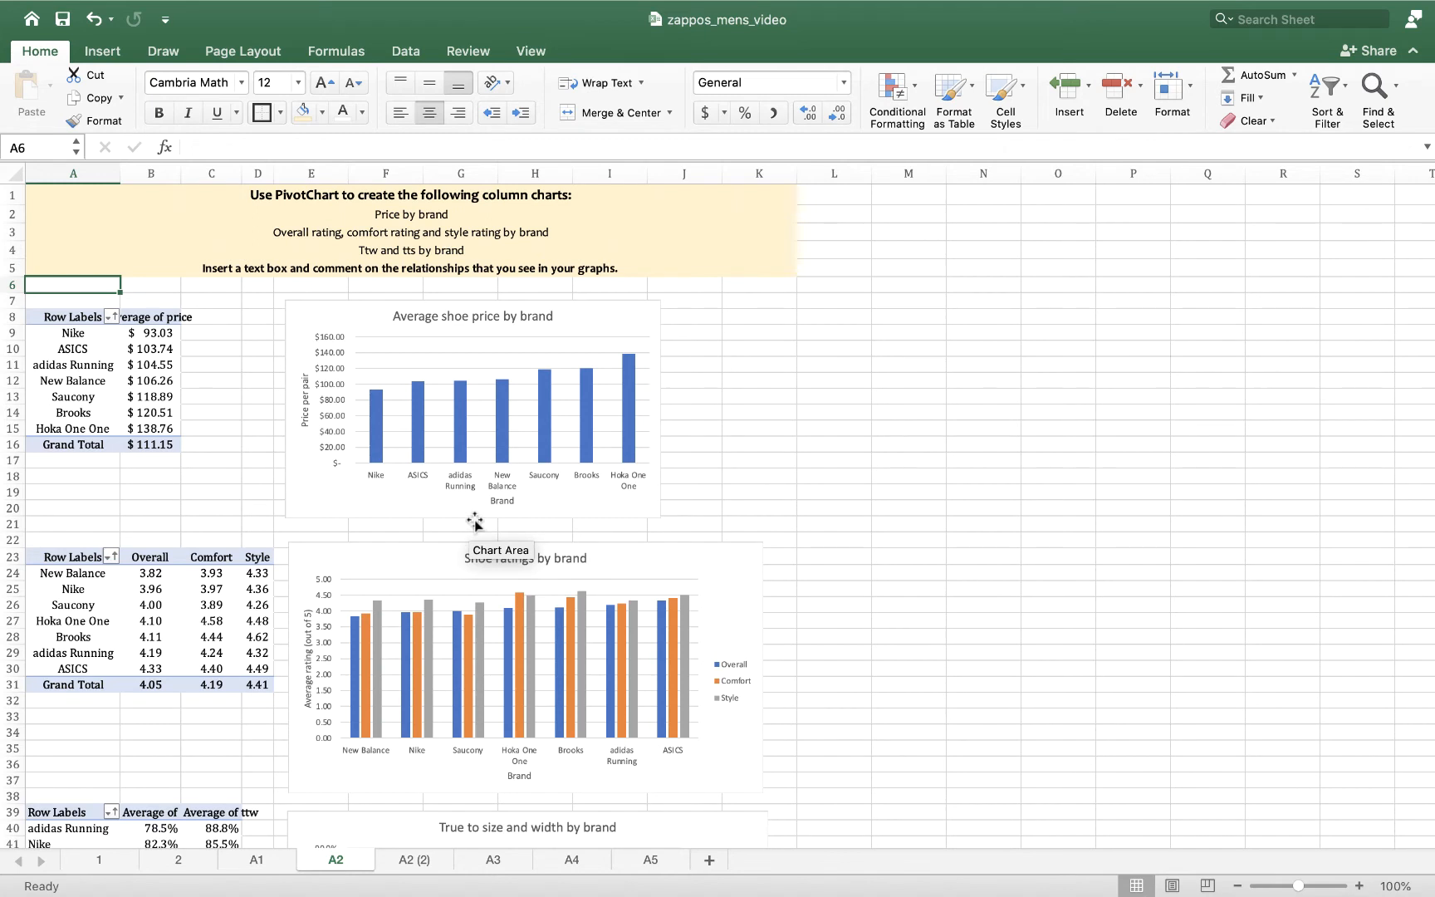
mouse_move(503, 502)
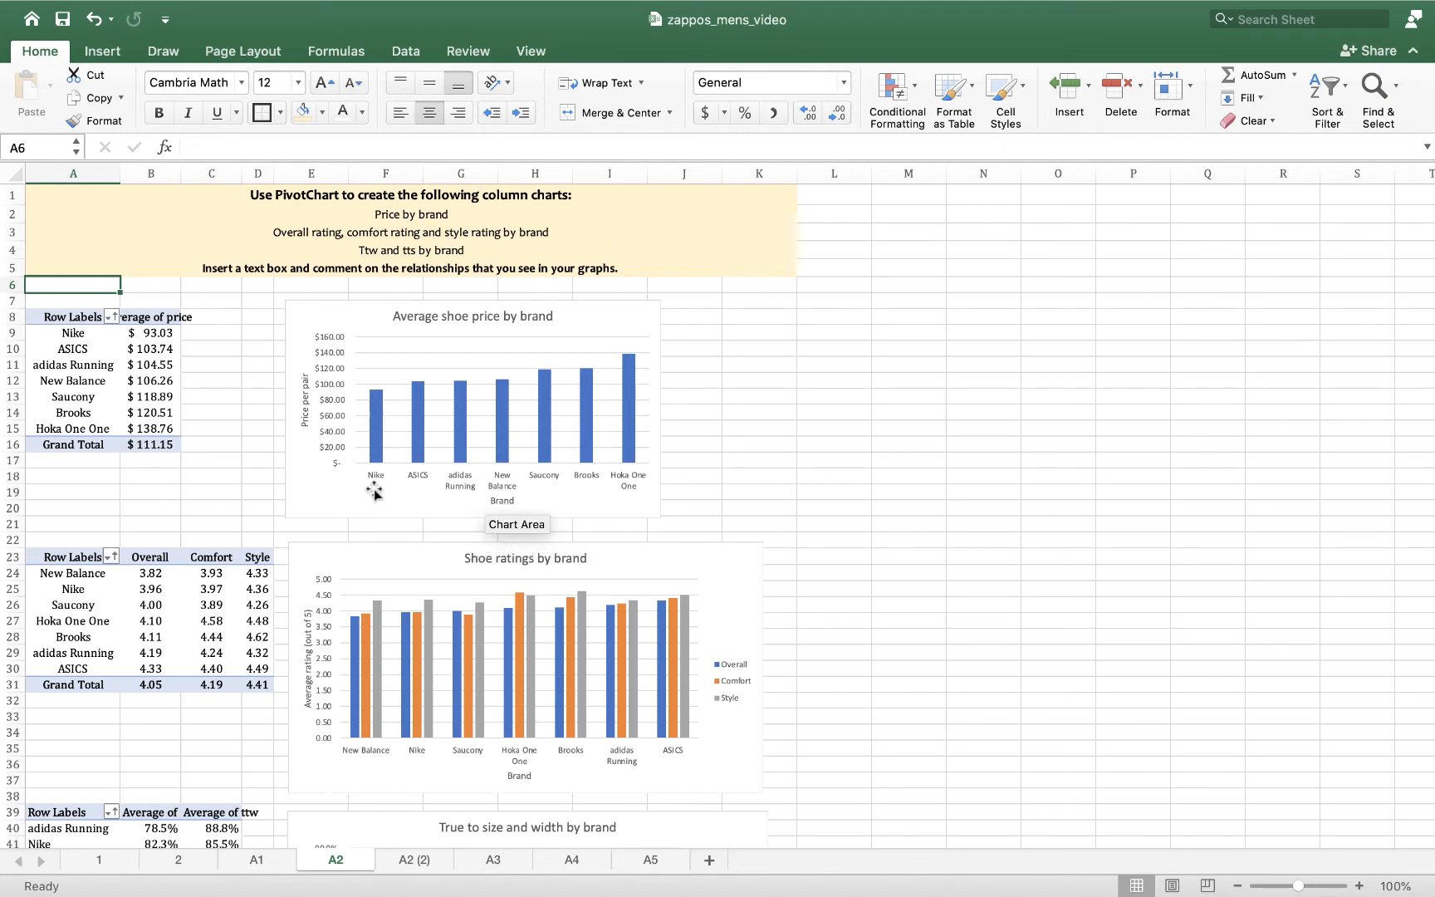
mouse_move(1076, 464)
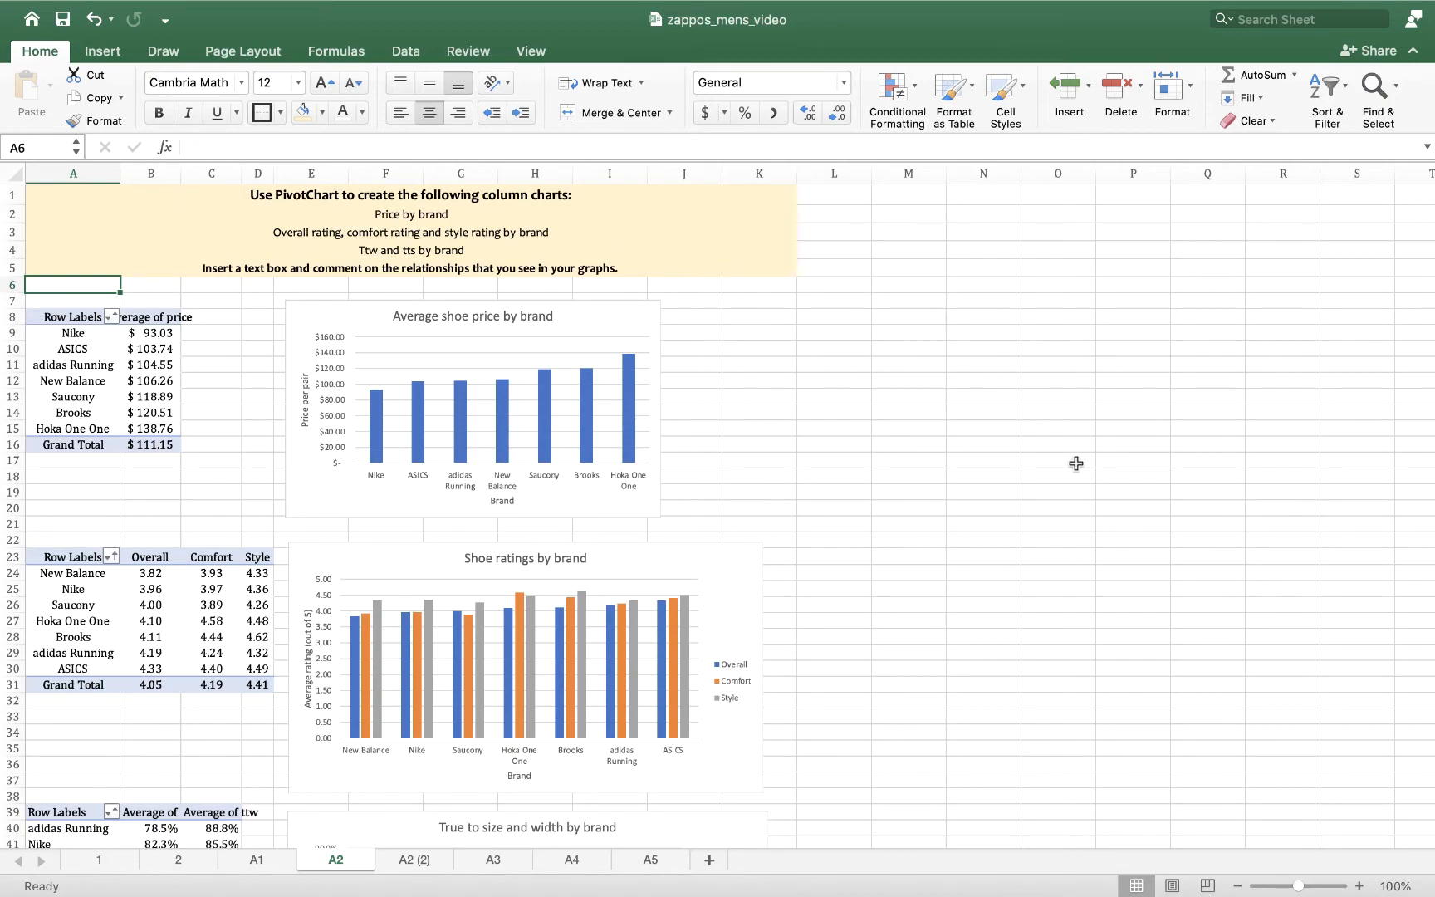
scroll(down, 3)
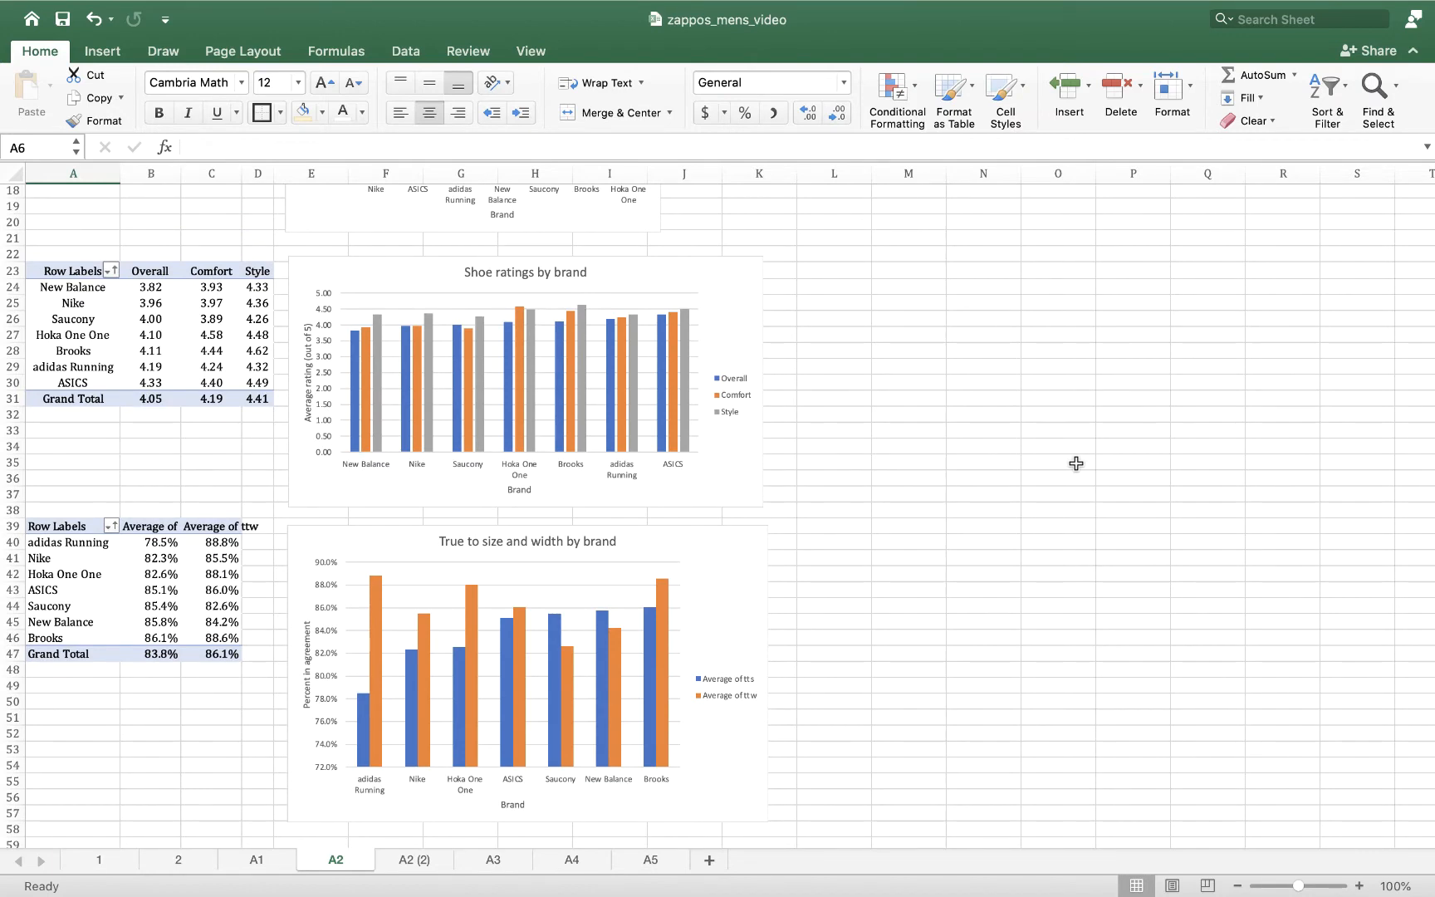
mouse_move(143, 418)
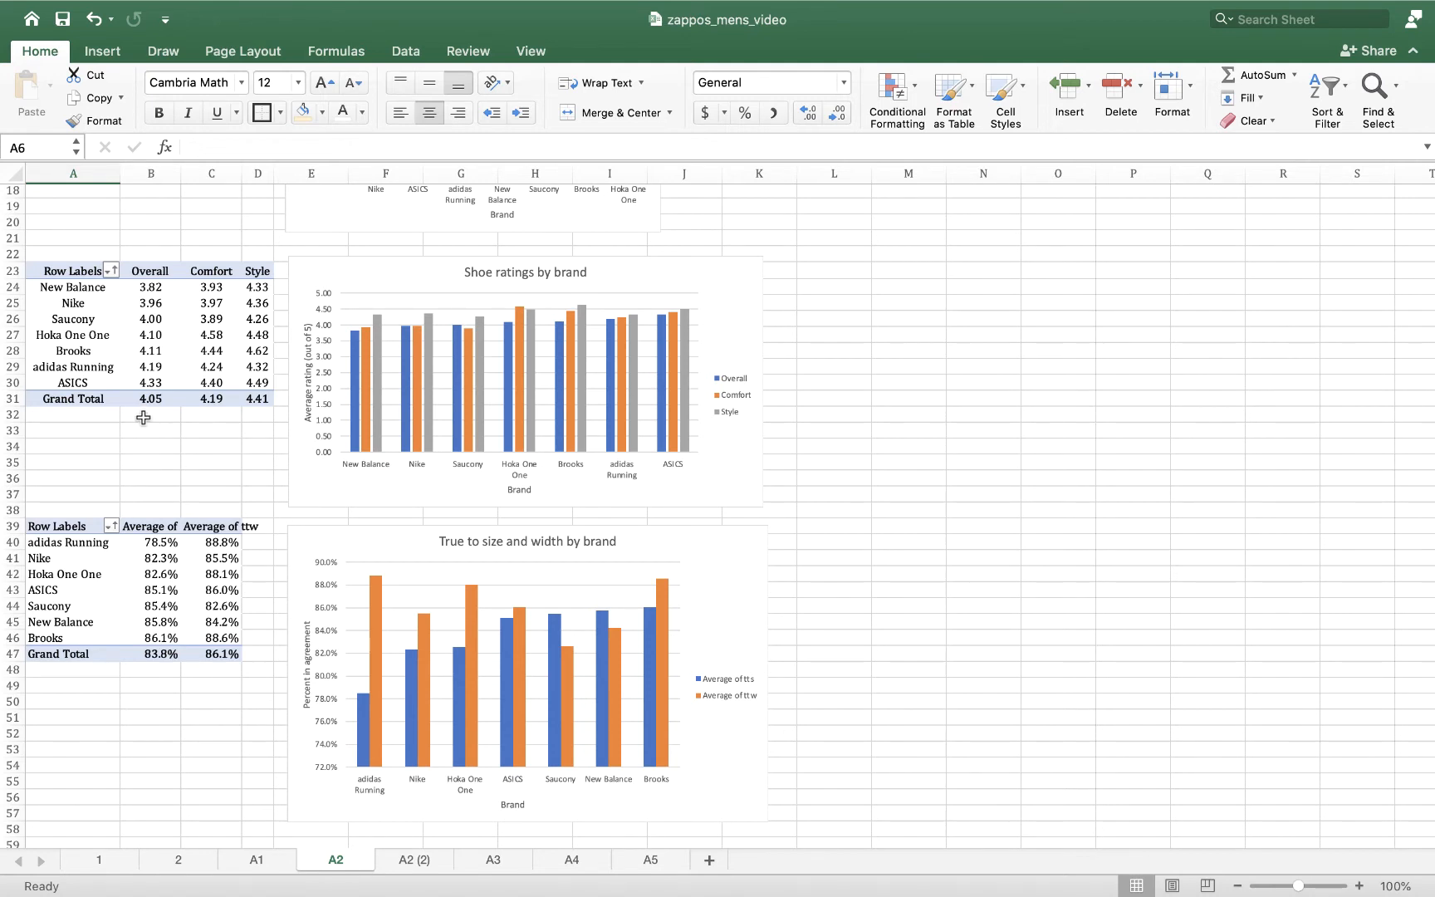
mouse_move(207, 418)
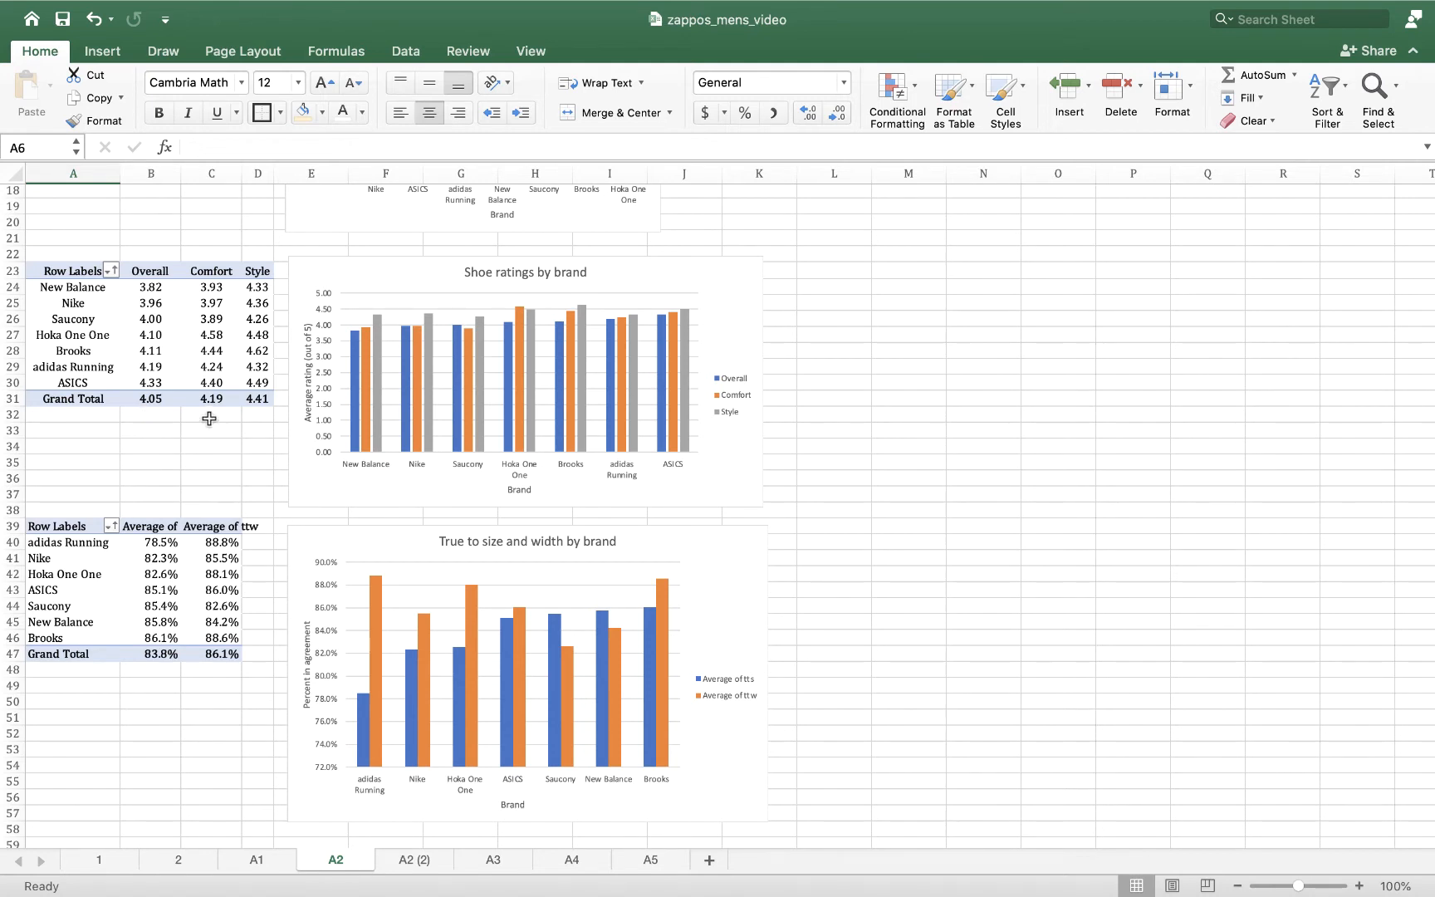
mouse_move(255, 422)
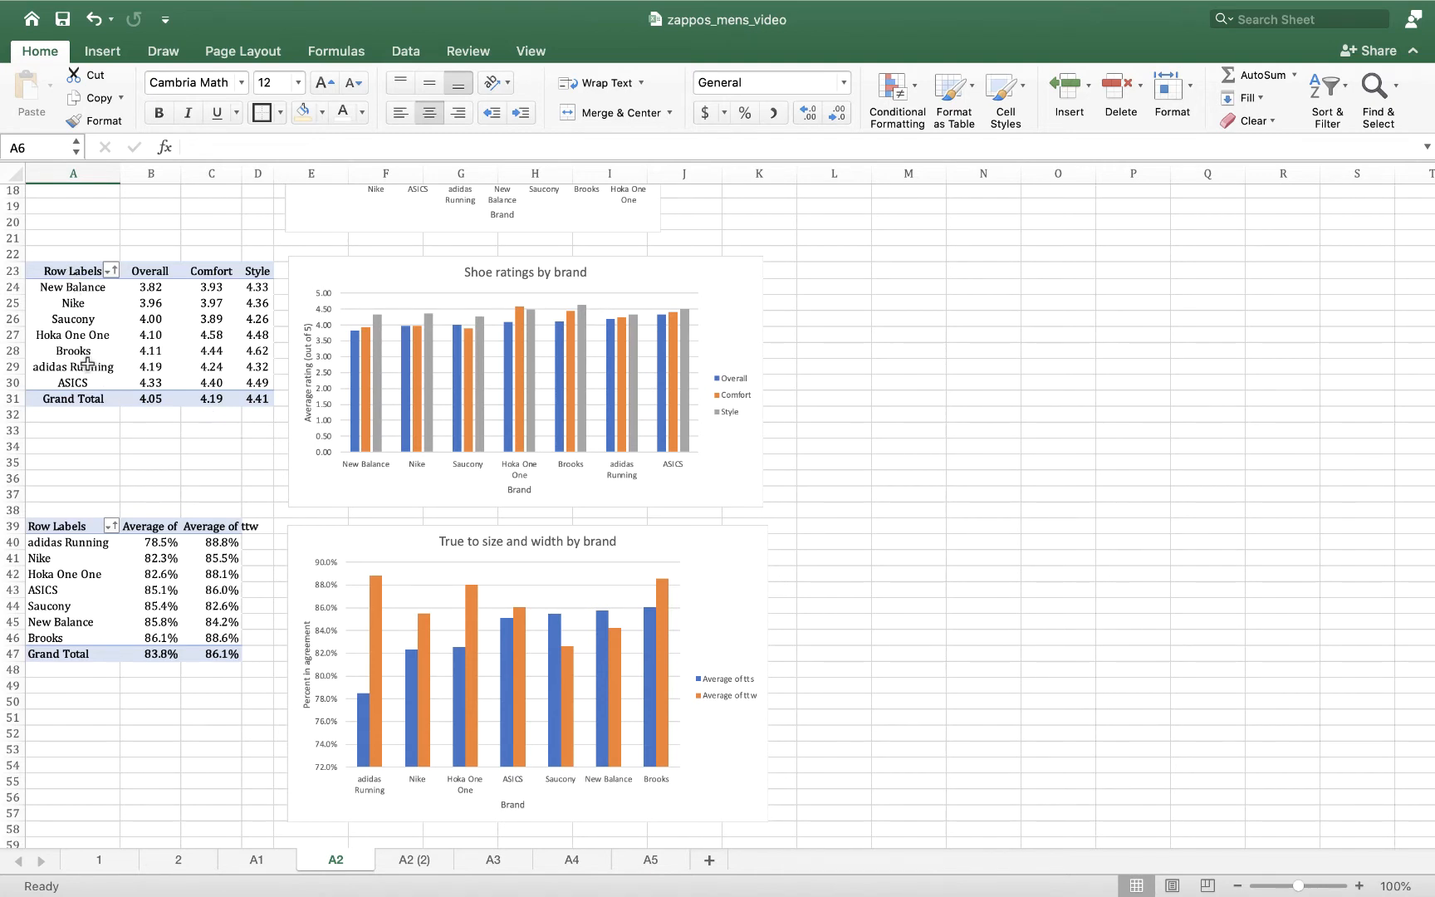
mouse_move(163, 419)
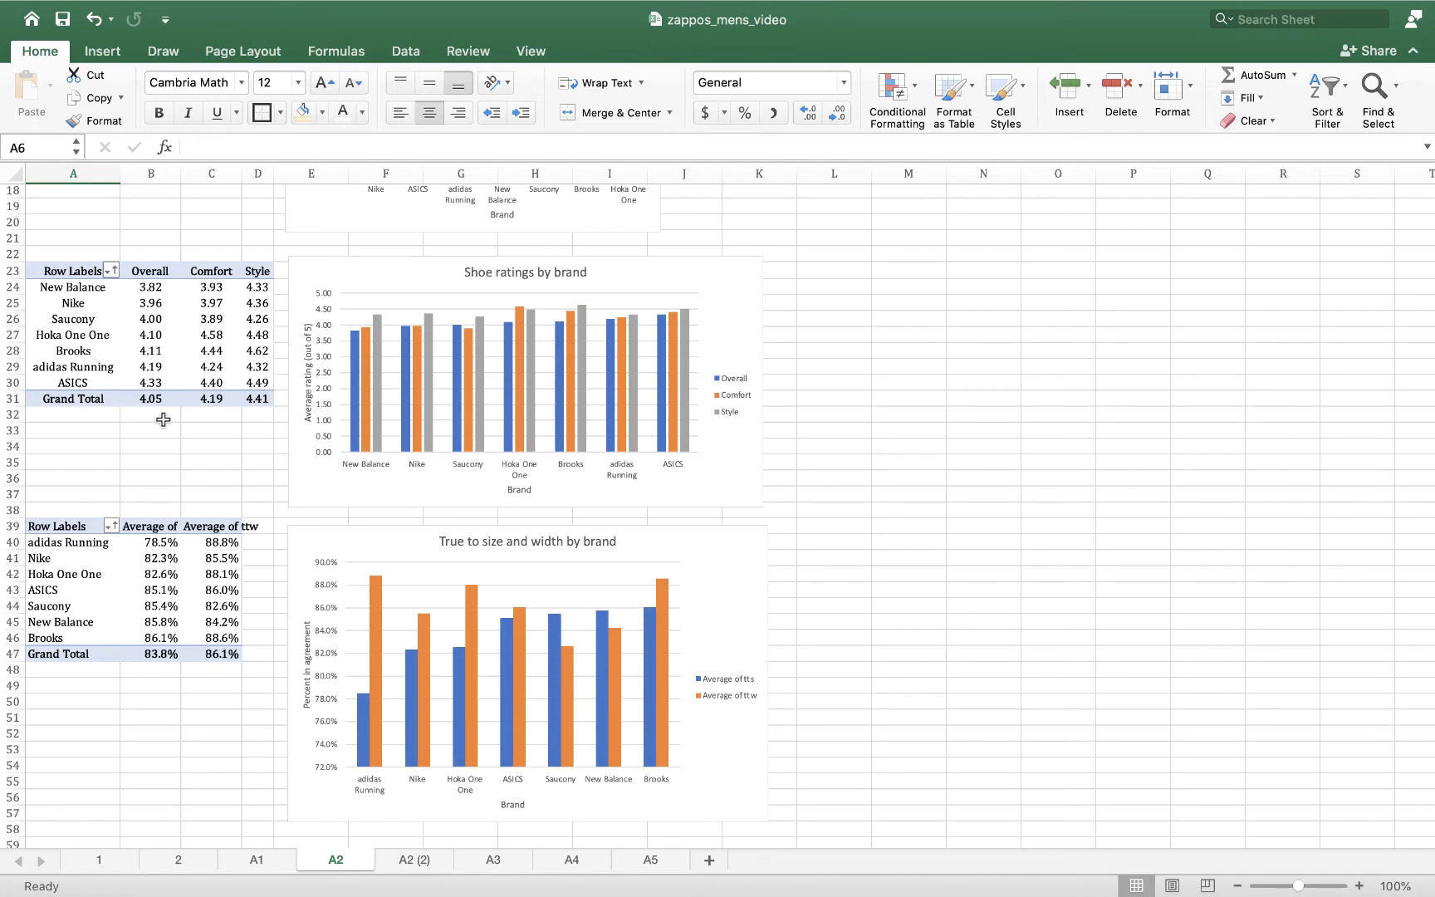
mouse_move(365, 475)
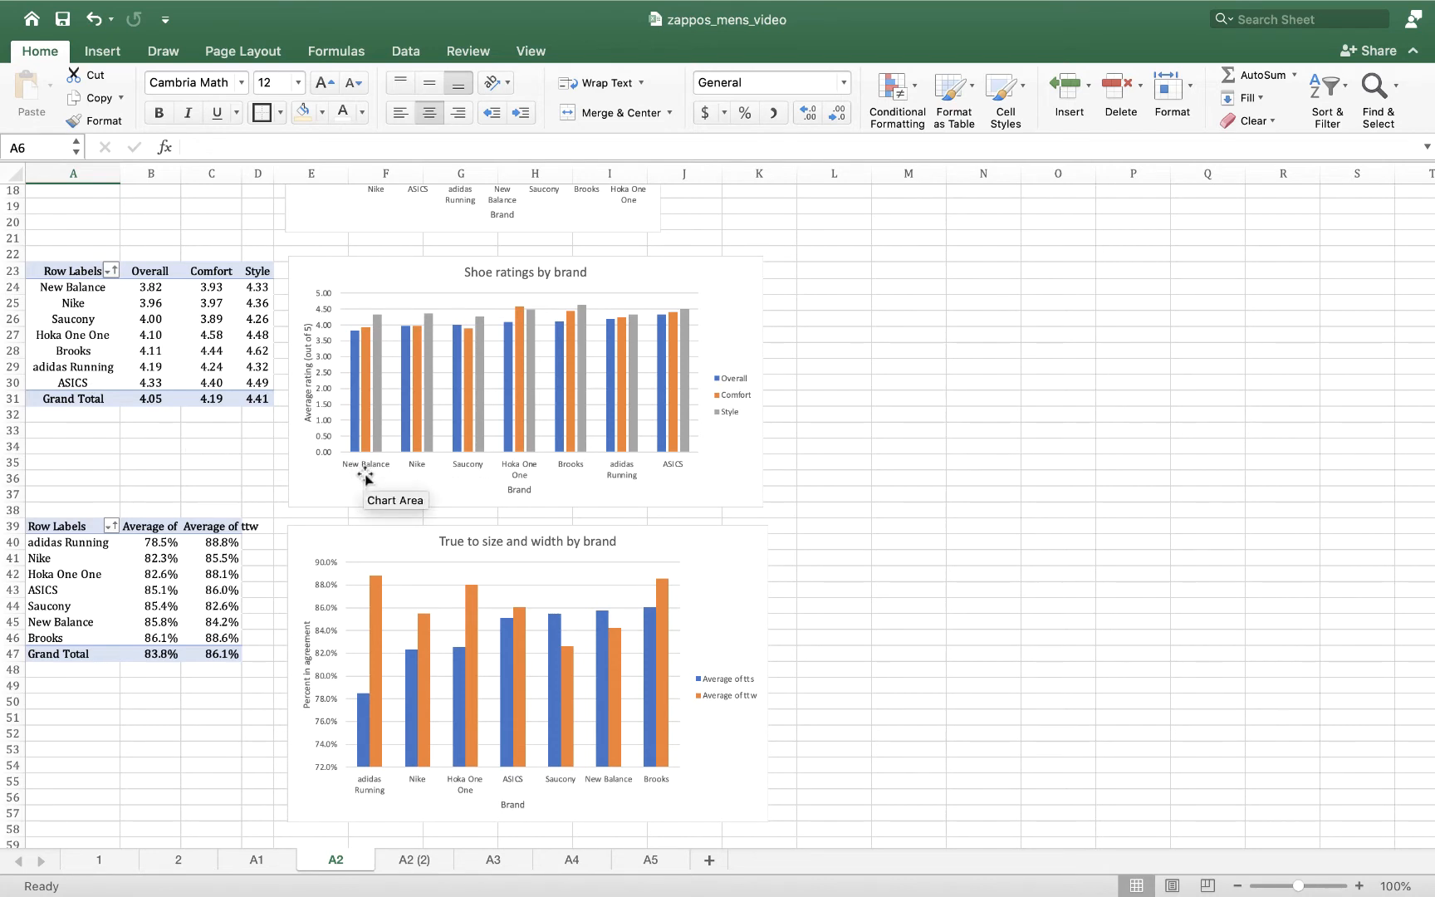
mouse_move(213, 491)
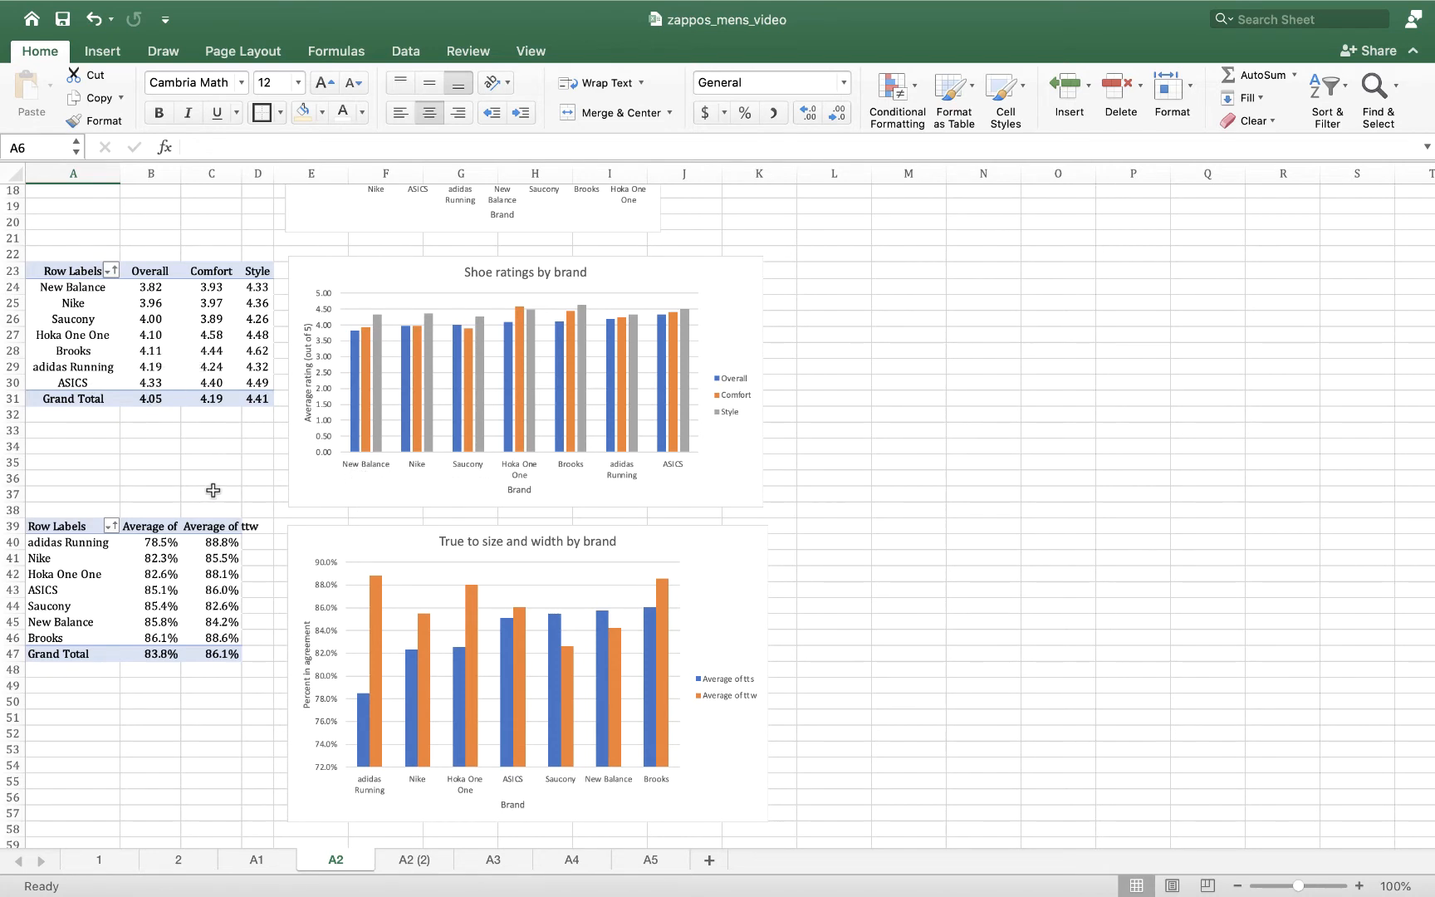
mouse_move(71, 291)
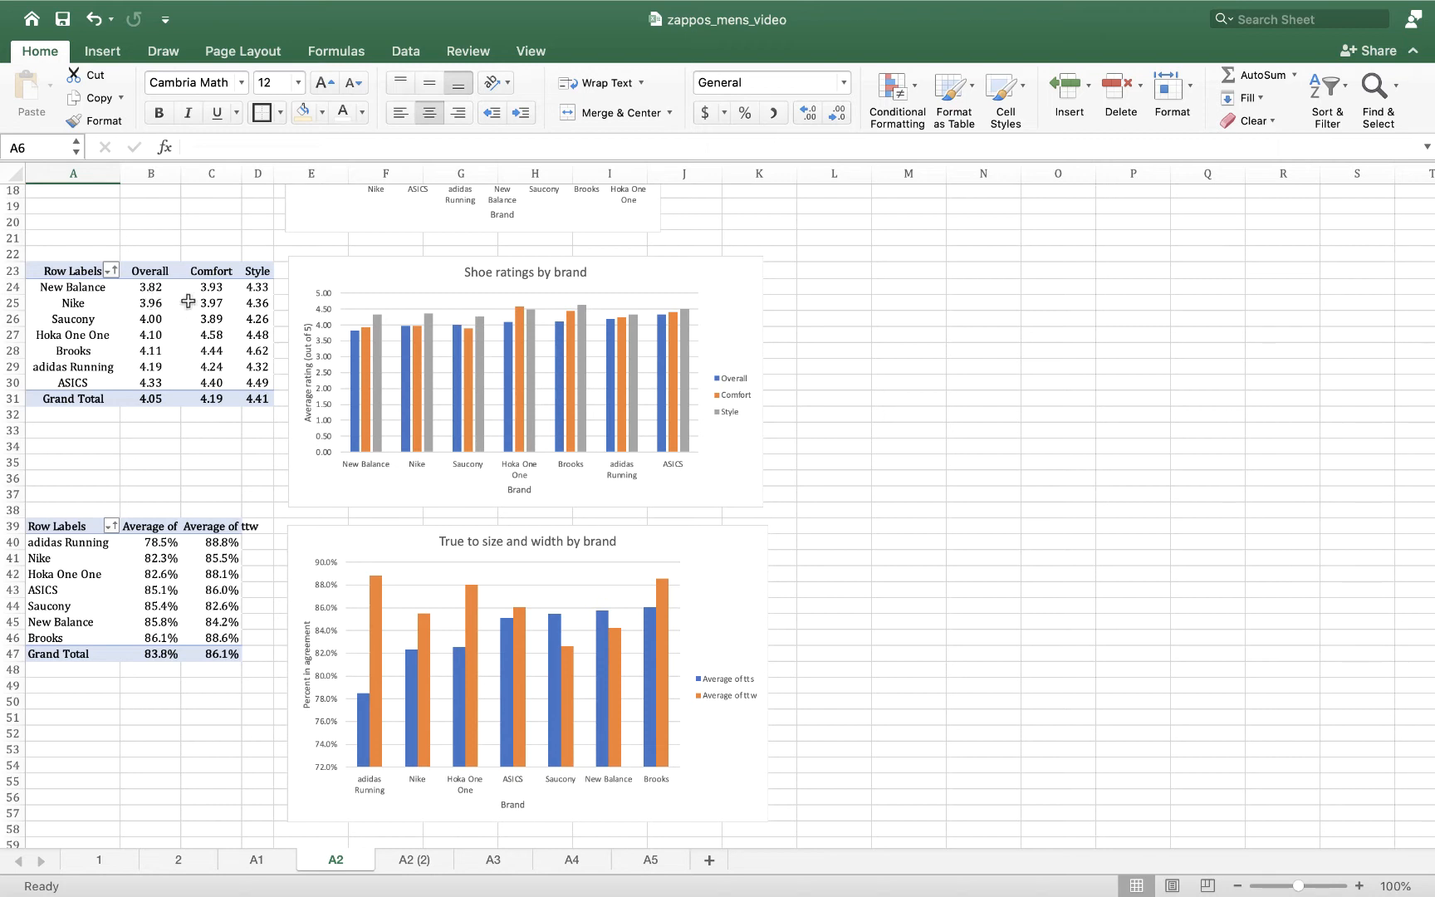
mouse_move(215, 303)
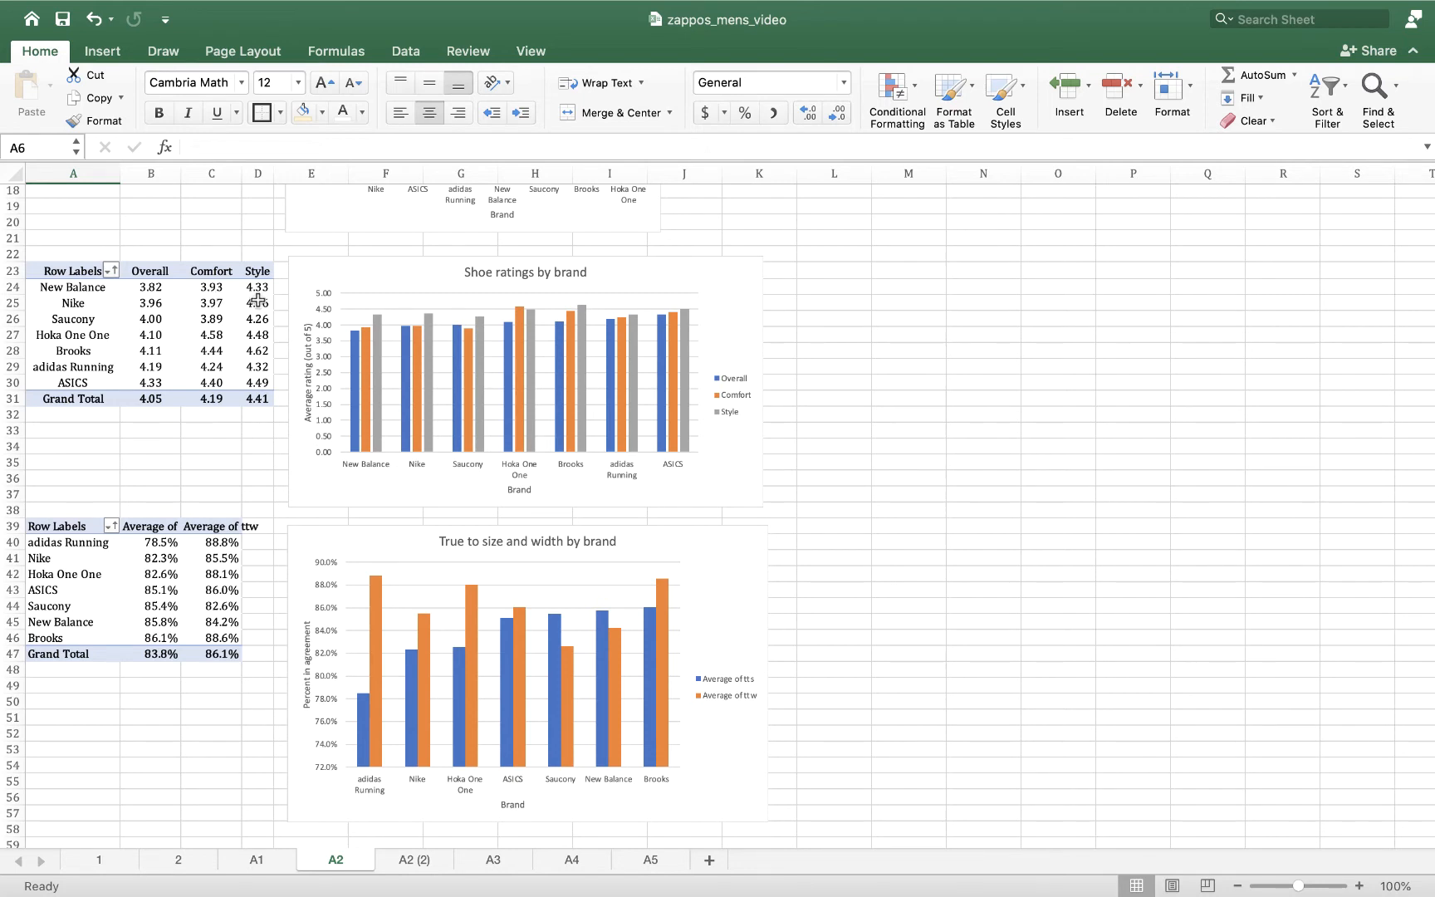
mouse_move(331, 432)
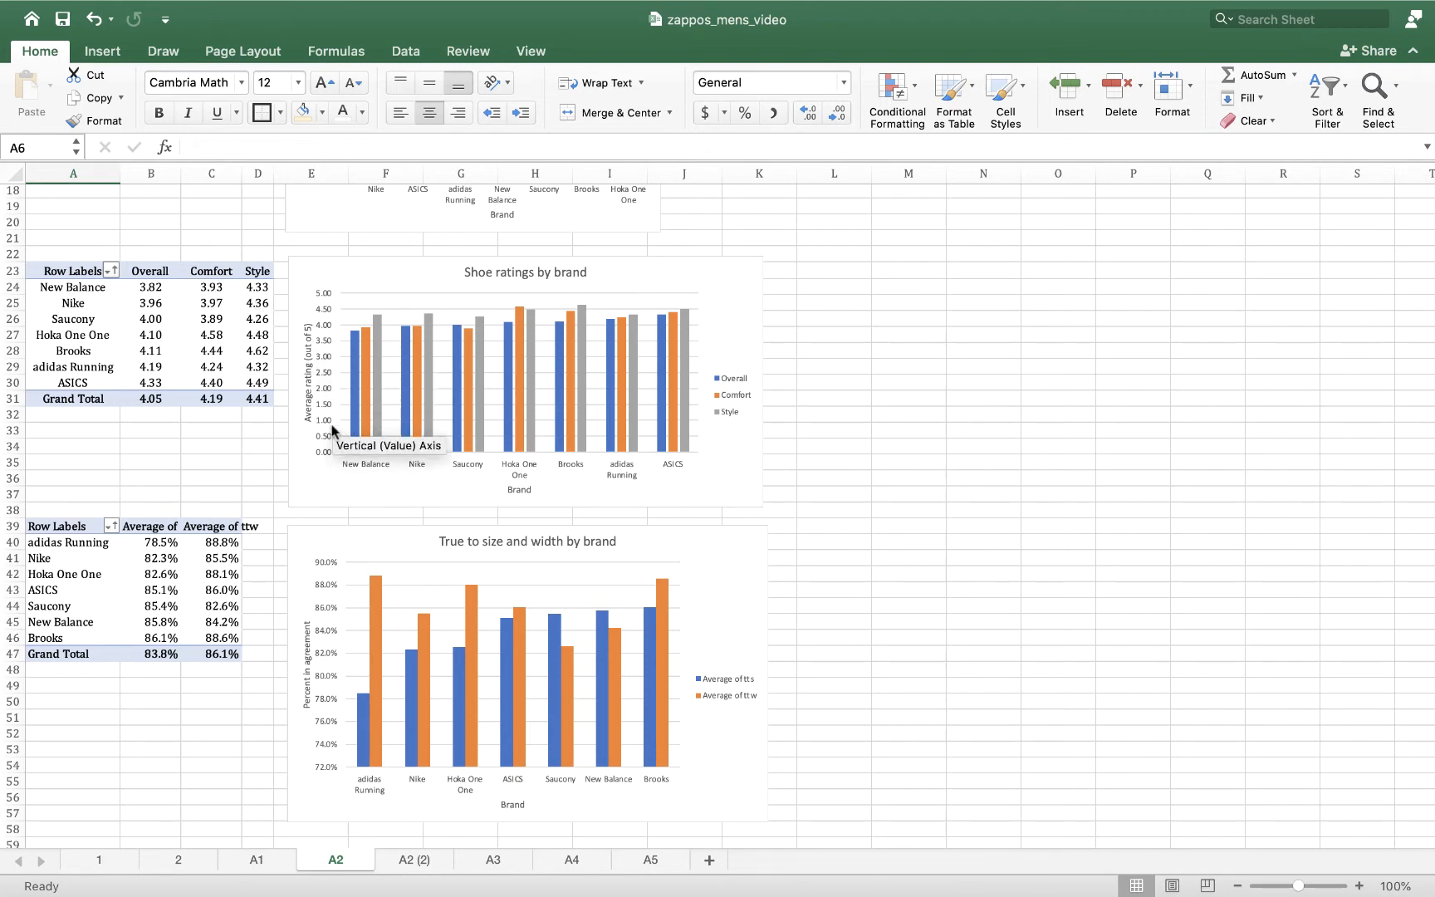
mouse_move(681, 501)
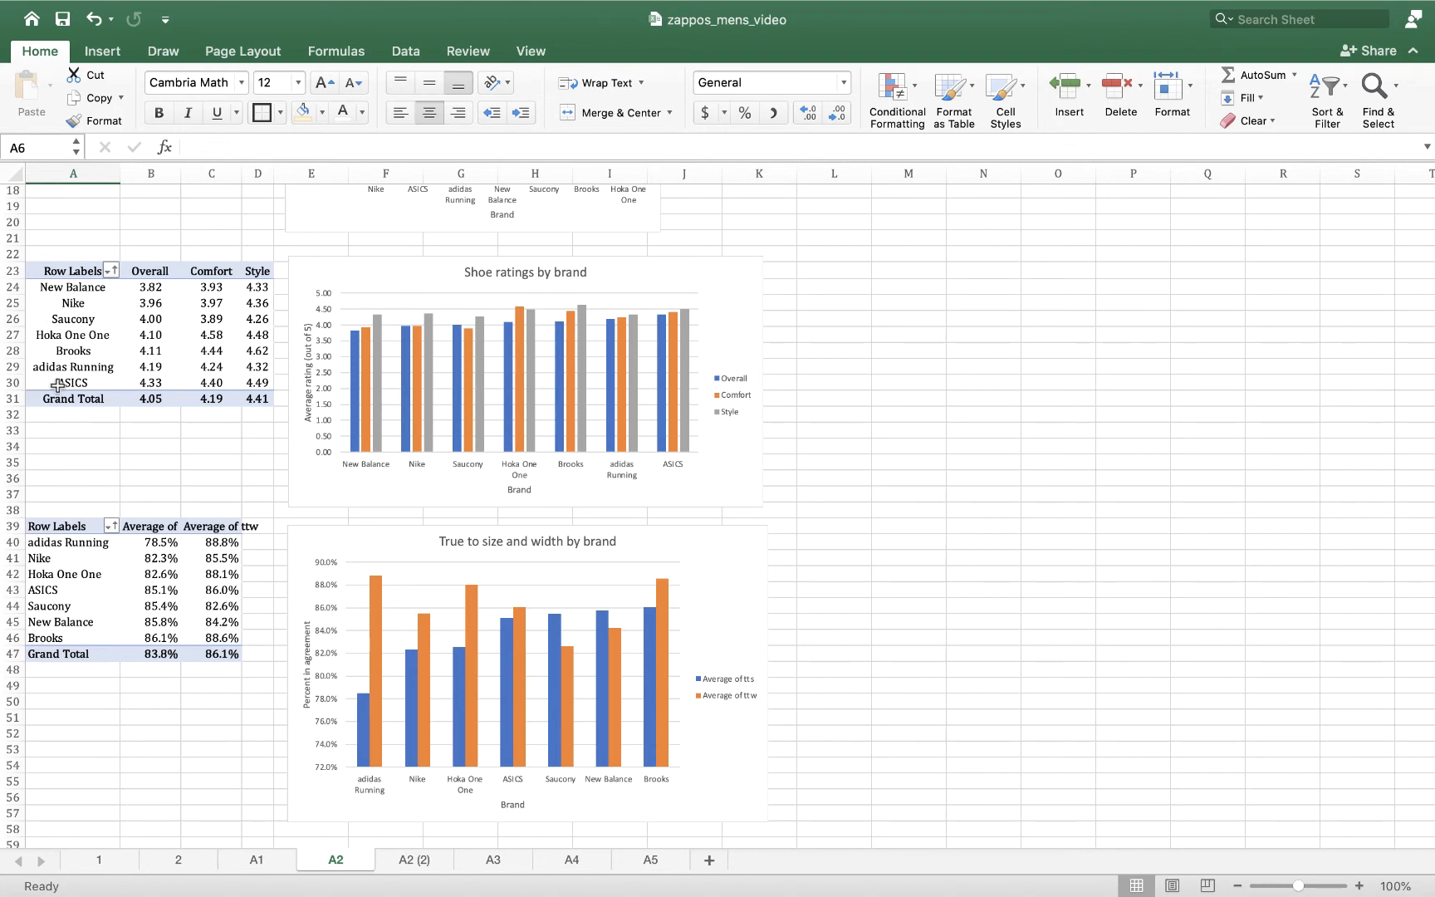
mouse_move(337, 455)
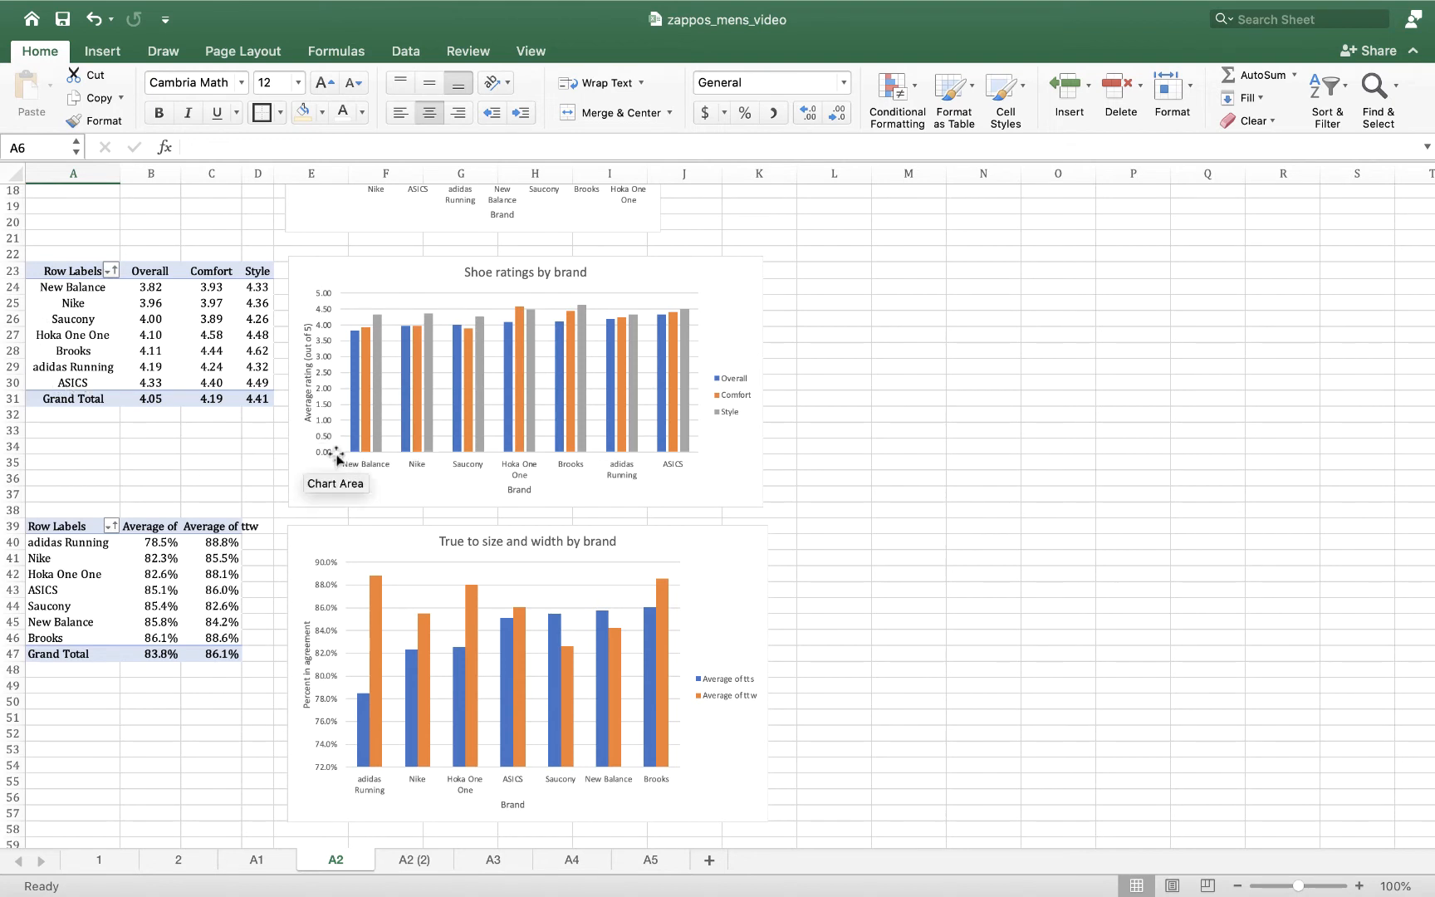
mouse_move(662, 463)
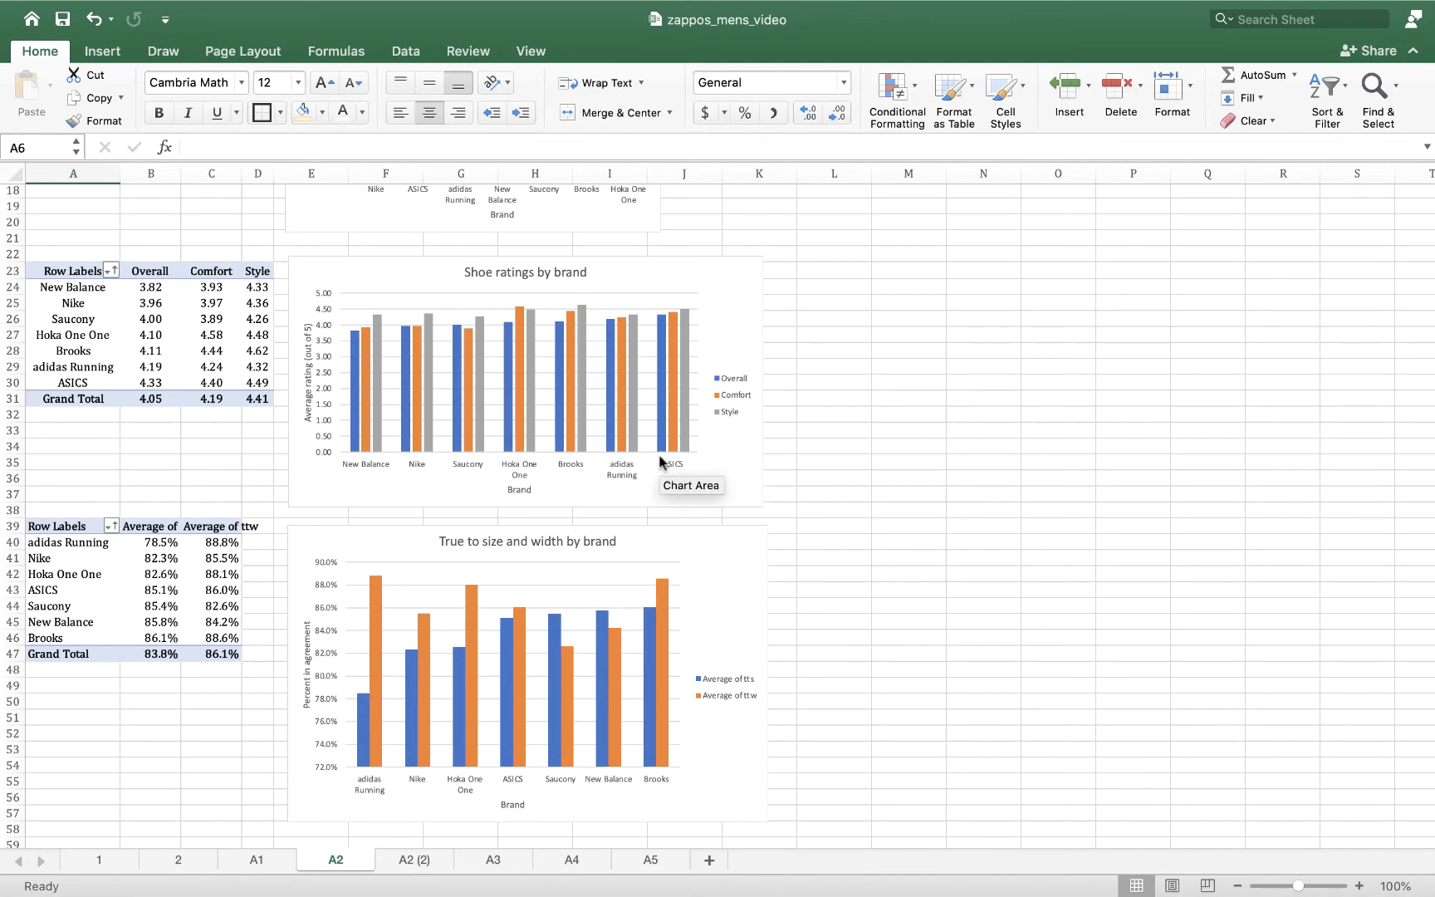
mouse_move(665, 446)
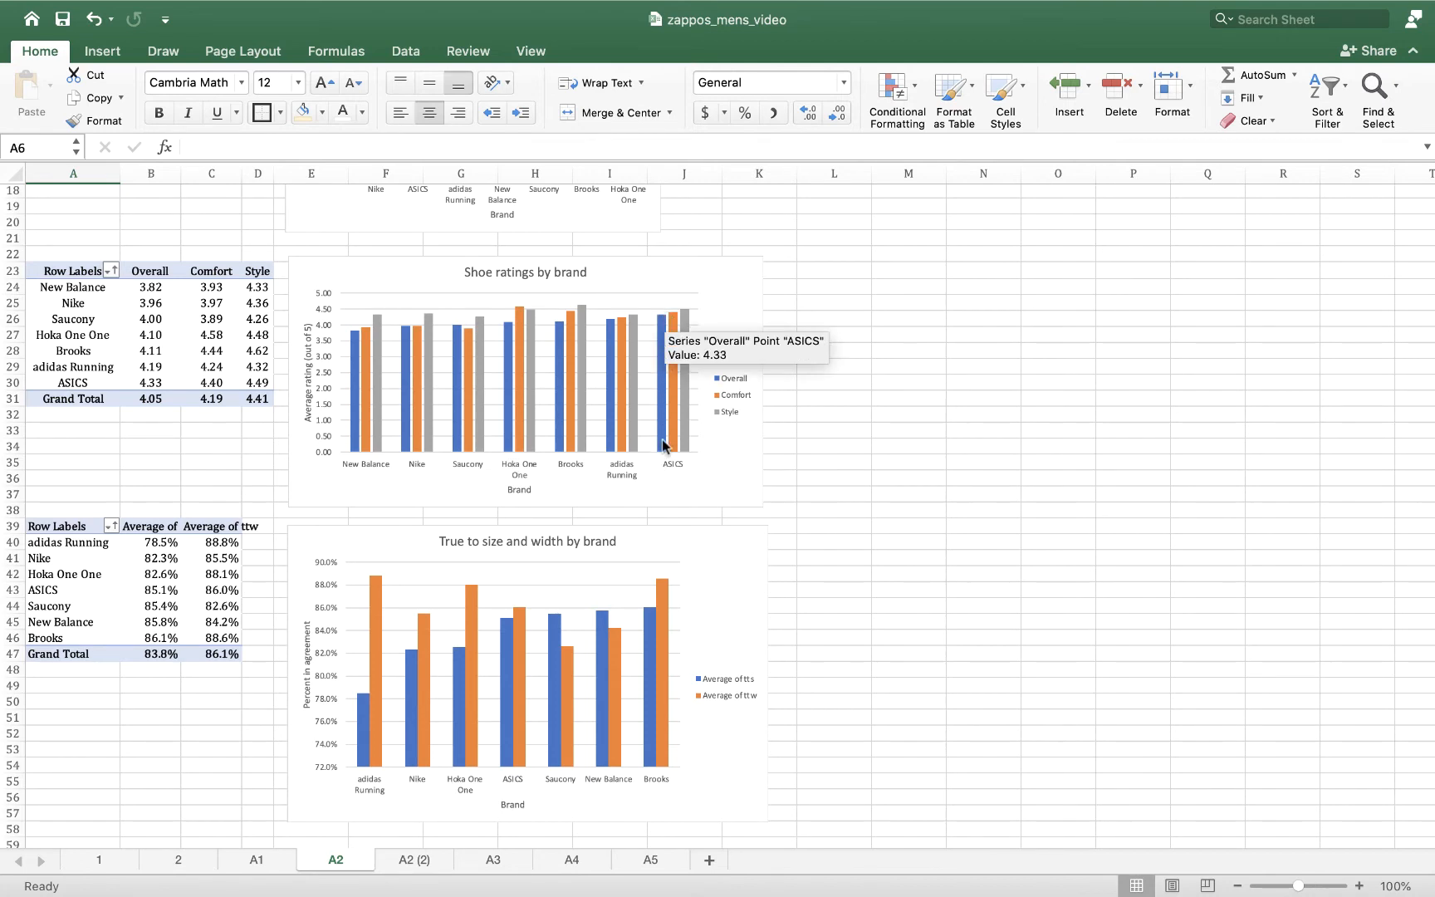
mouse_move(919, 447)
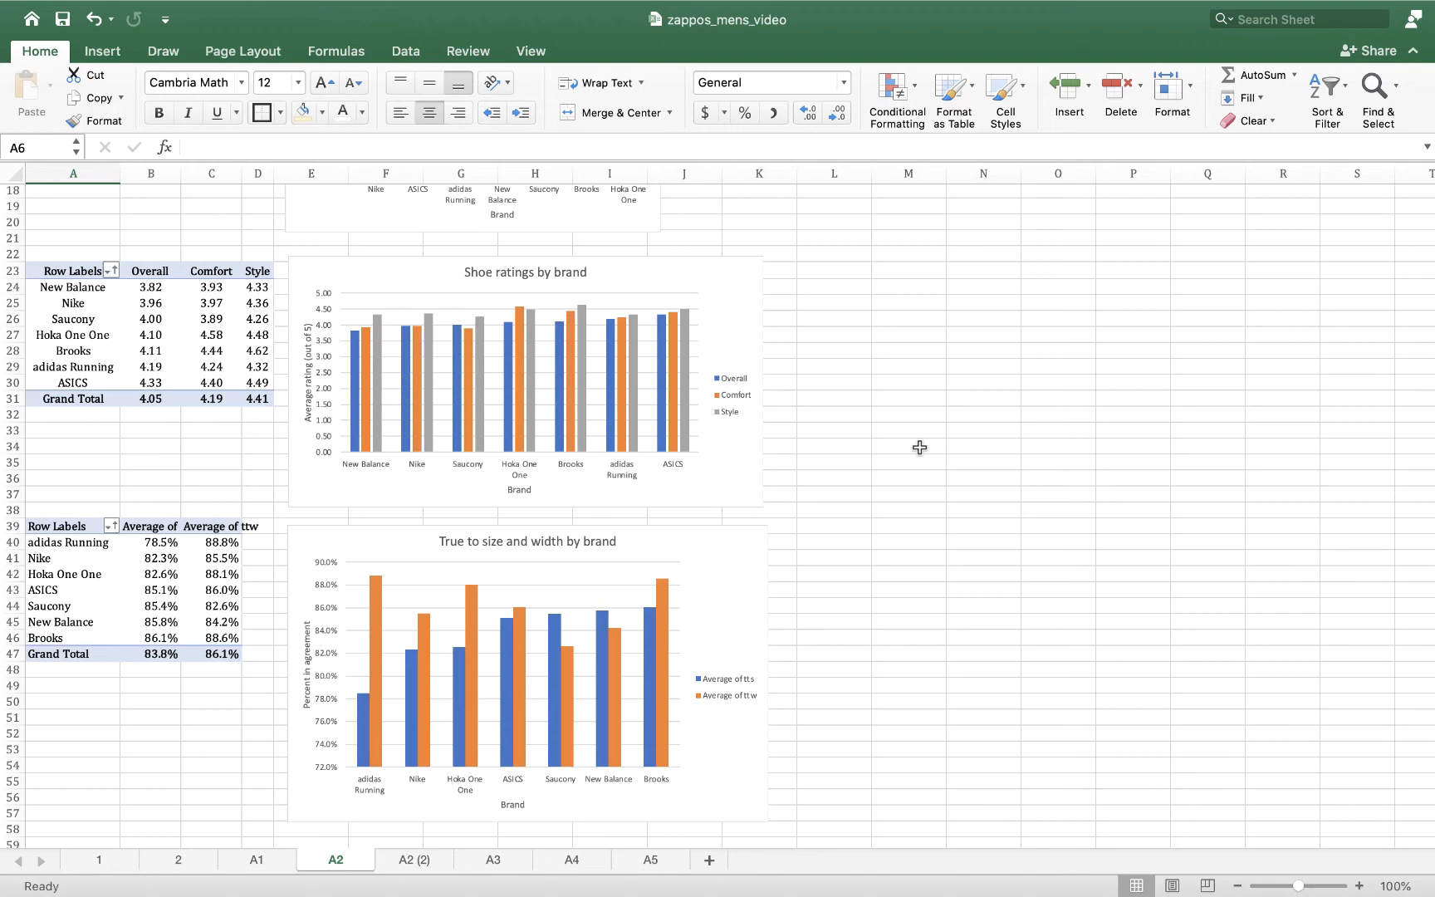
mouse_move(346, 455)
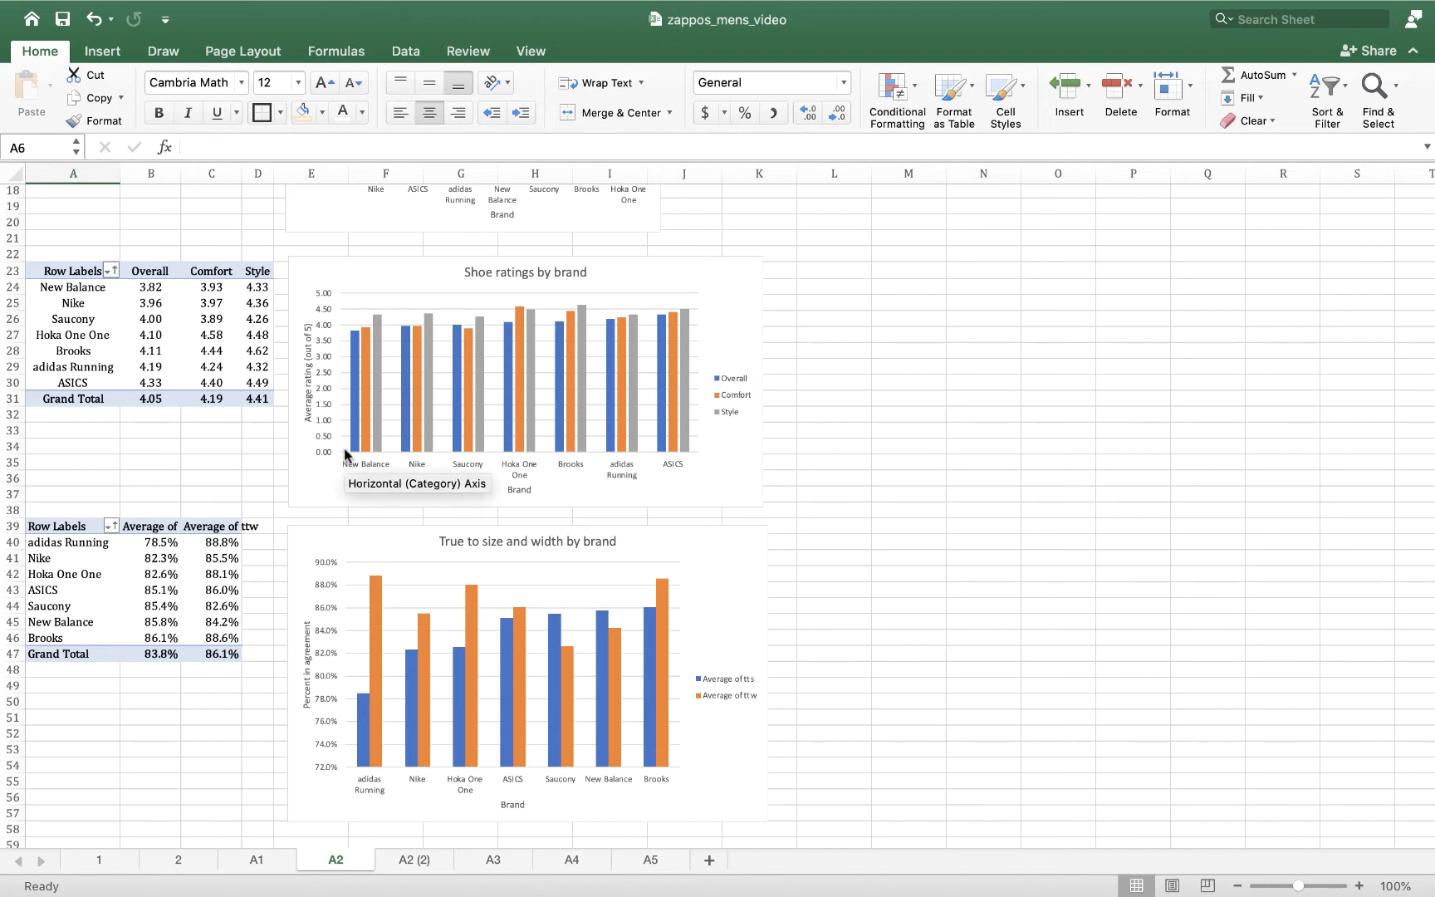
mouse_move(385, 436)
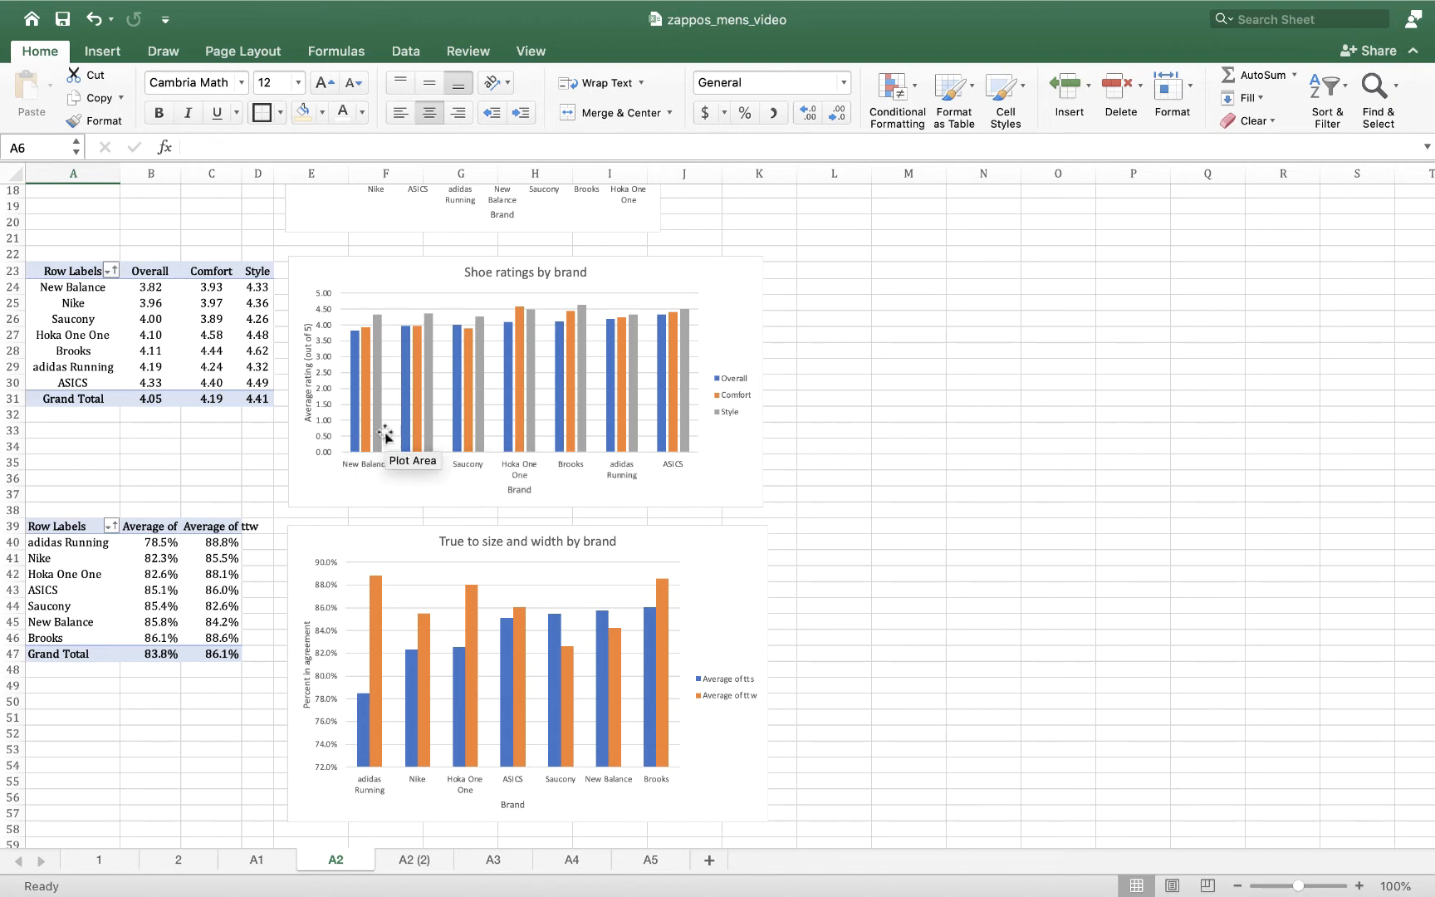
mouse_move(397, 595)
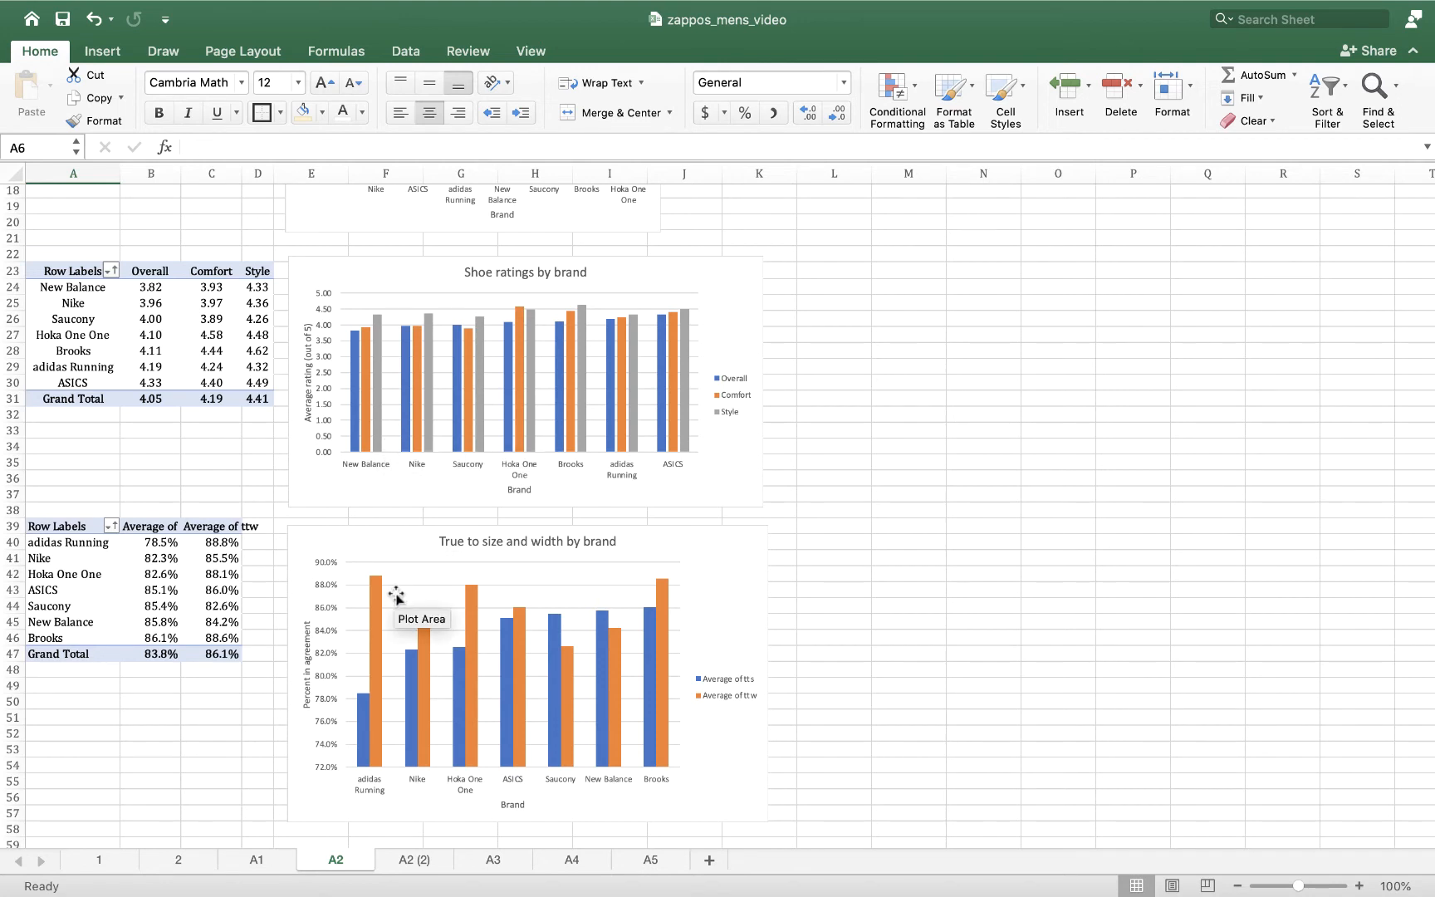
mouse_move(765, 378)
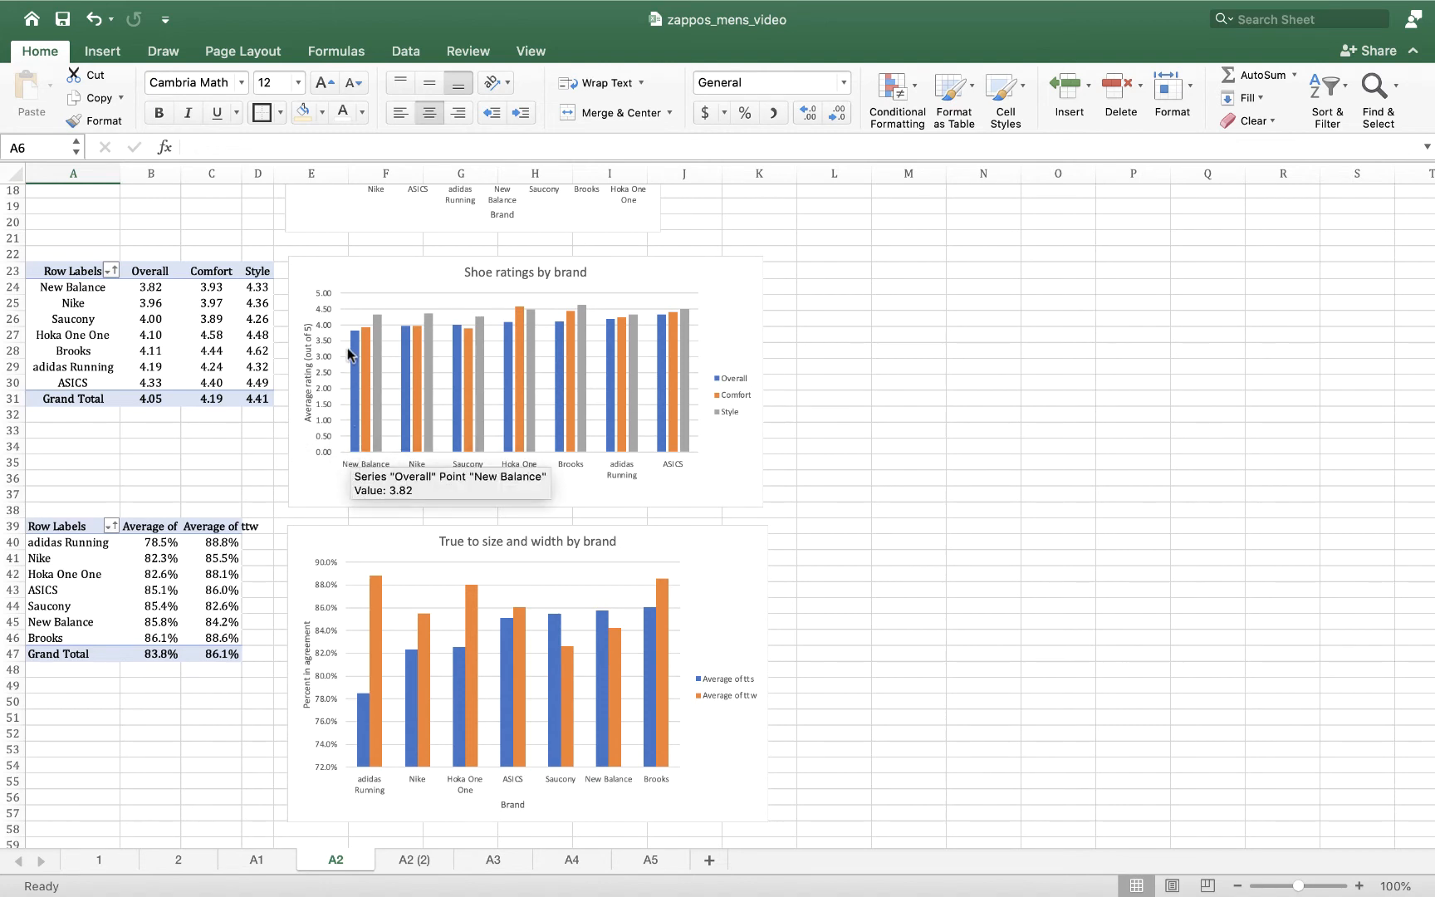
mouse_move(349, 506)
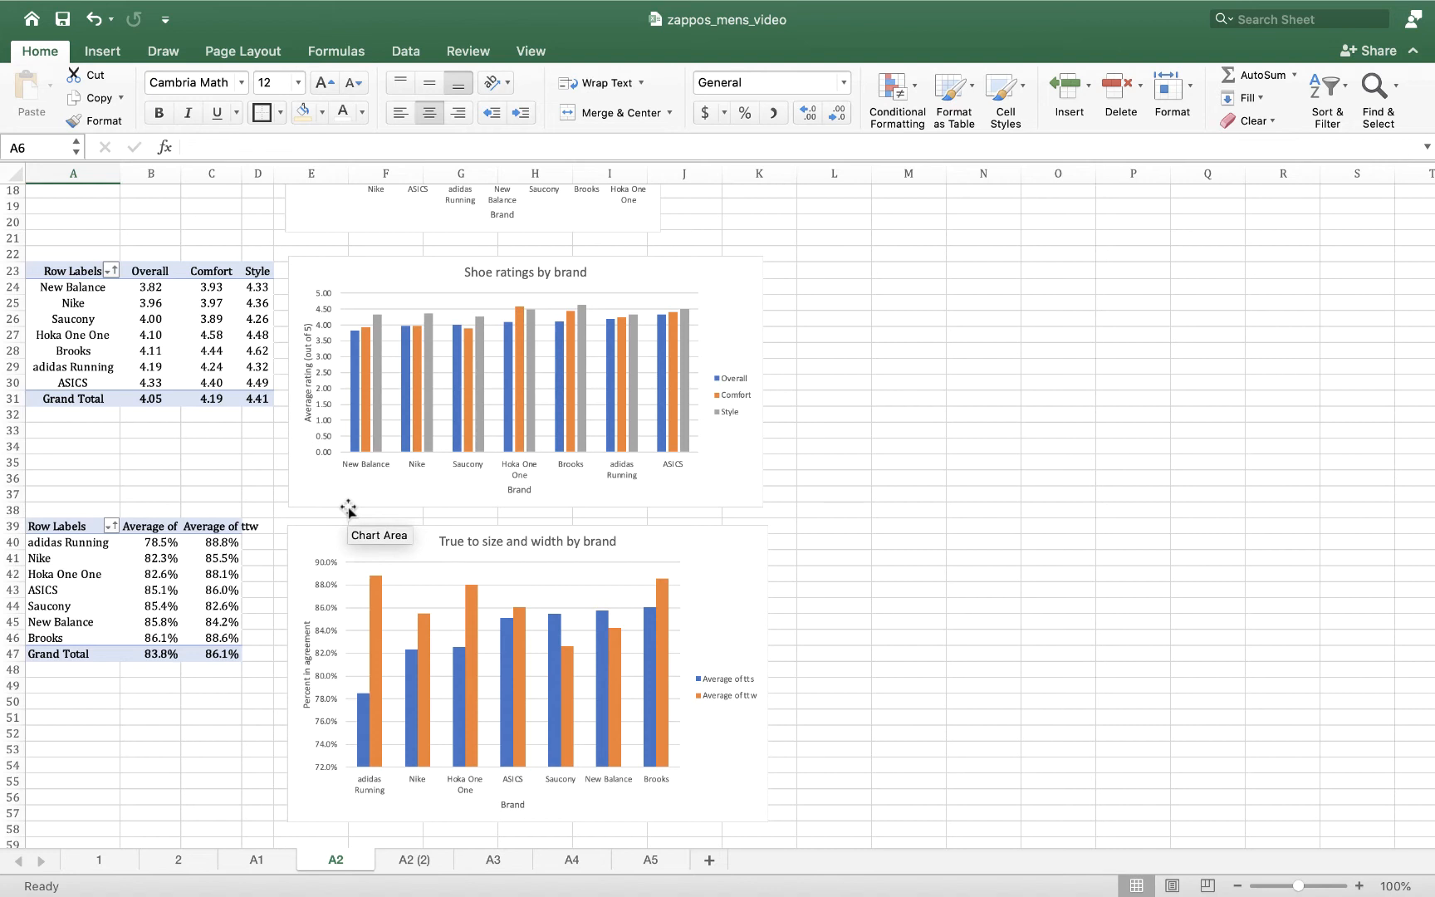
mouse_move(668, 478)
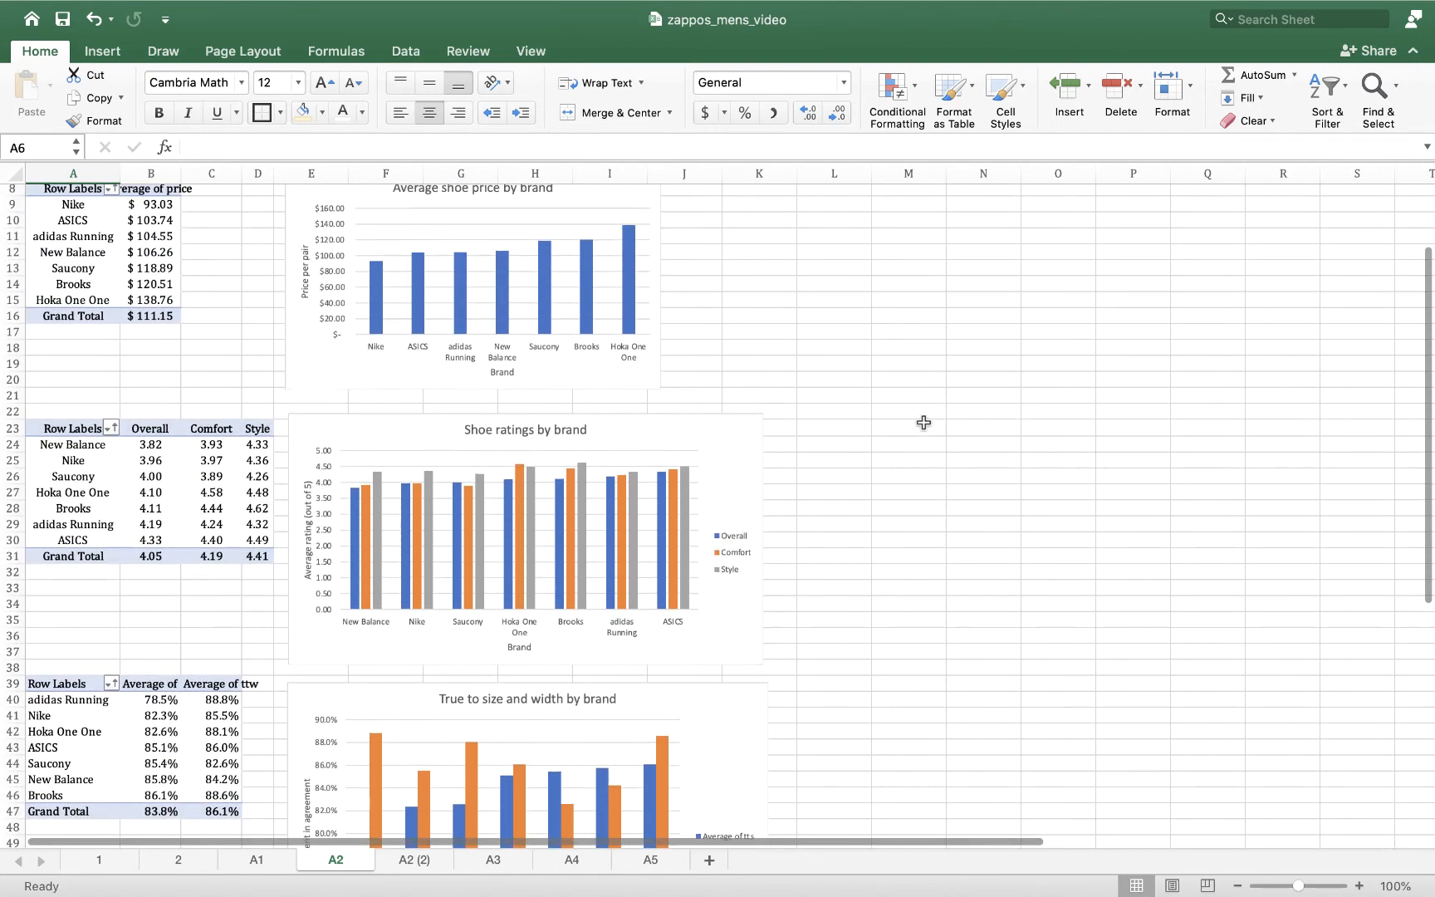
mouse_move(414, 233)
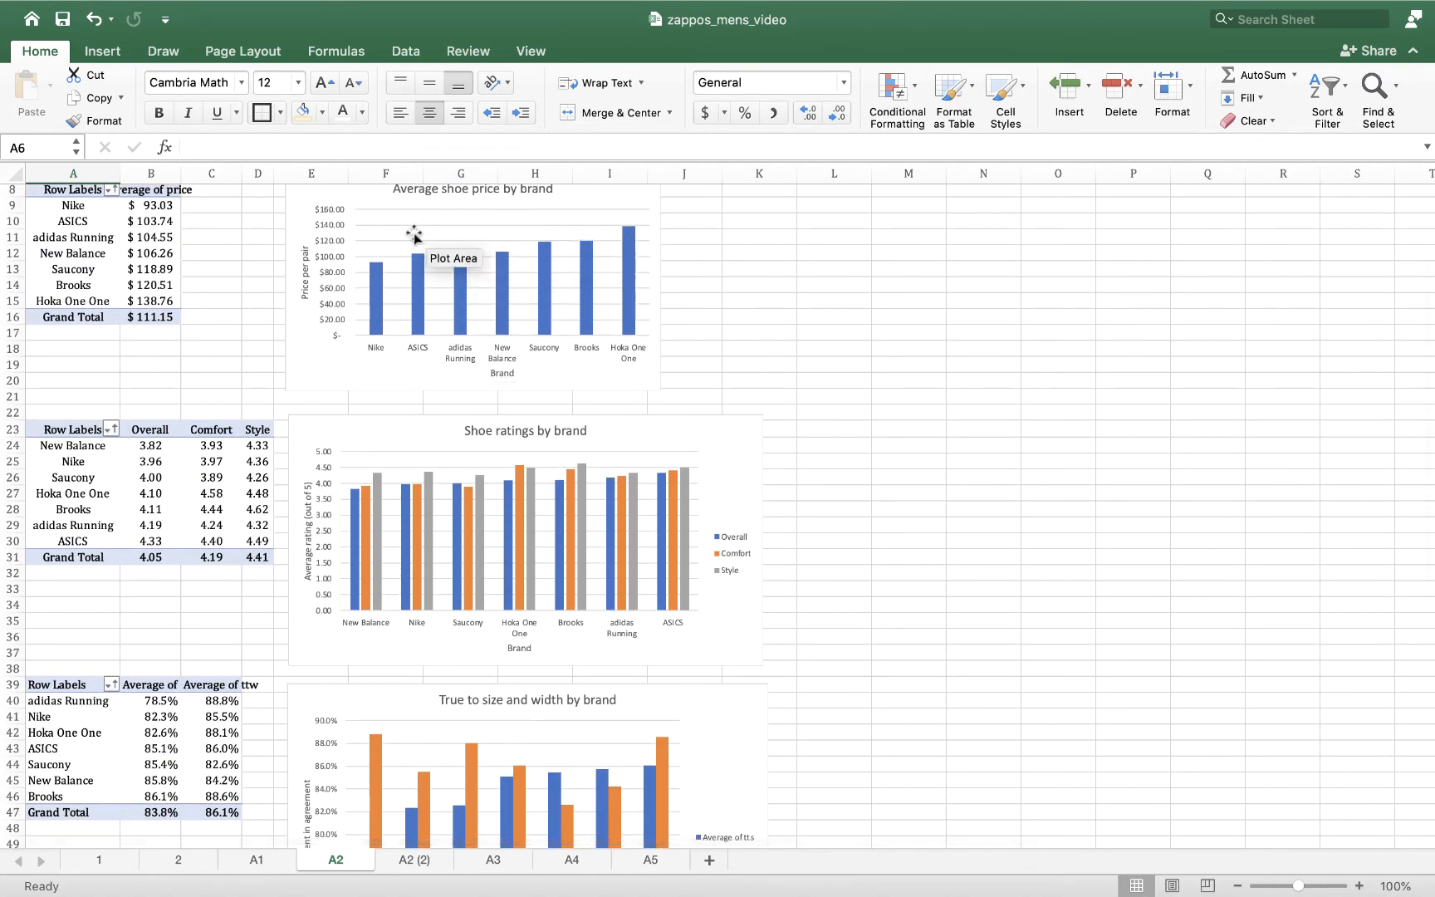
mouse_move(438, 251)
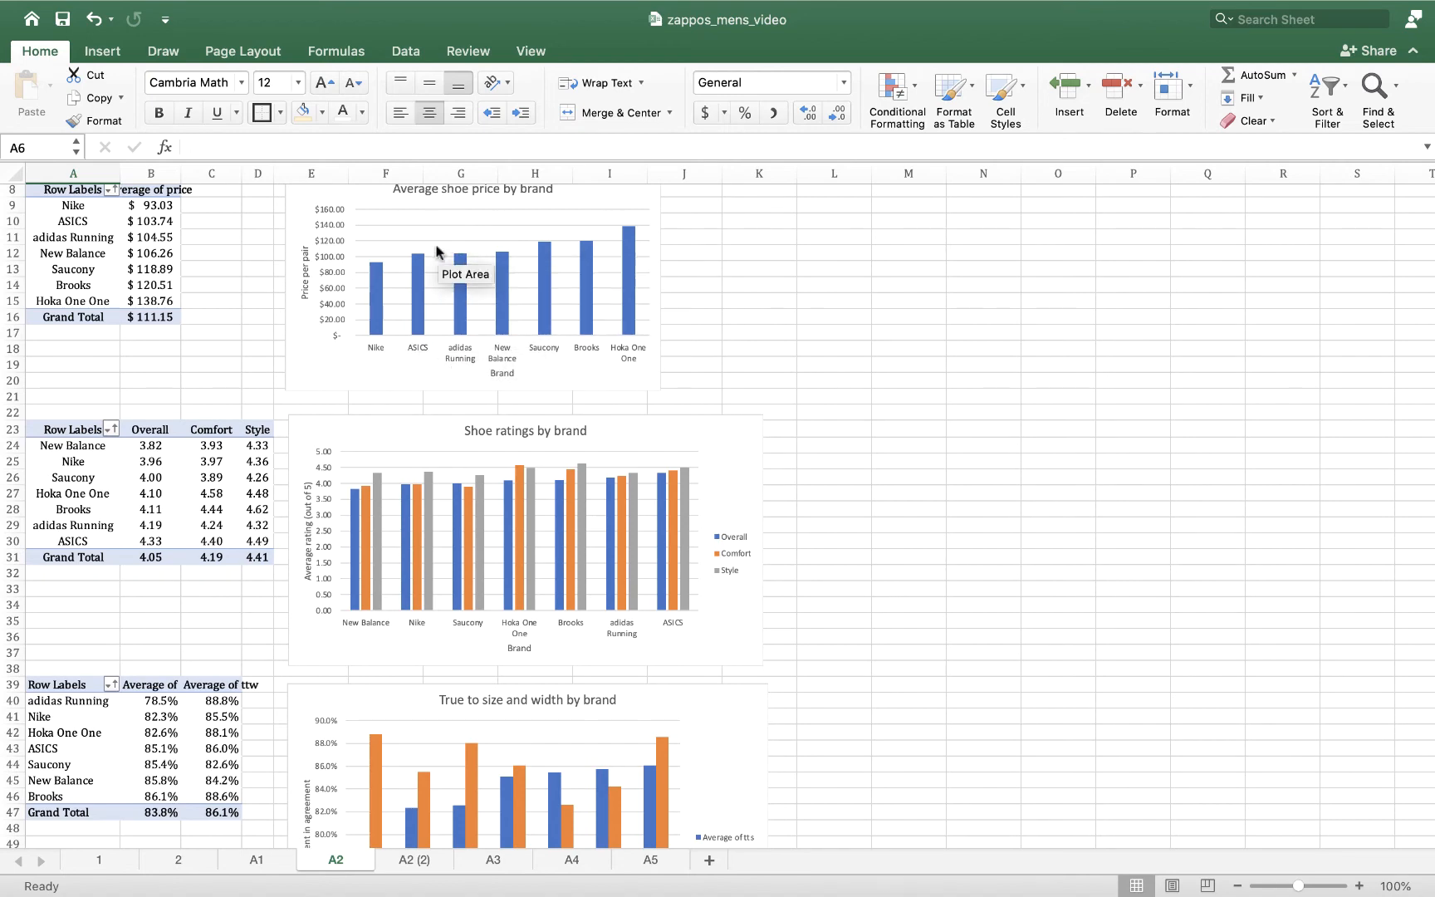
mouse_move(930, 610)
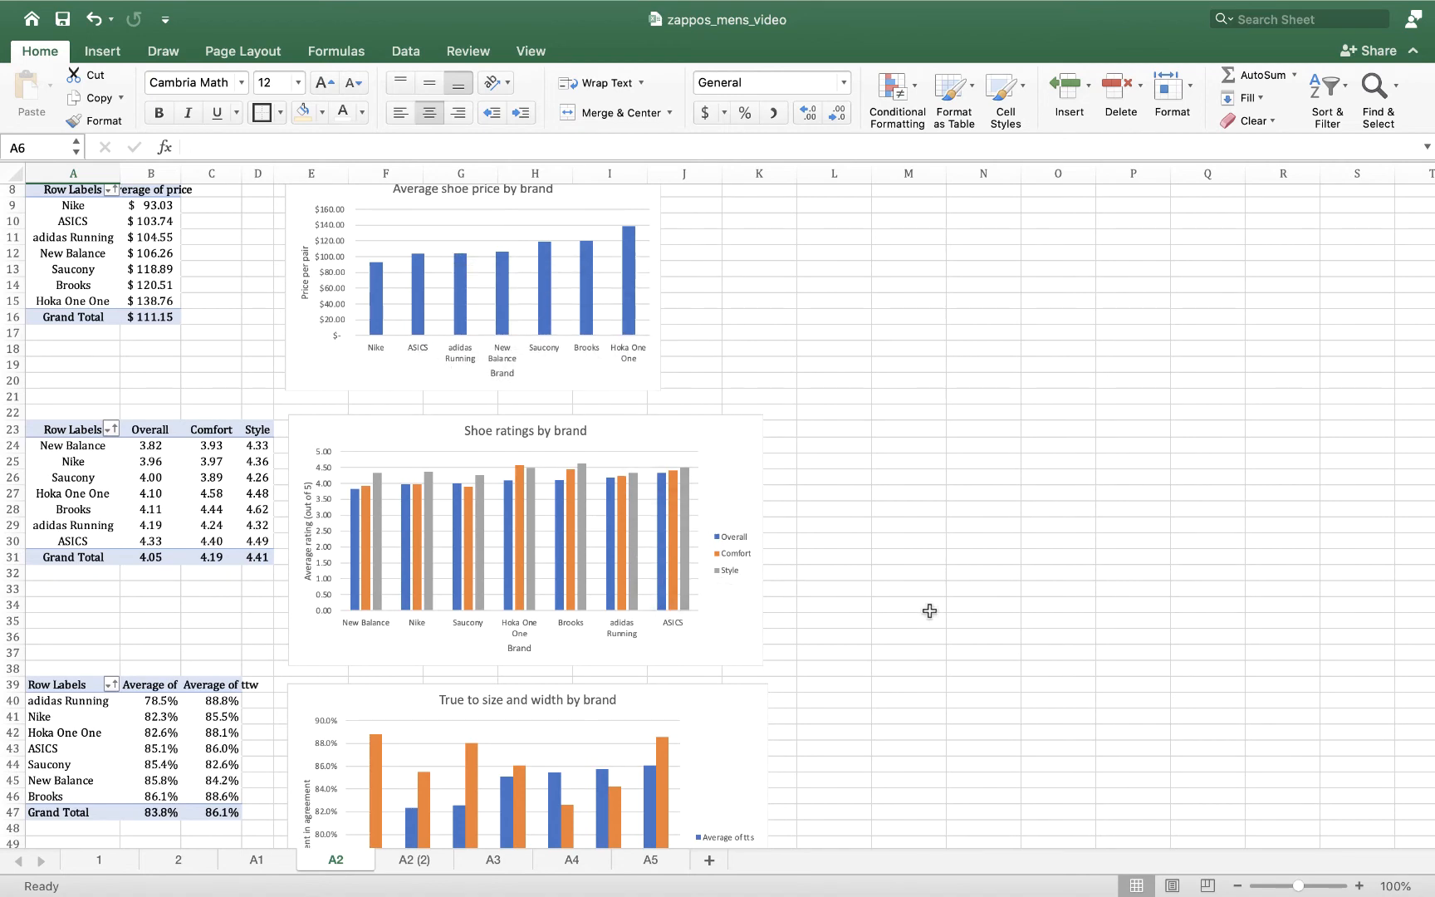
scroll(down, 3)
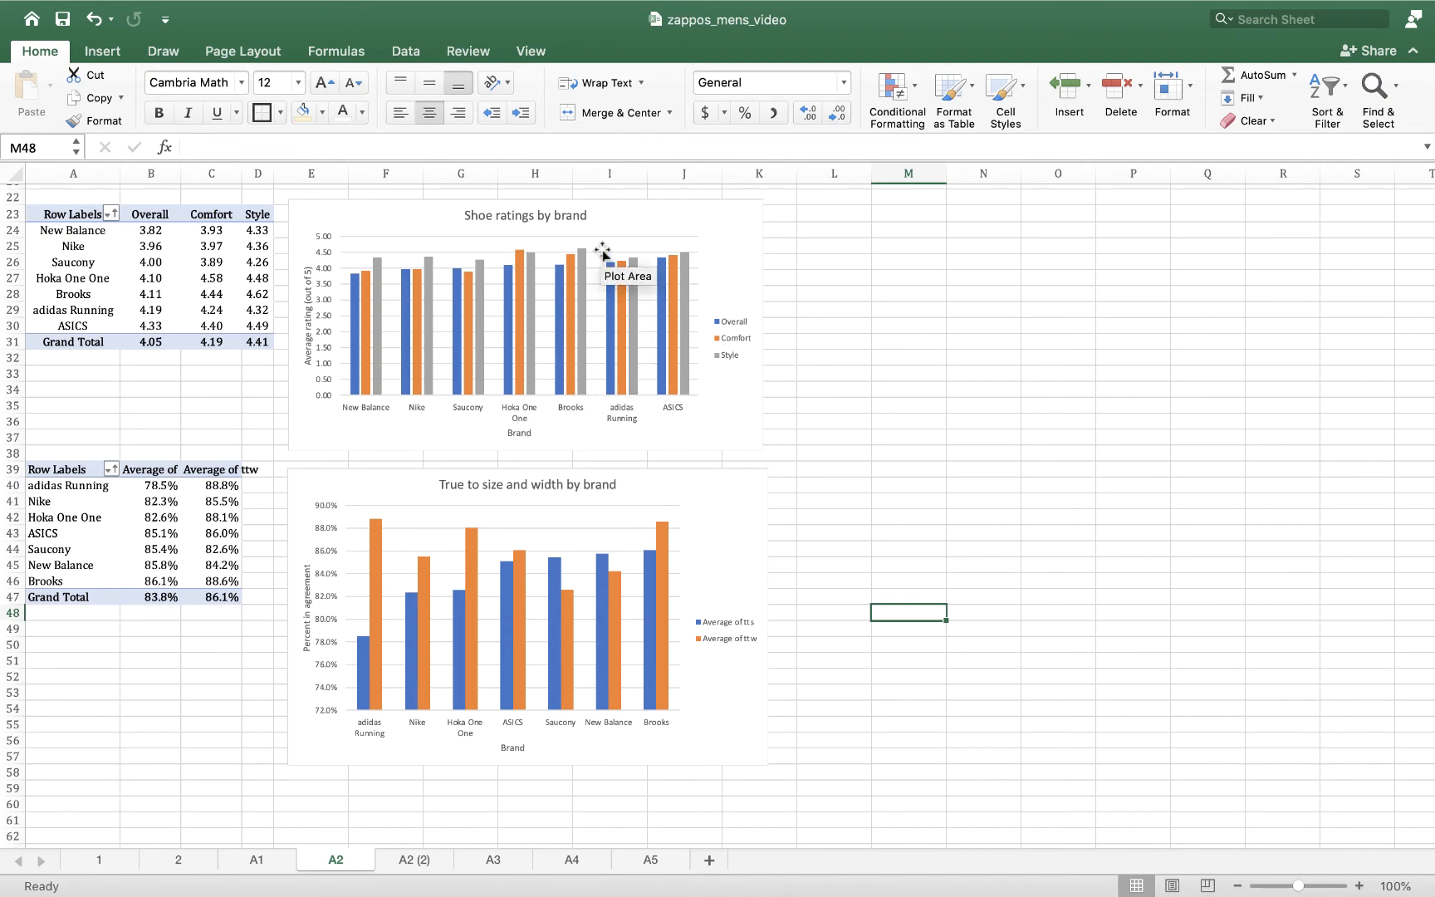
mouse_move(520, 478)
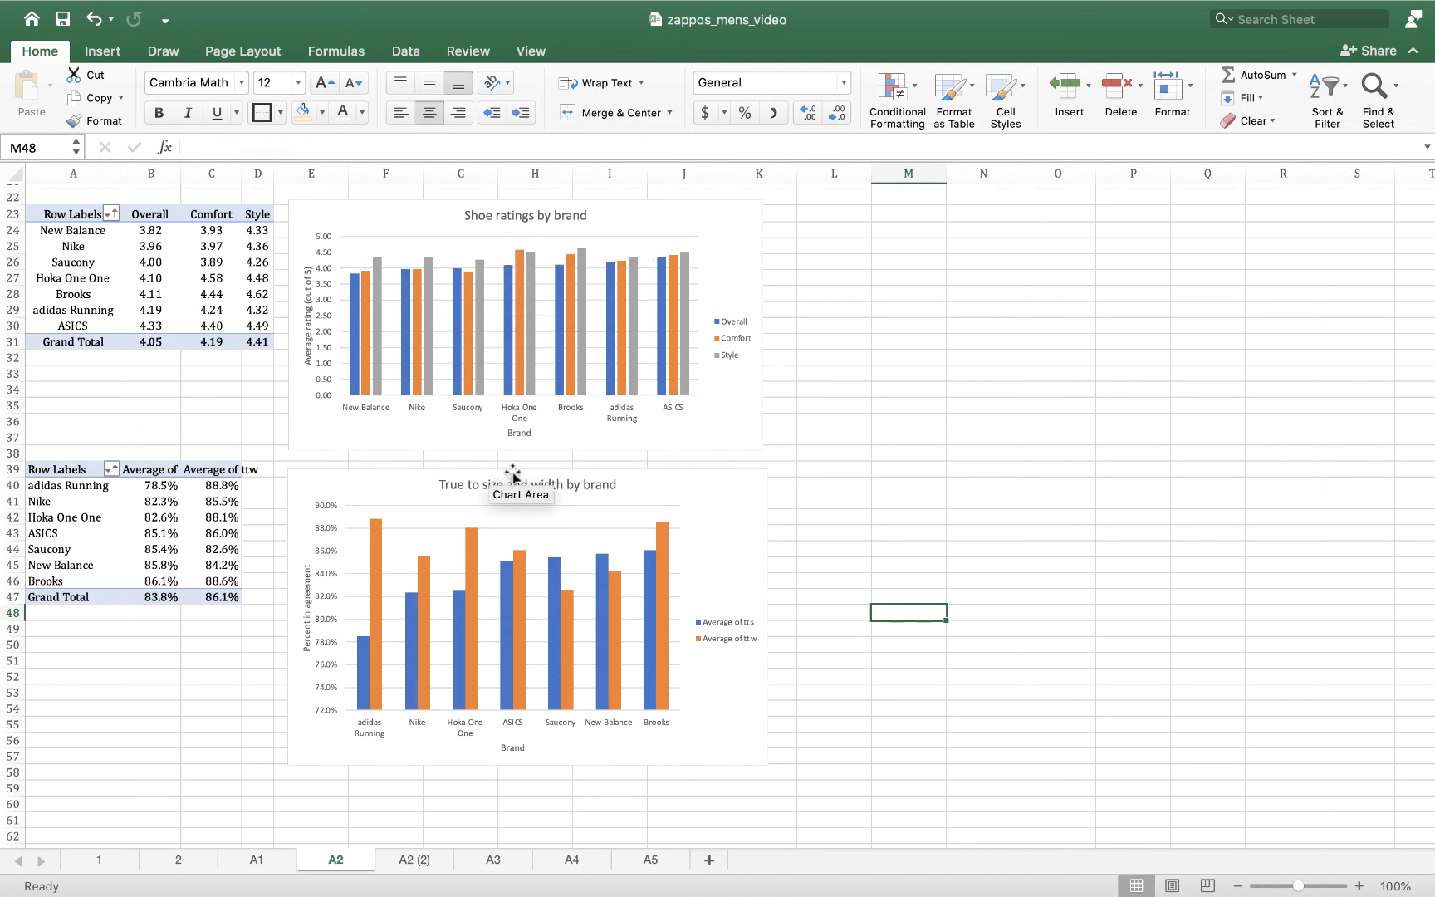
mouse_move(543, 460)
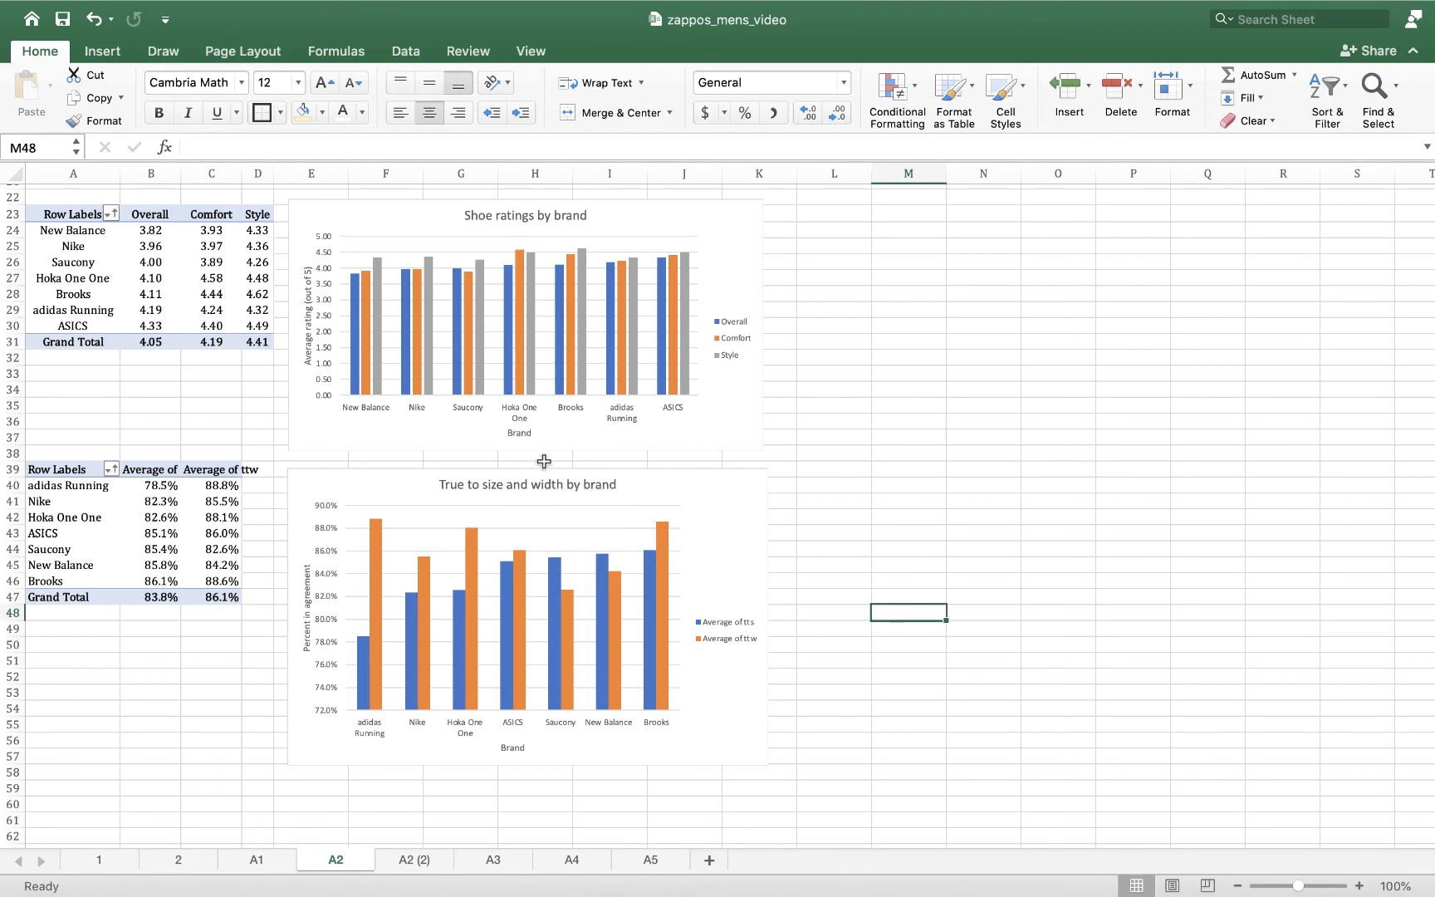
mouse_move(518, 266)
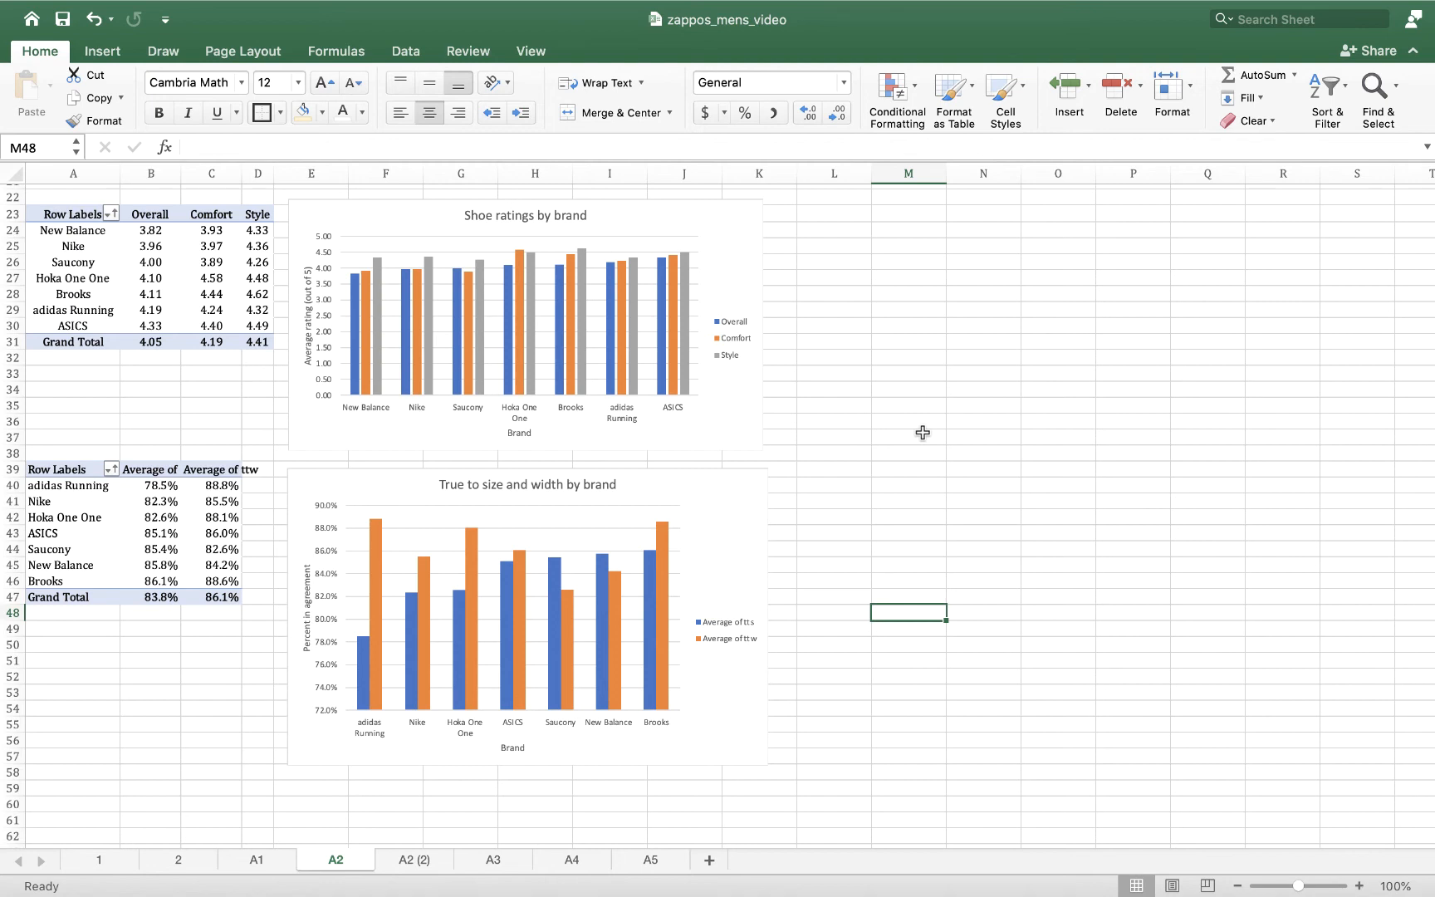
mouse_move(438, 428)
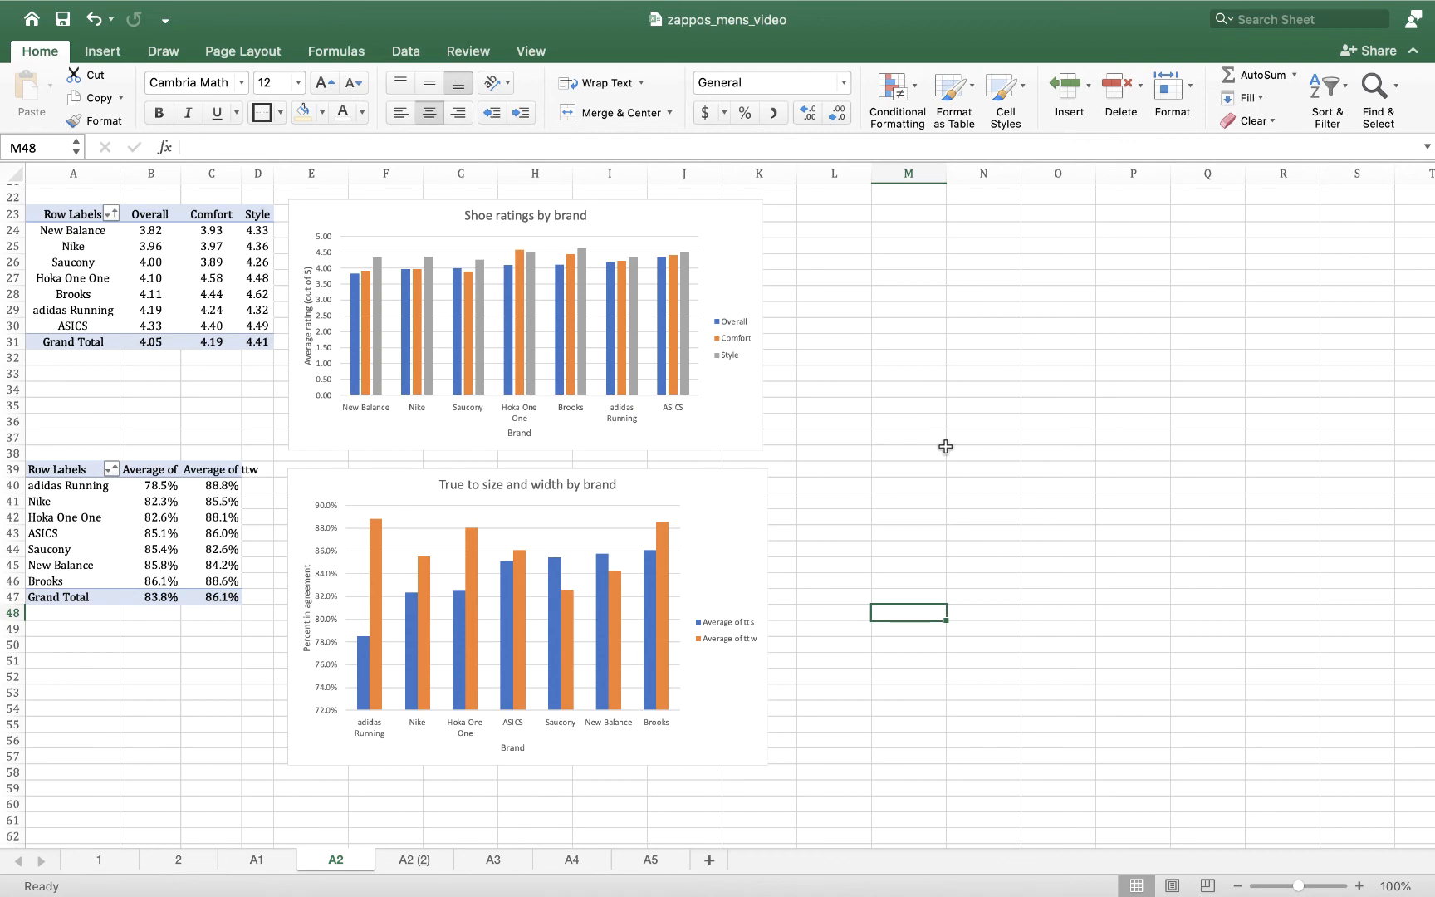
scroll(down, 3)
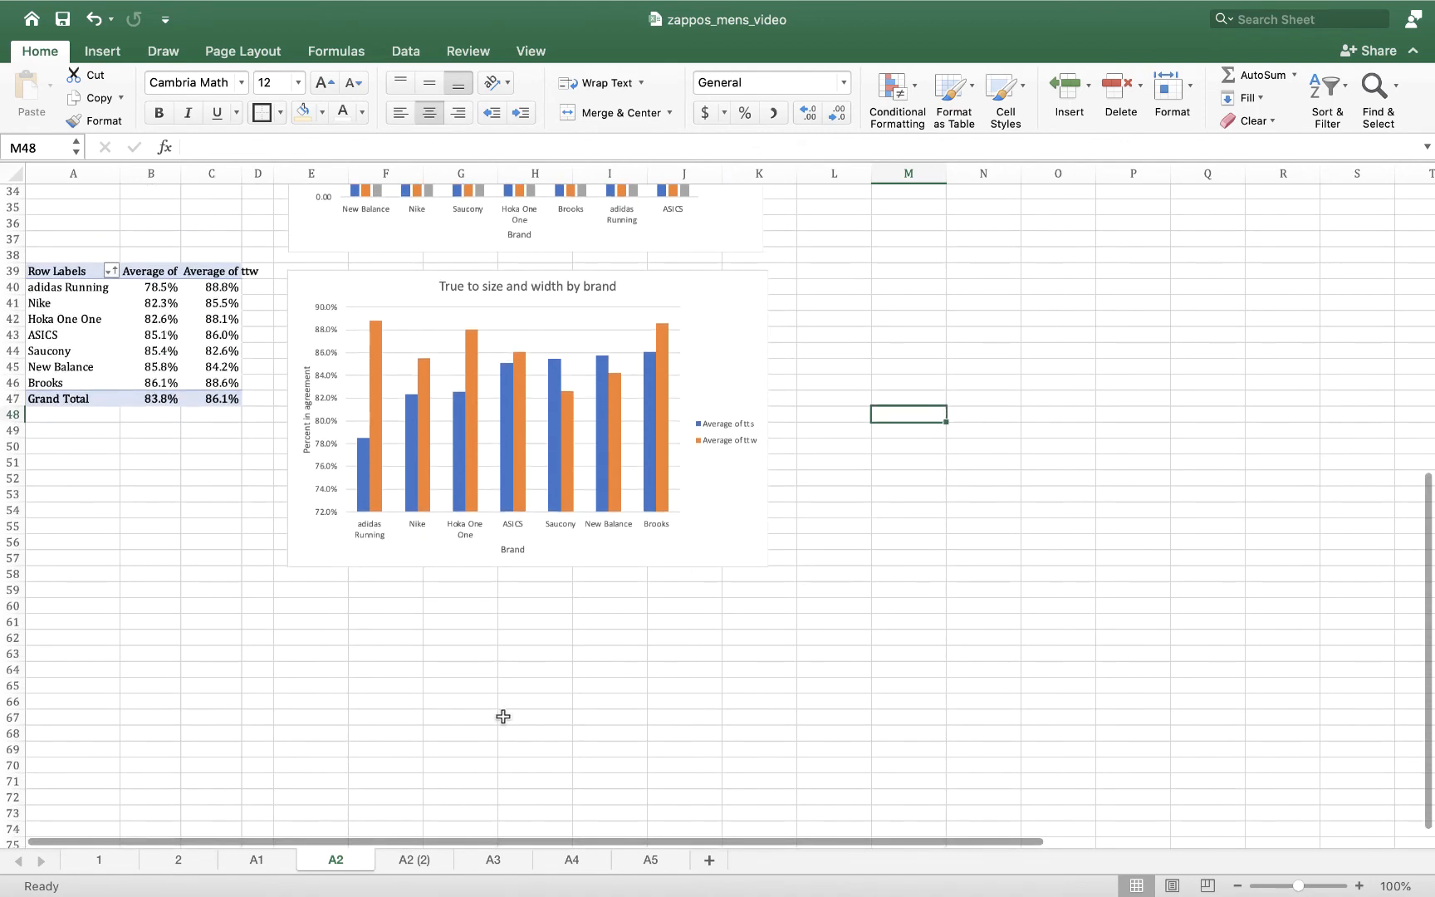
mouse_move(574, 347)
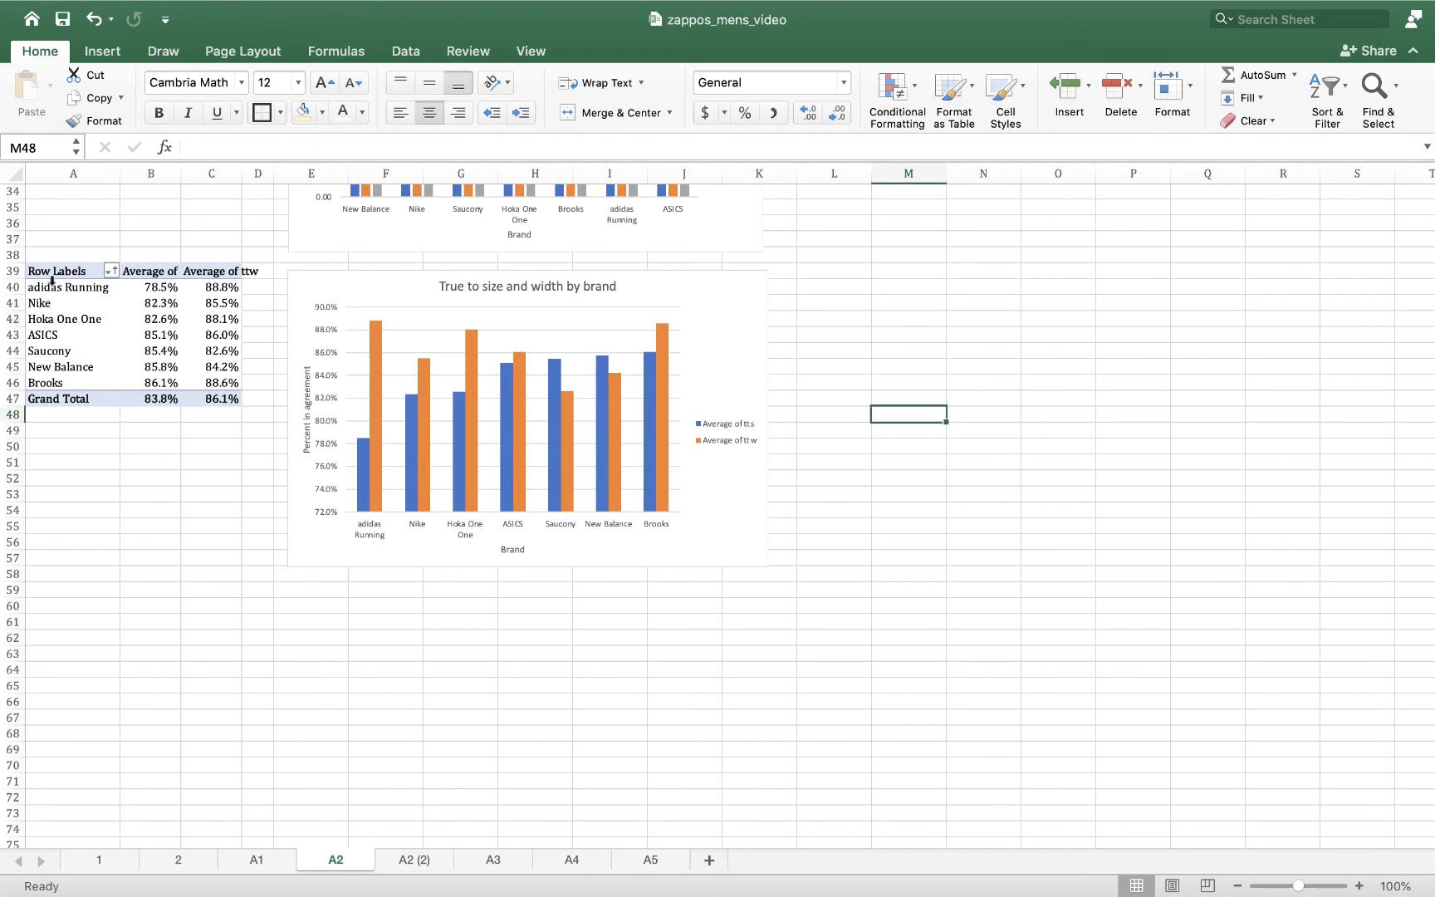
mouse_move(146, 248)
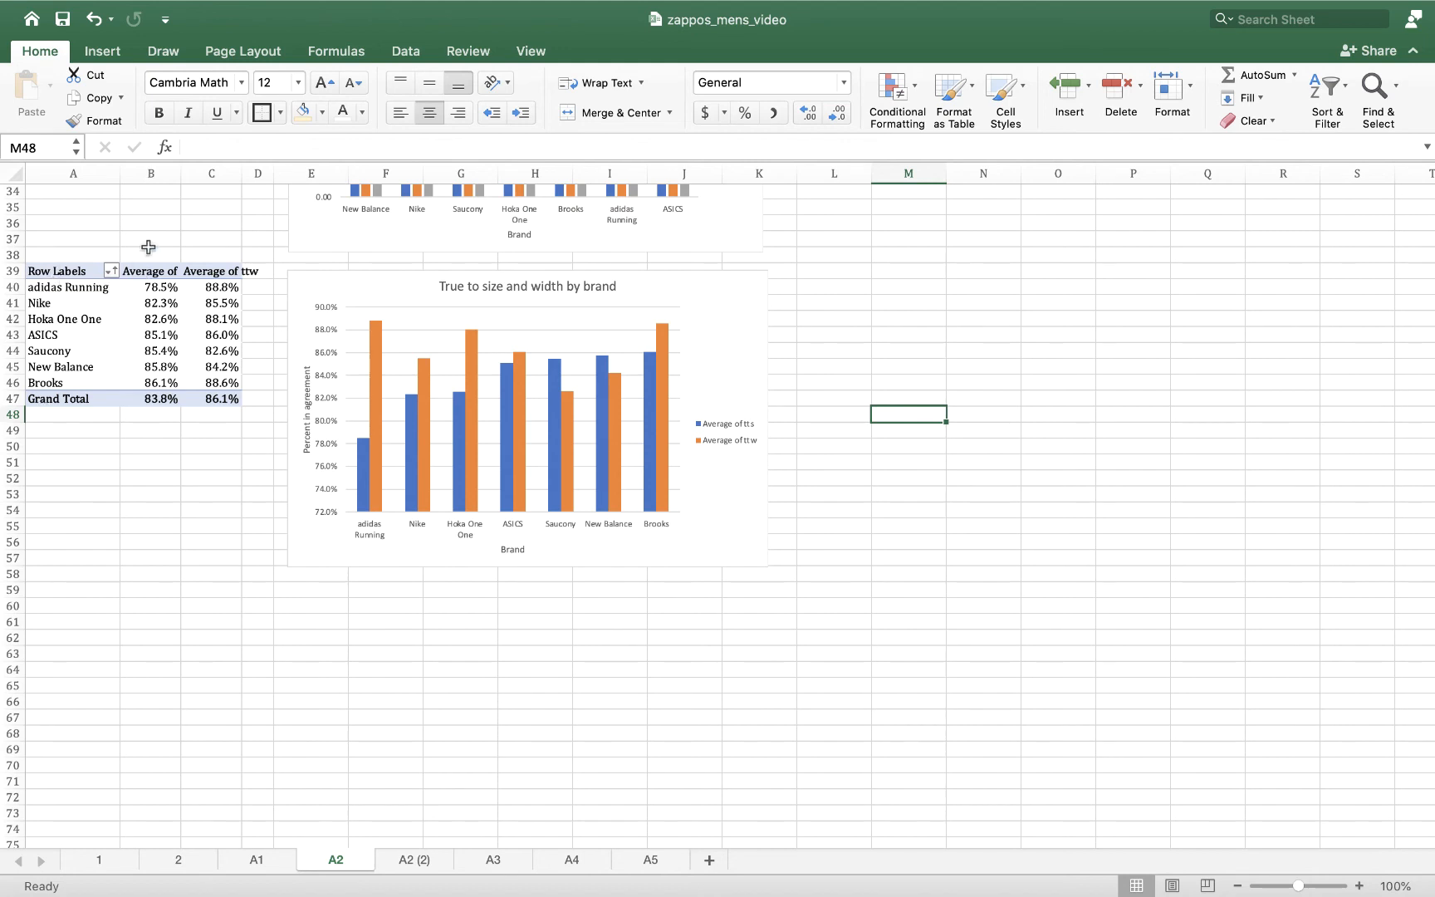
drag(179, 172, 179, 172)
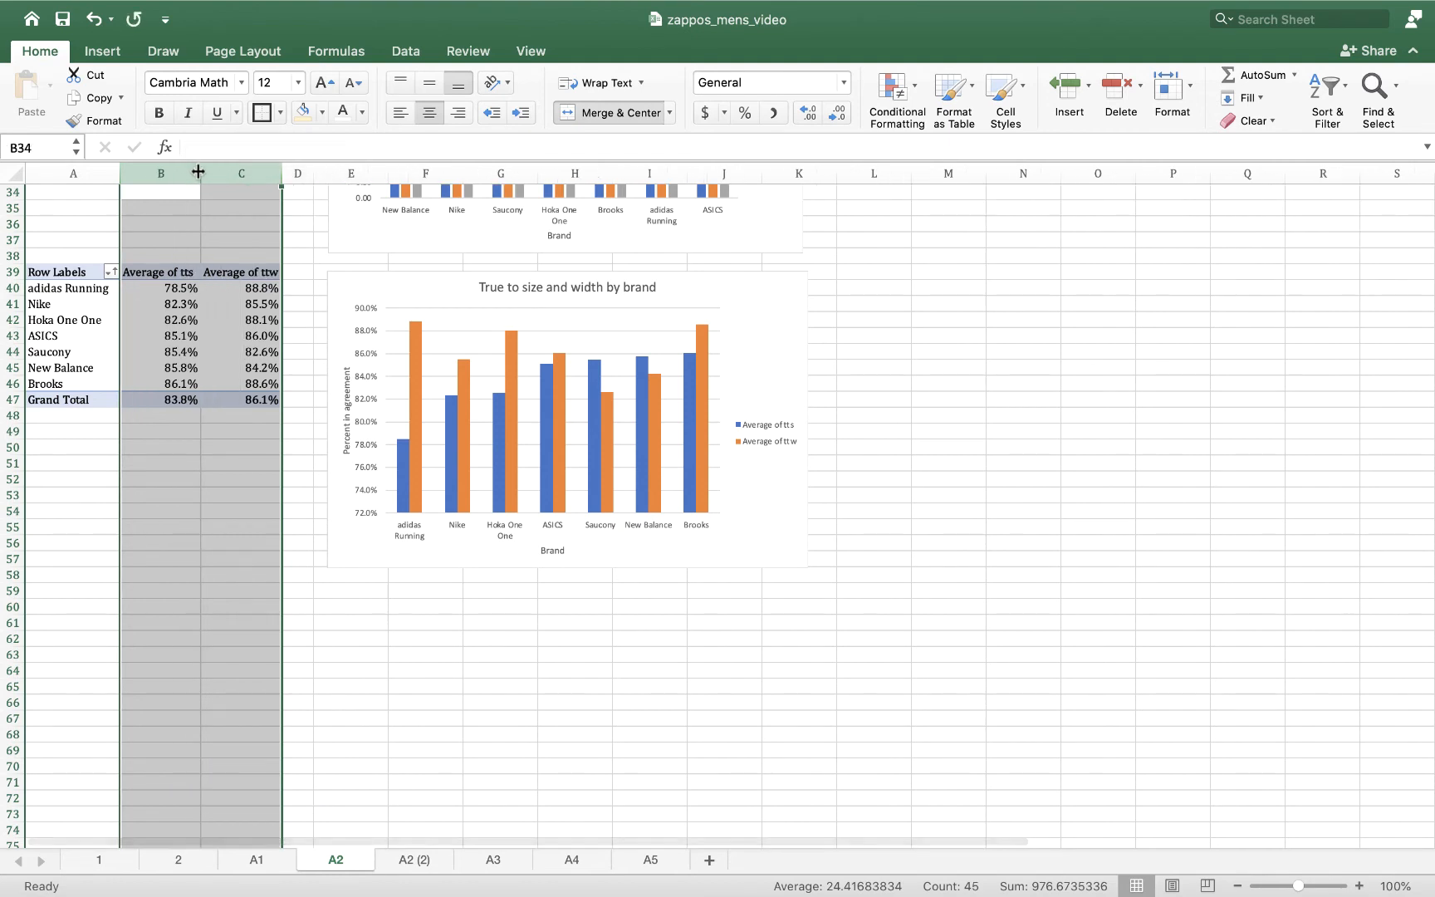
- Clear the selection, review the fit chart, and move to the A2 (2) sheet
click(160, 605)
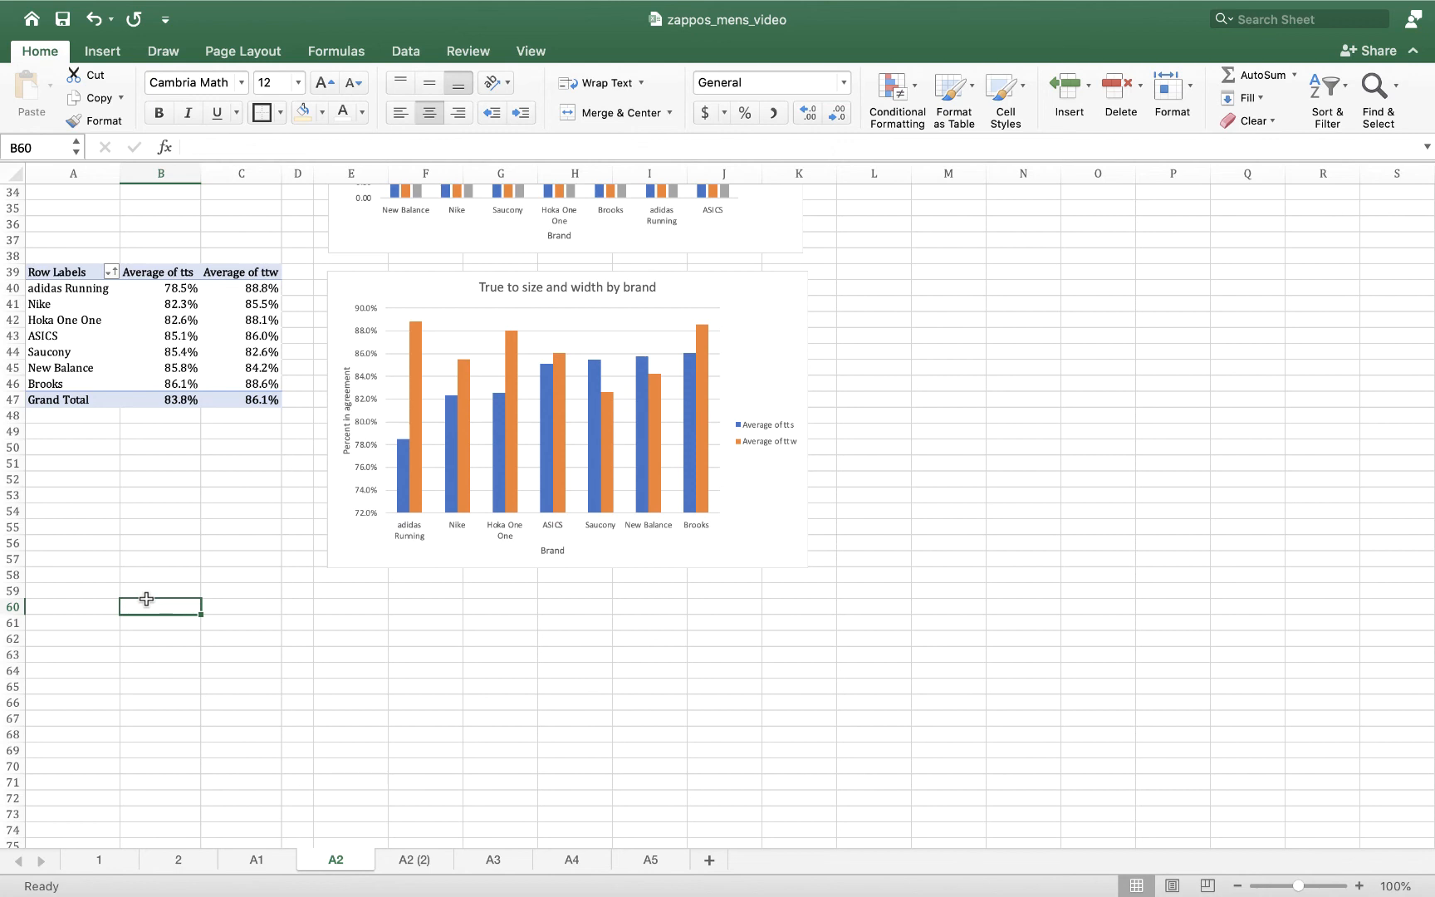
mouse_move(169, 458)
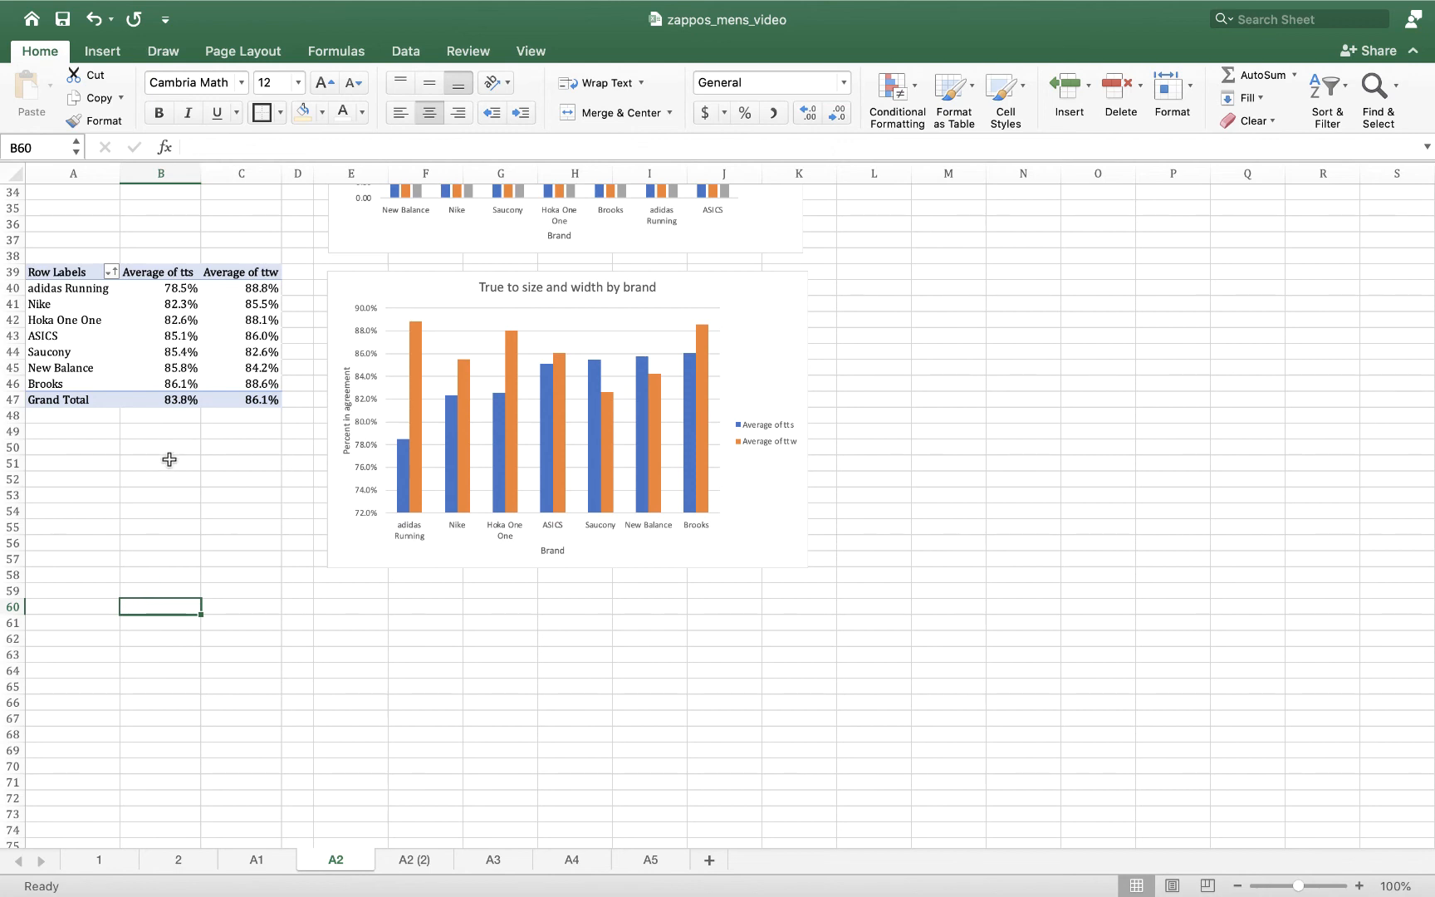
mouse_move(163, 432)
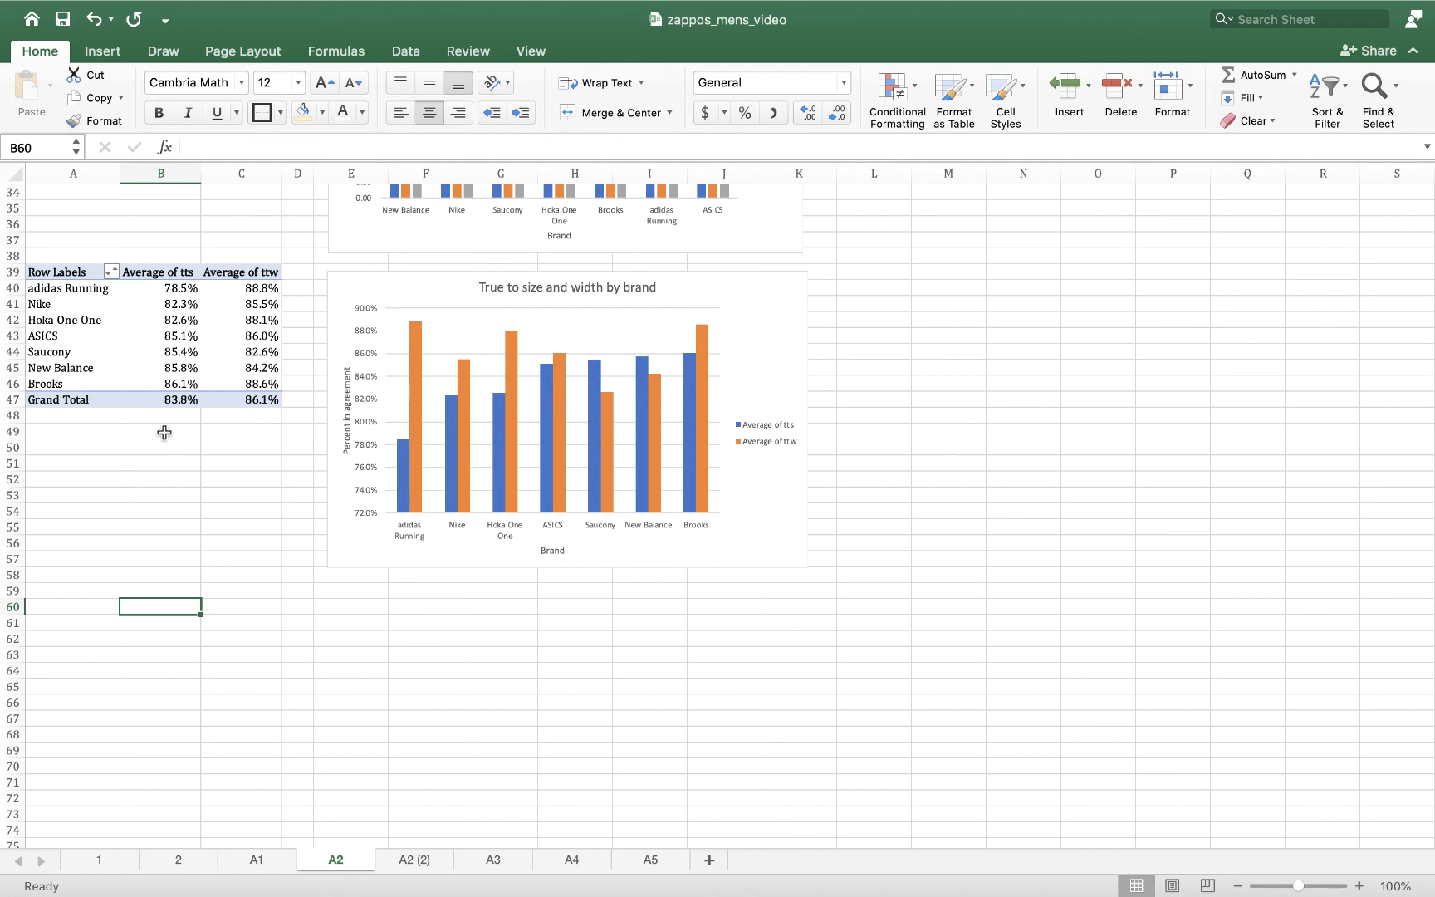
mouse_move(177, 668)
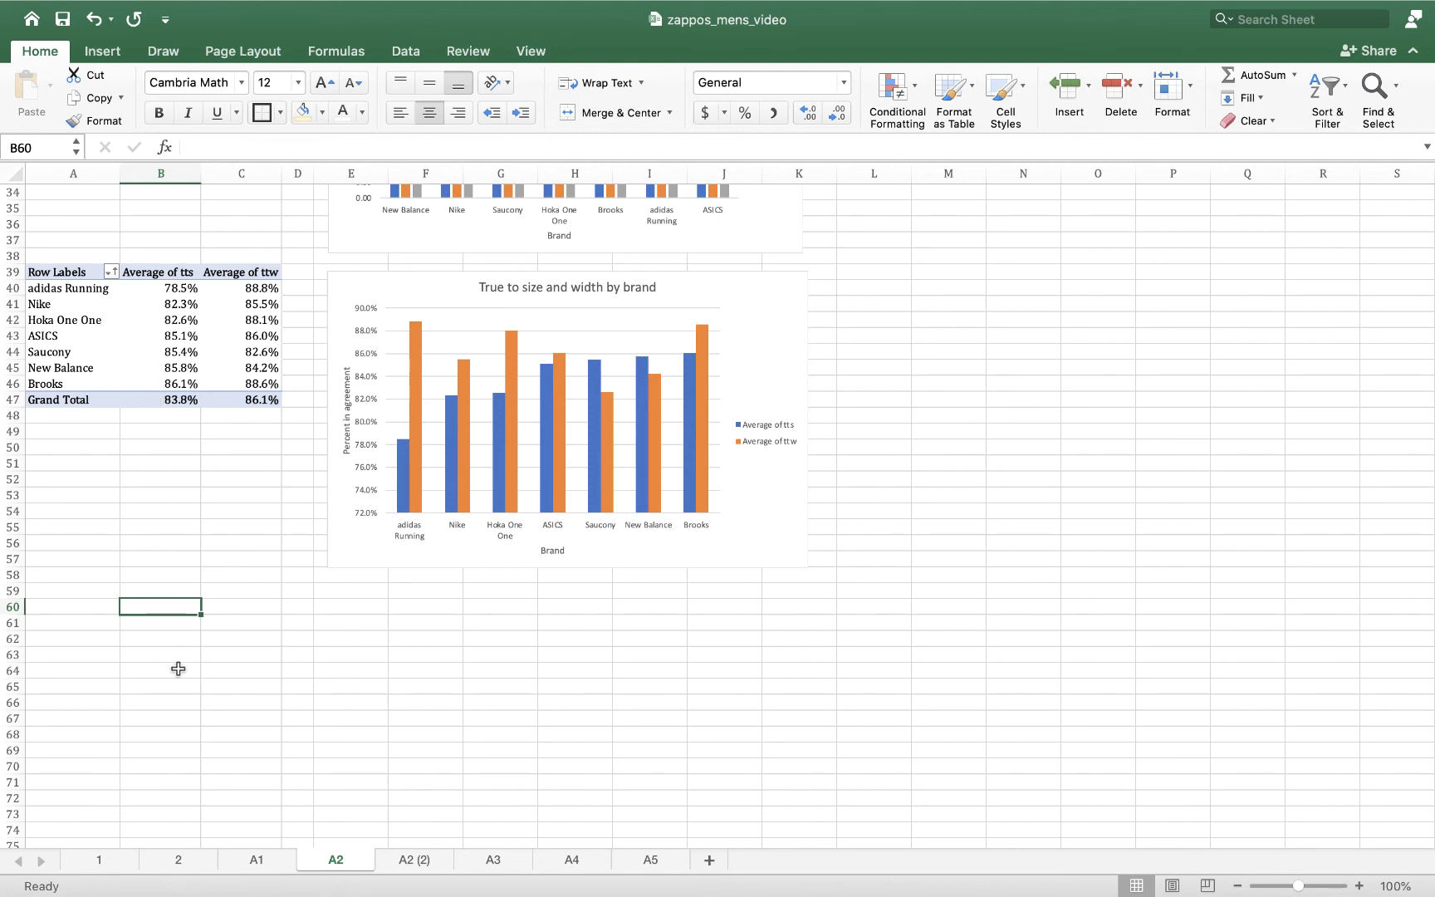
mouse_move(398, 520)
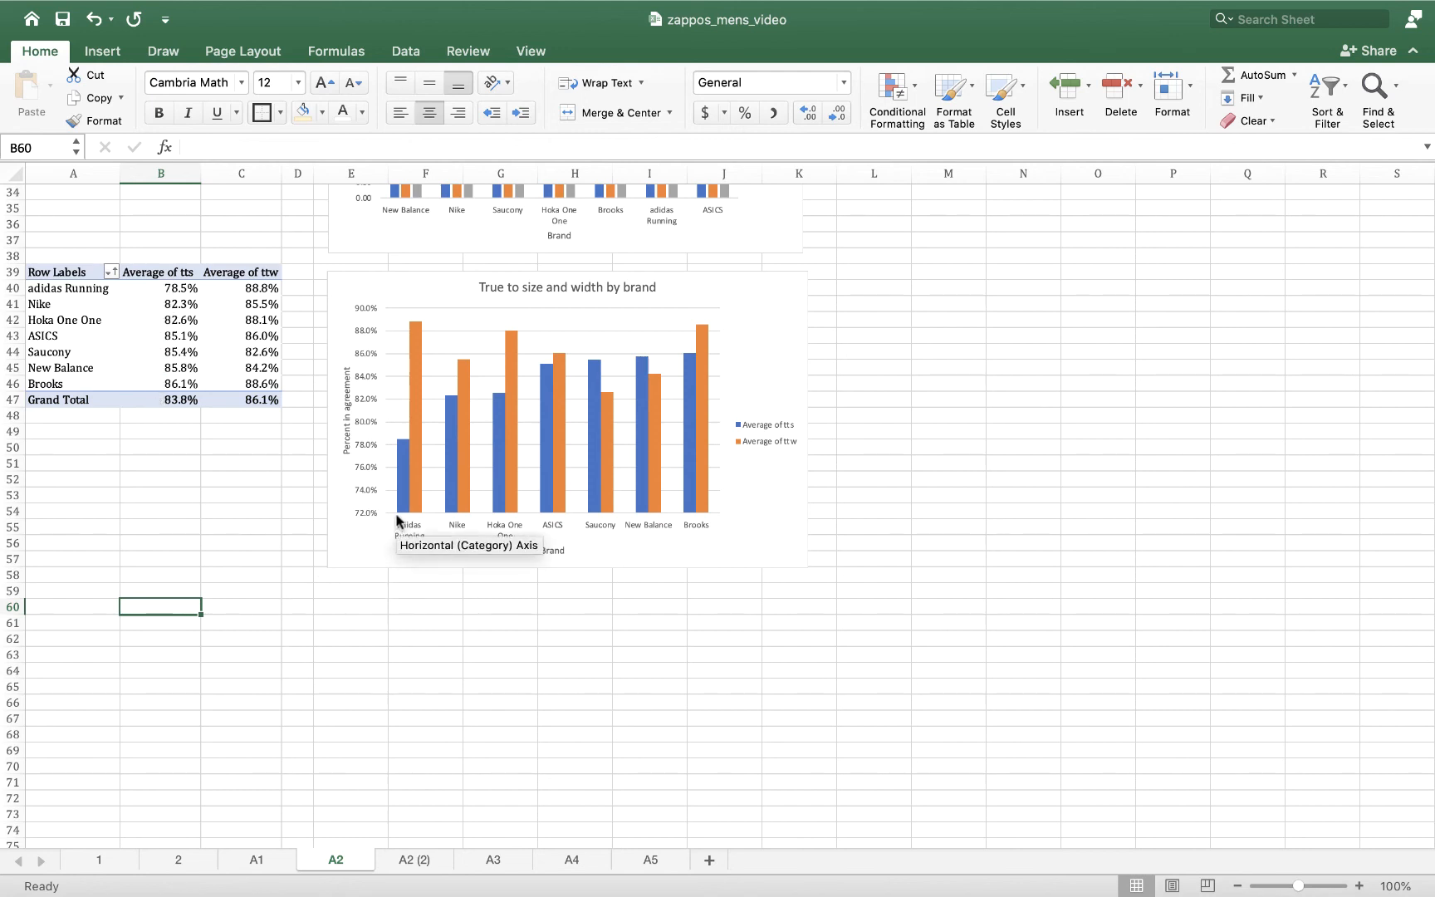
mouse_move(449, 491)
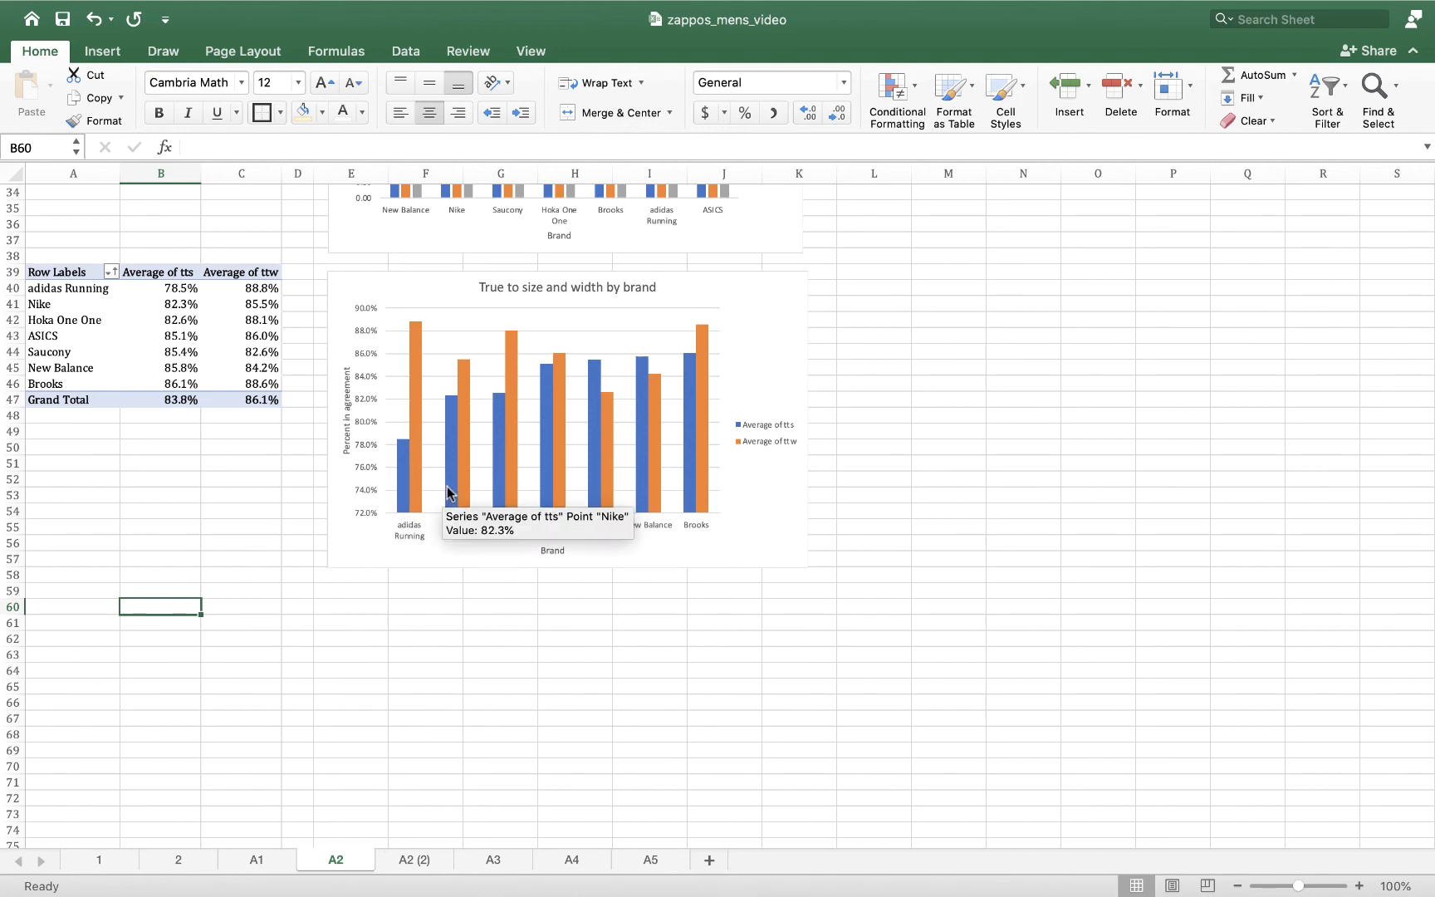
mouse_move(548, 455)
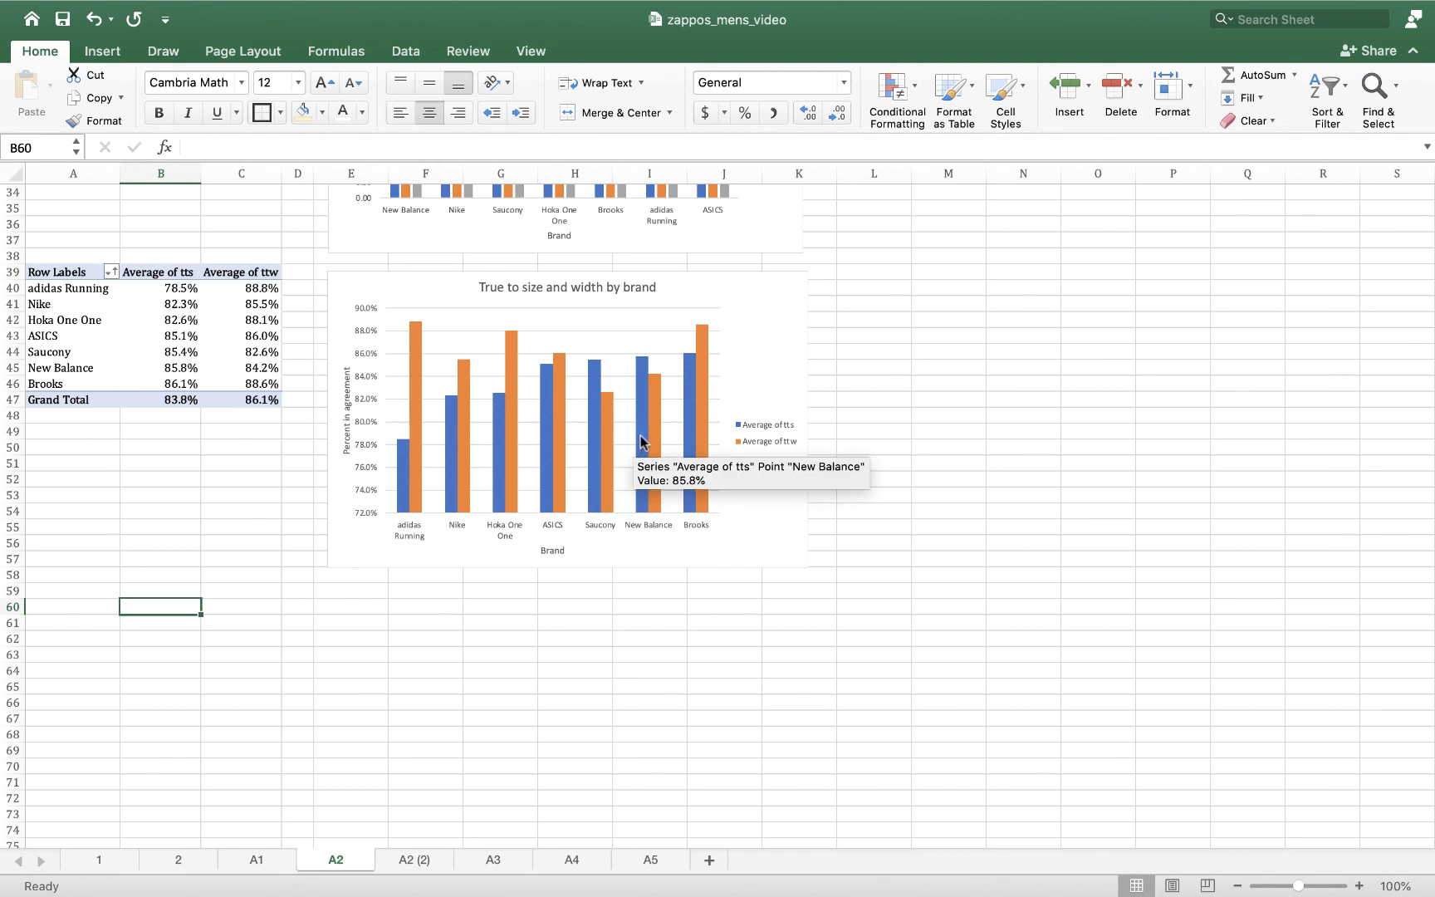
mouse_move(671, 636)
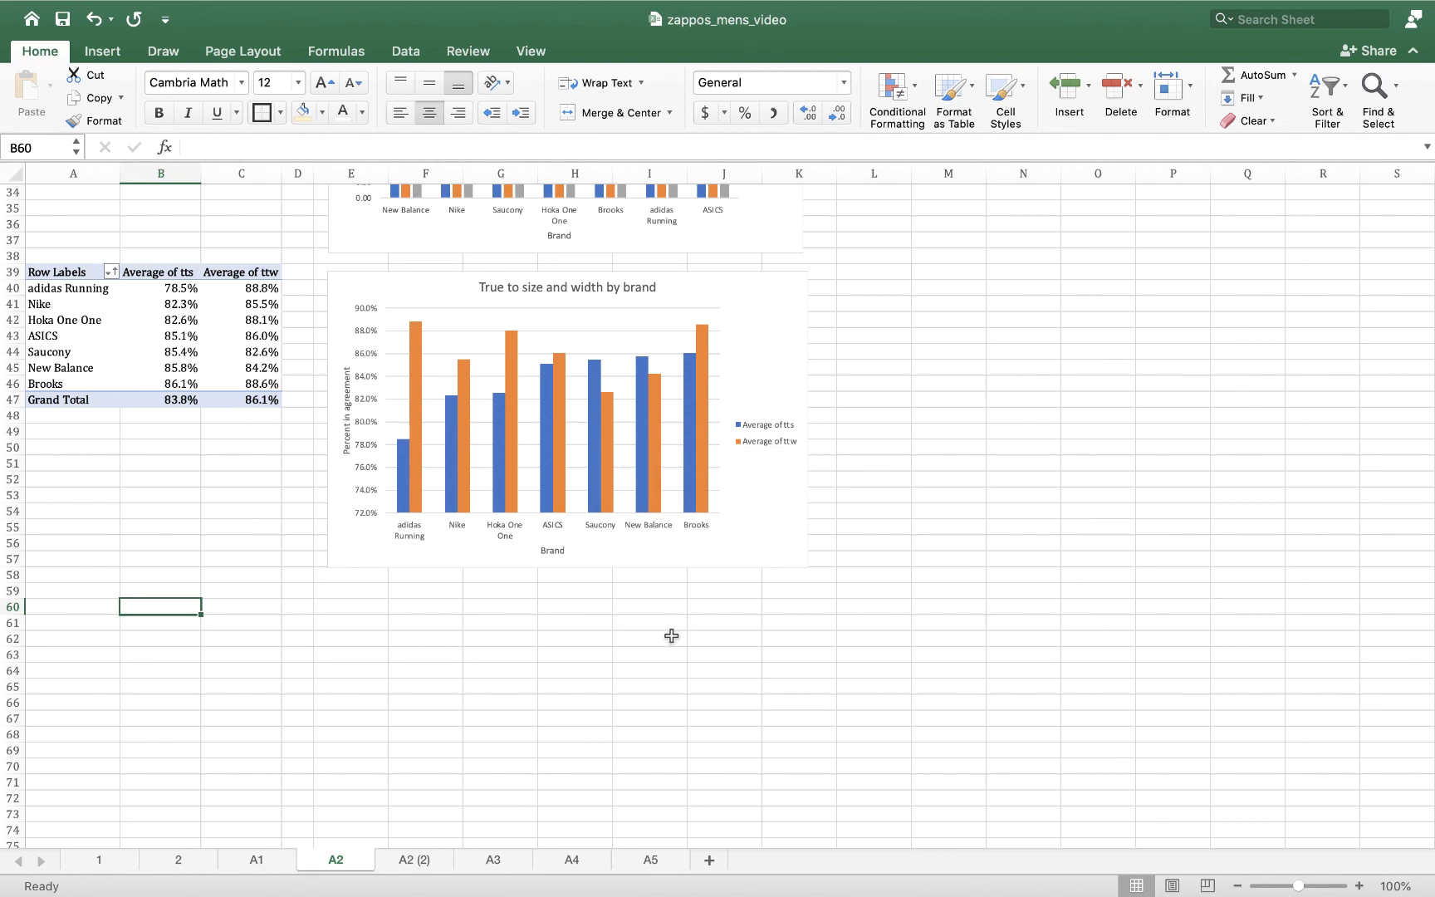
mouse_move(577, 558)
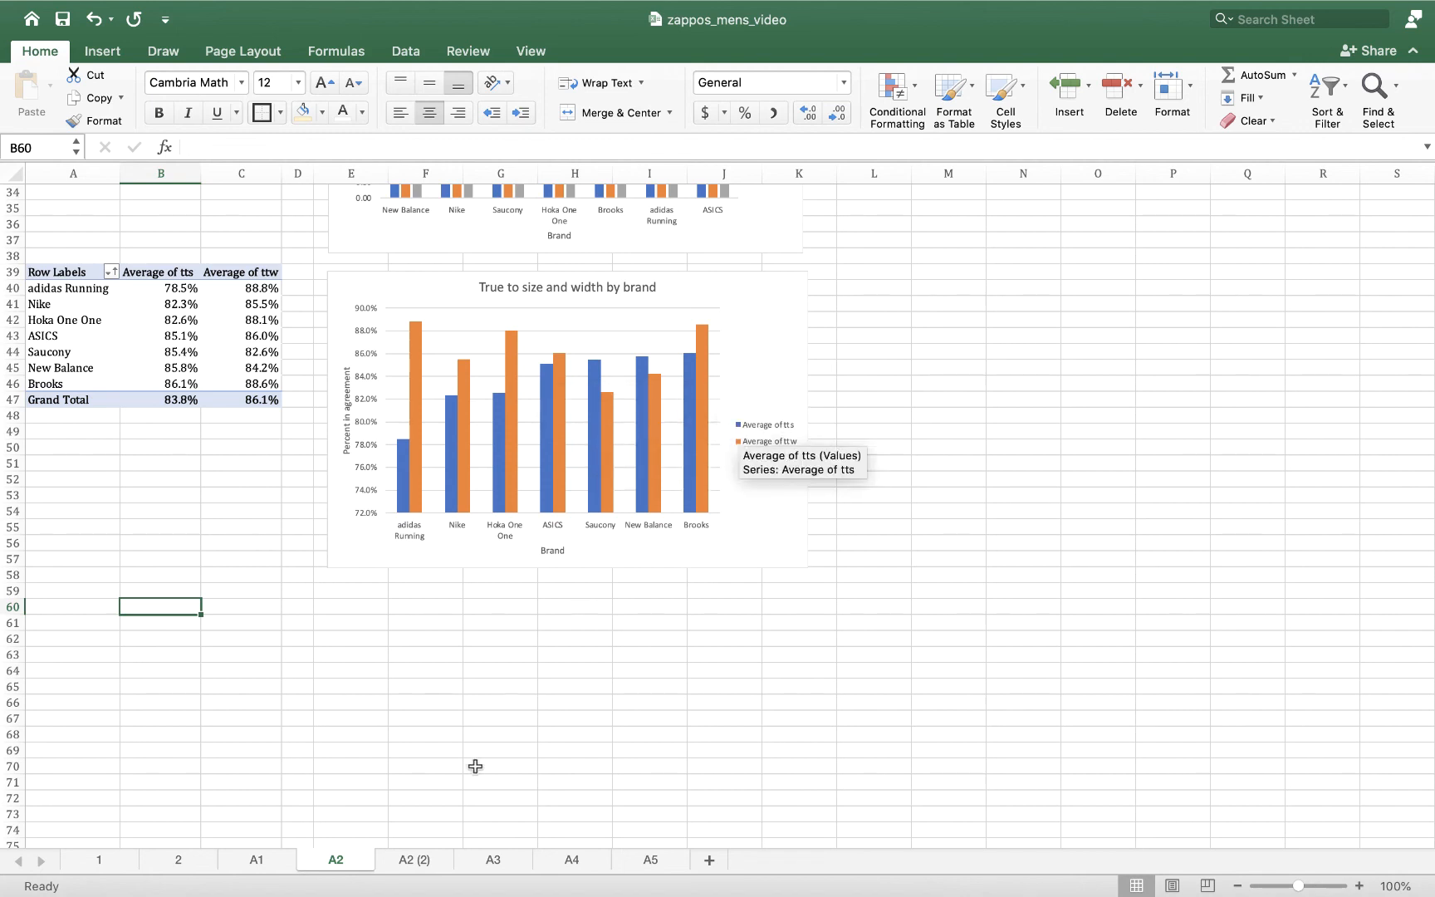
mouse_move(465, 789)
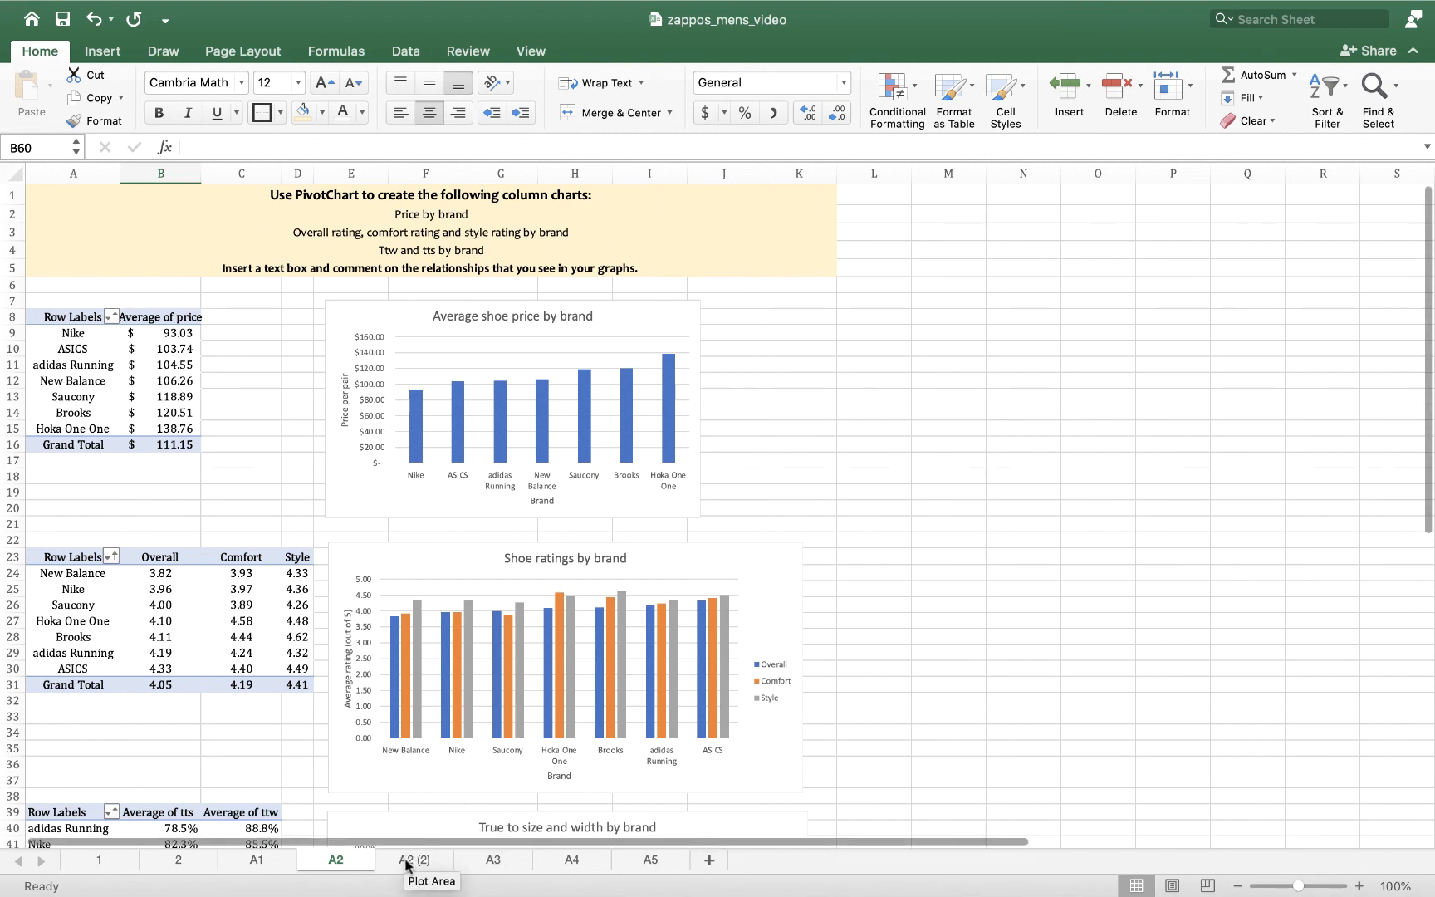
click(413, 859)
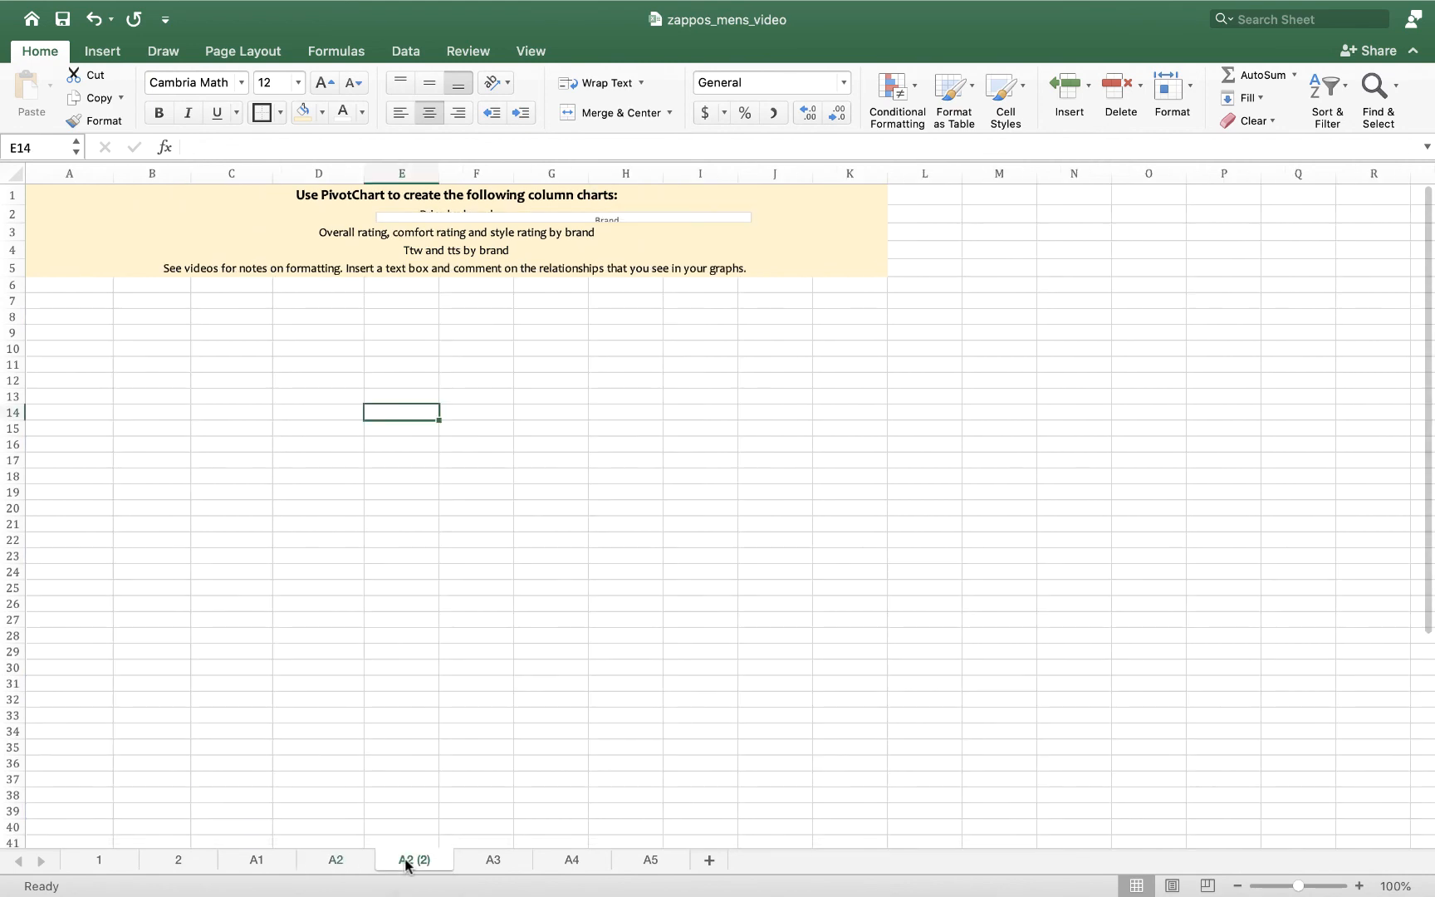